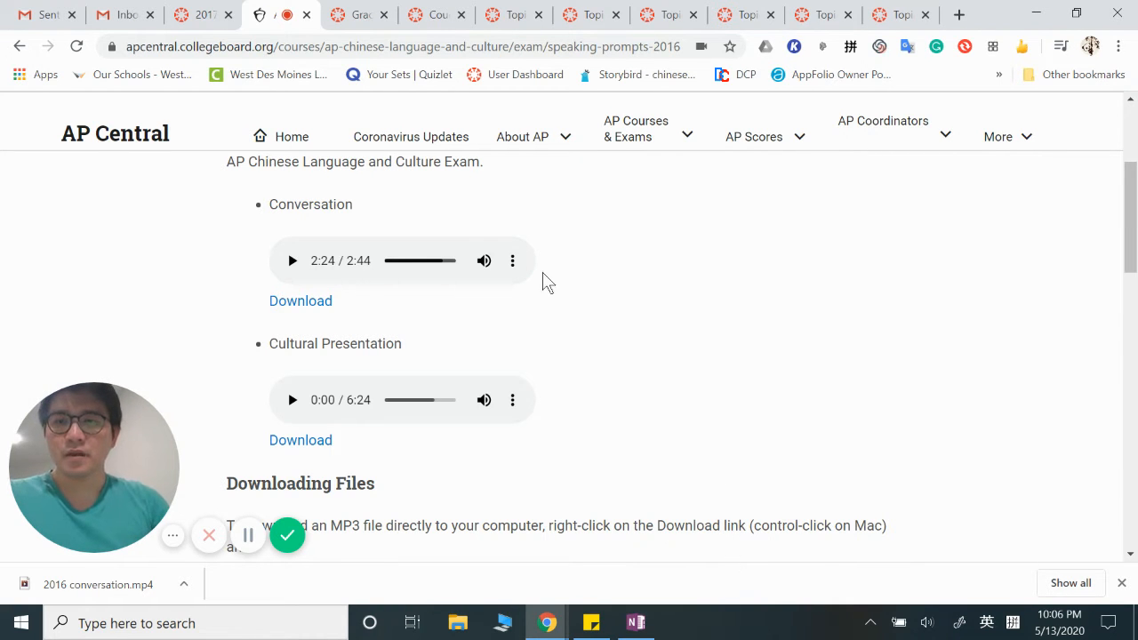
mouse_move(557, 419)
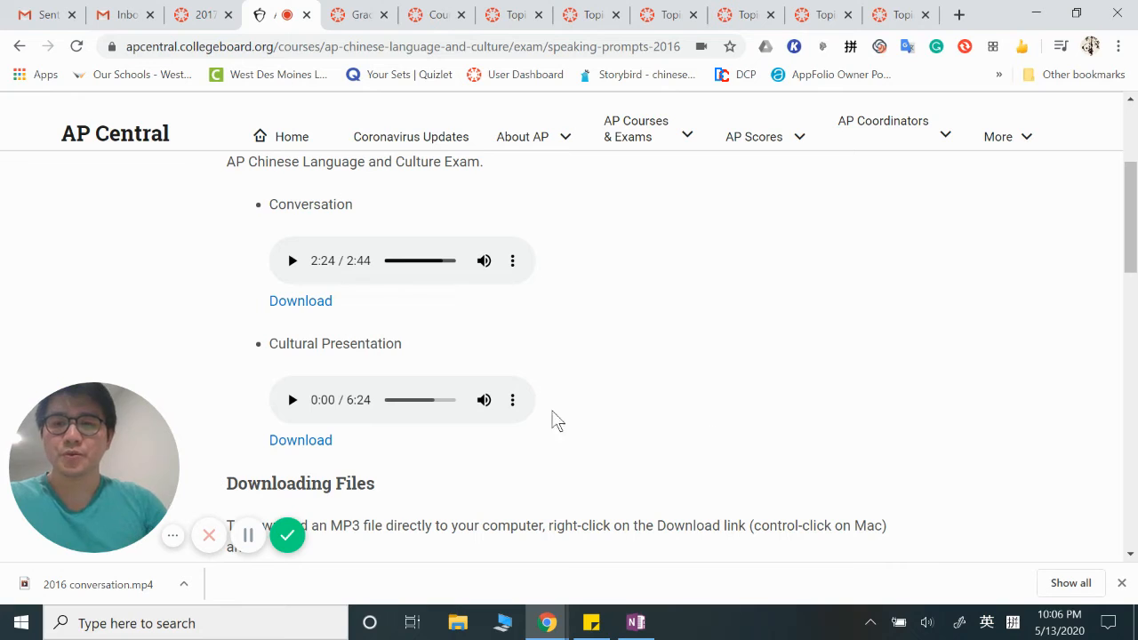
mouse_move(657, 424)
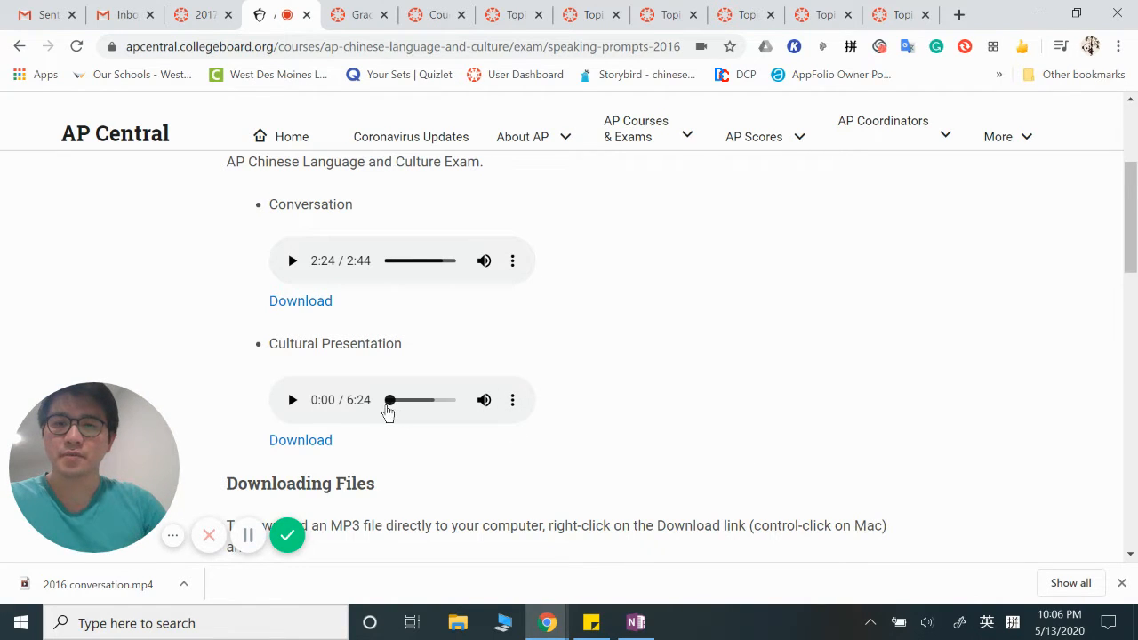
Play the 2016 Cultural Presentation sample audio on the AP Central speaking prompts page.
left_click(292, 400)
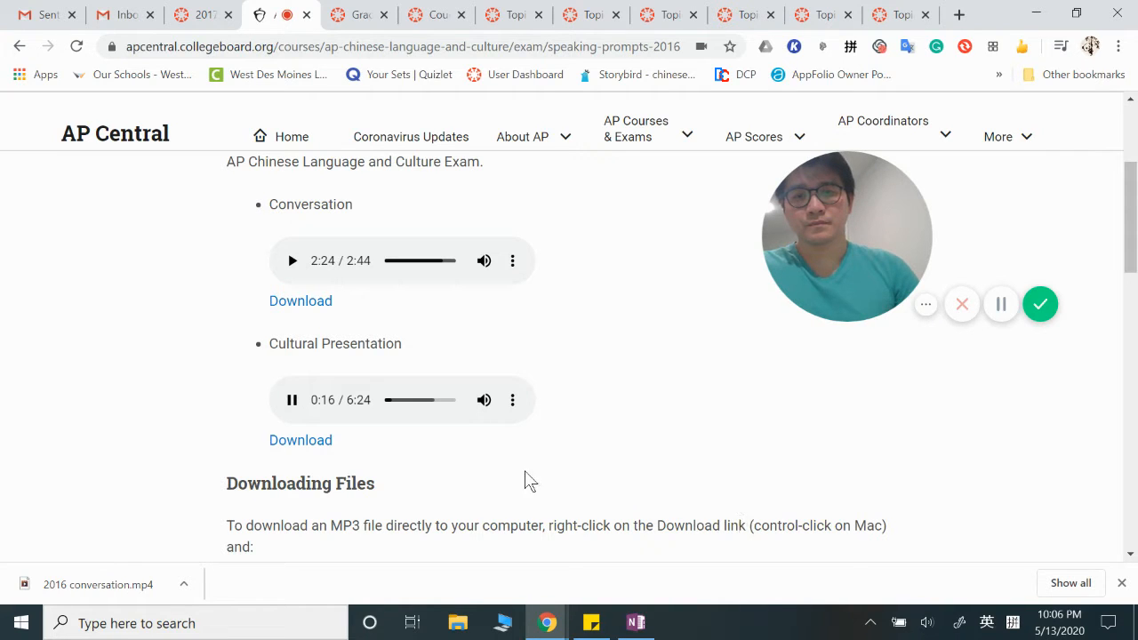
mouse_move(541, 449)
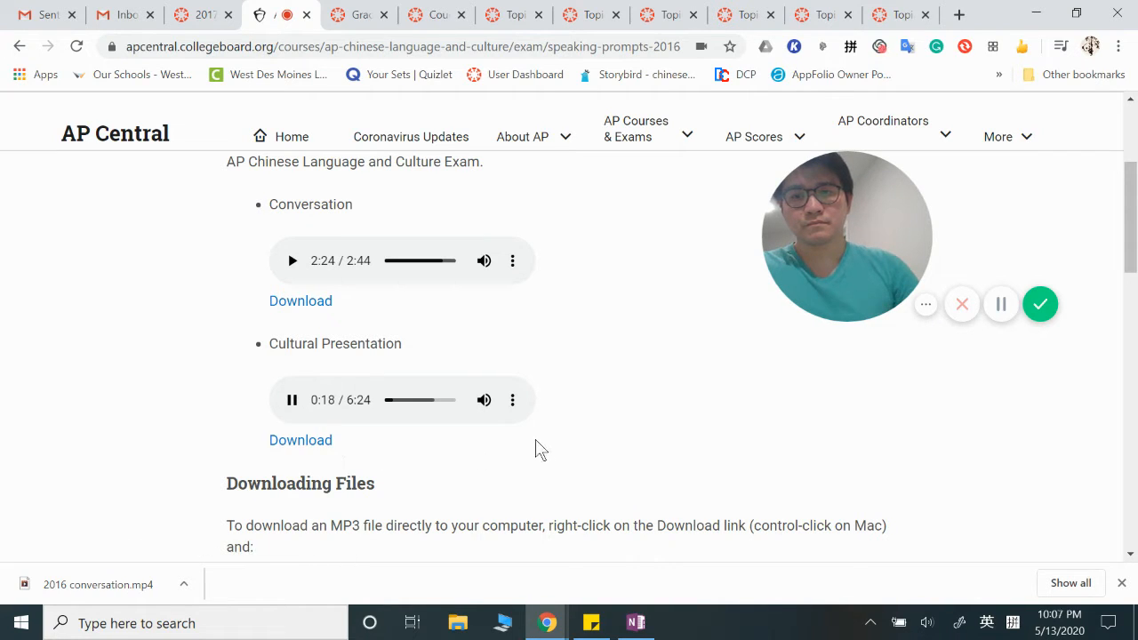
mouse_move(527, 478)
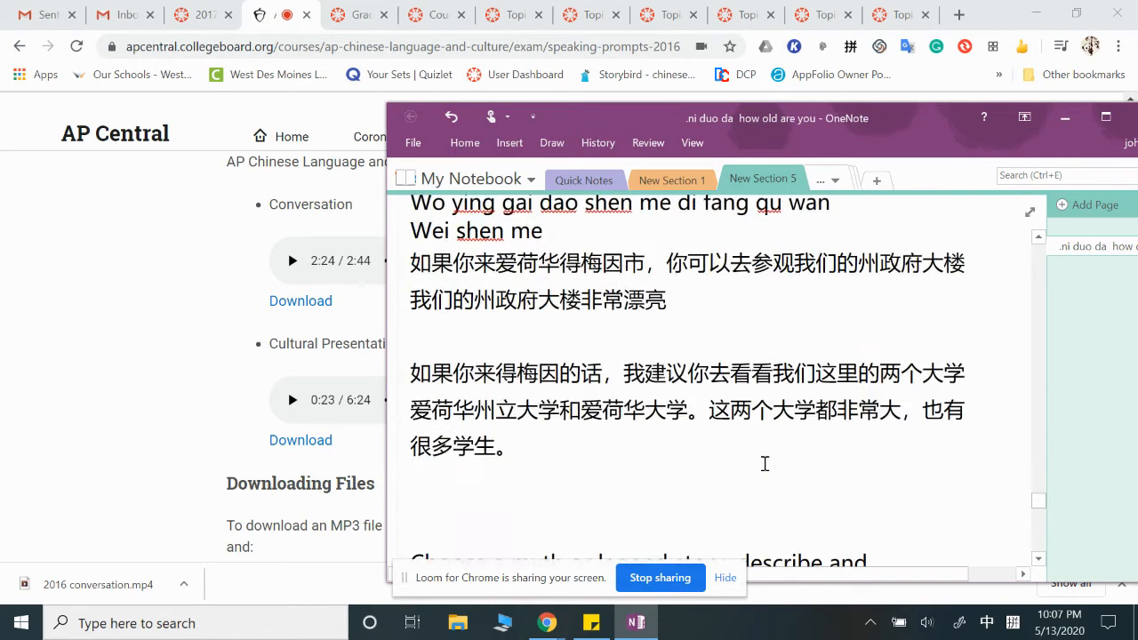
Scroll the OneNote page down to the 'Choose a myth or legend story' prompt.
scroll("down", 3)
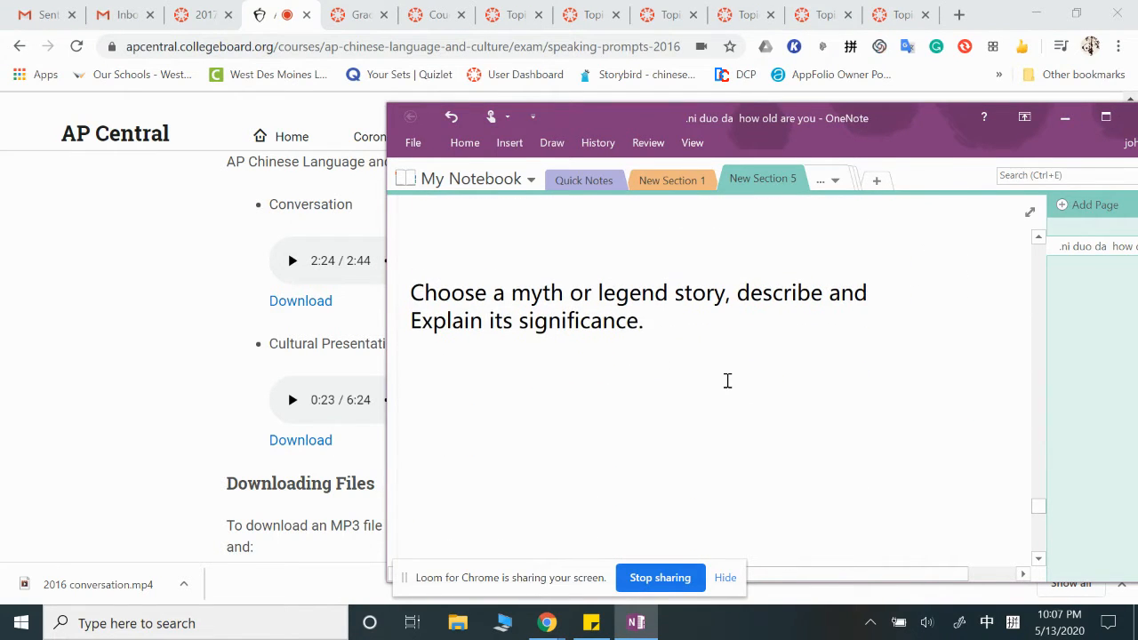
mouse_move(792, 240)
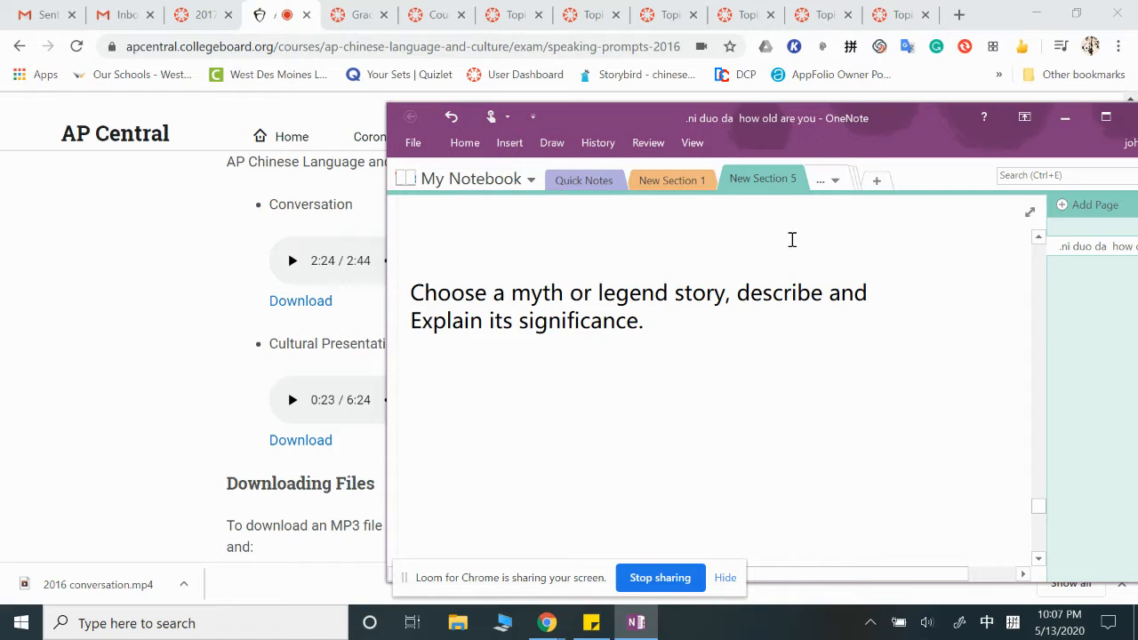
mouse_move(755, 313)
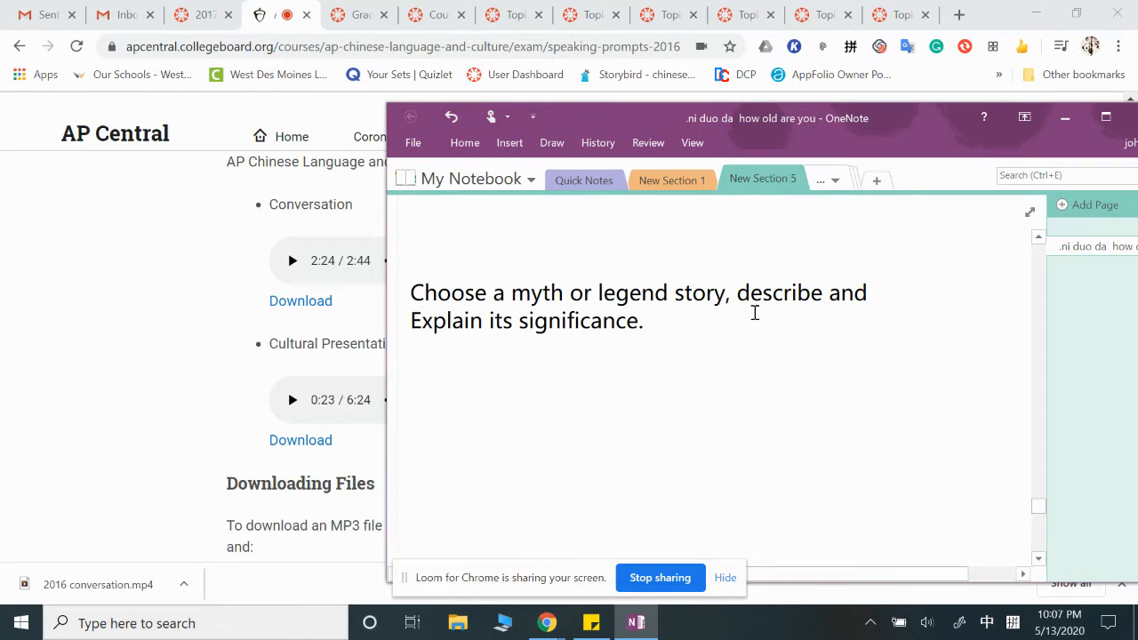
mouse_move(844, 335)
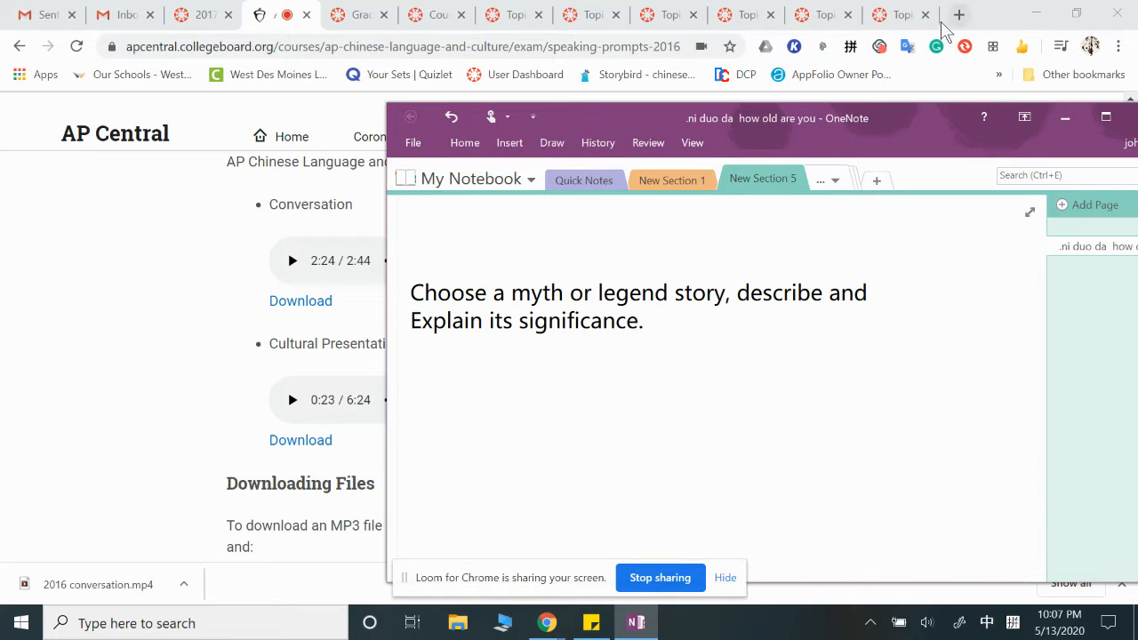
left_click(762, 328)
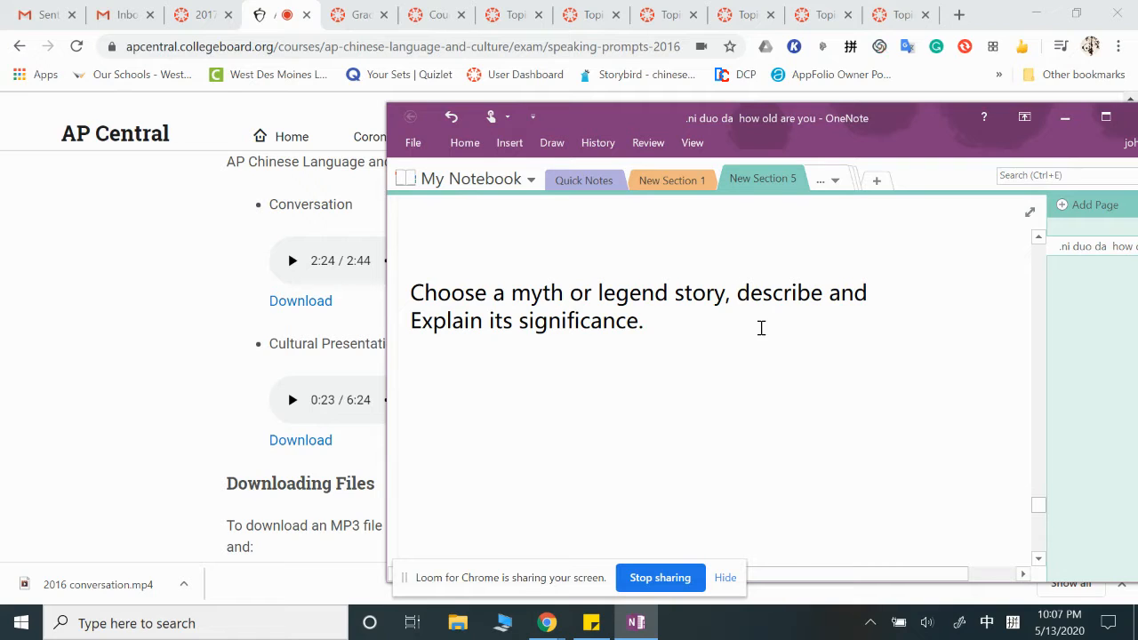
Below the prompt, type '“年”的故事是一个中国传统神话故事。' with the pinyin IME.
left_click(412, 376)
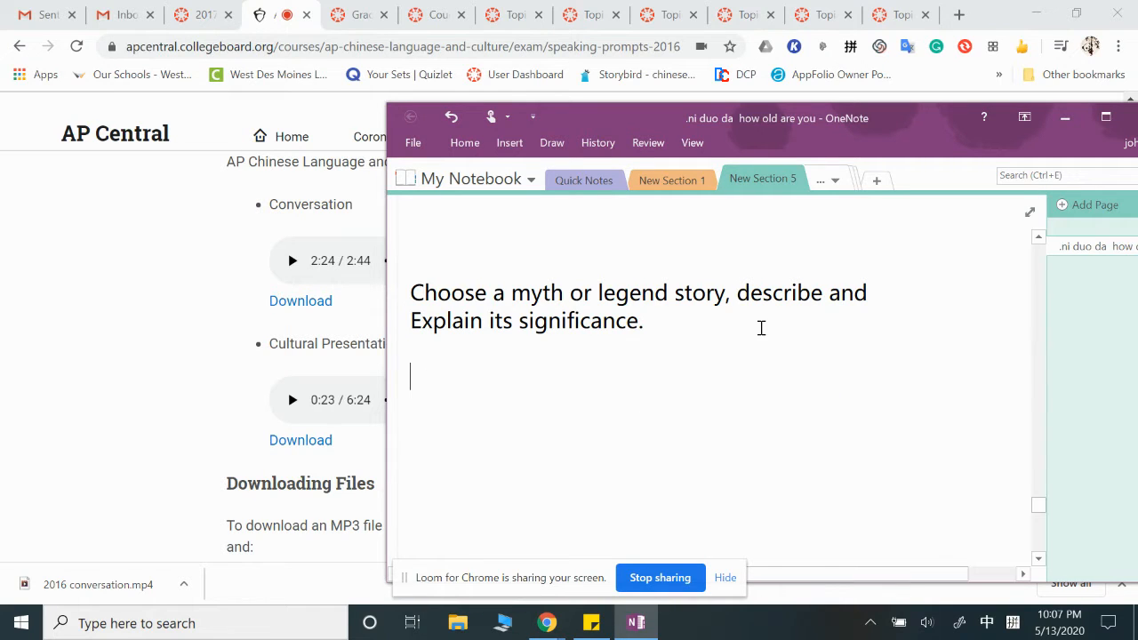
type("年是z")
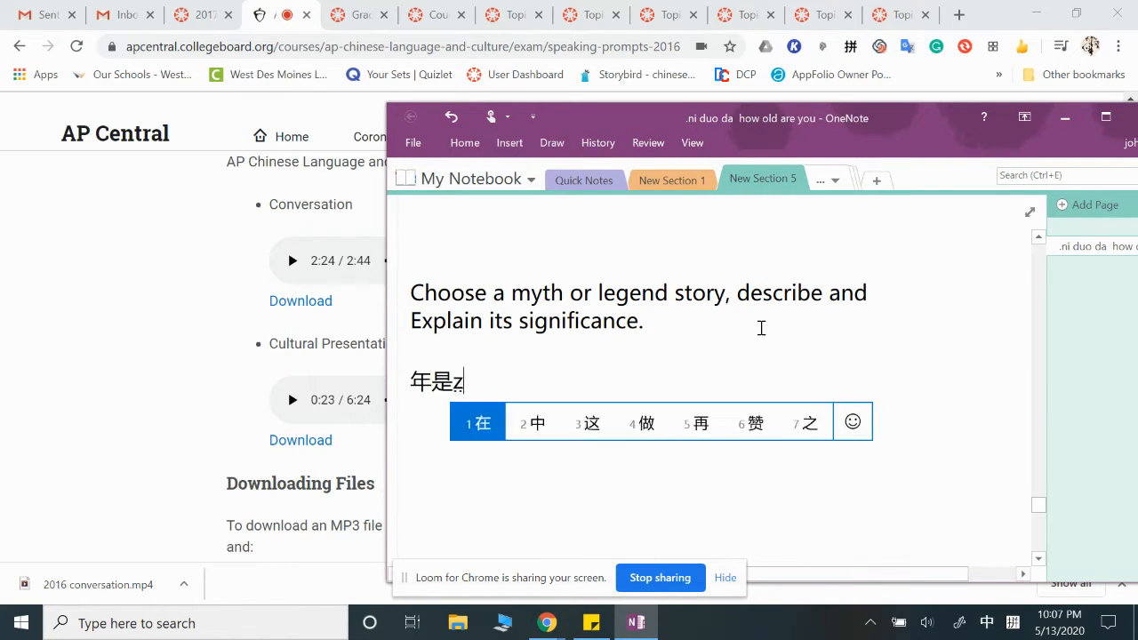
type("中国de")
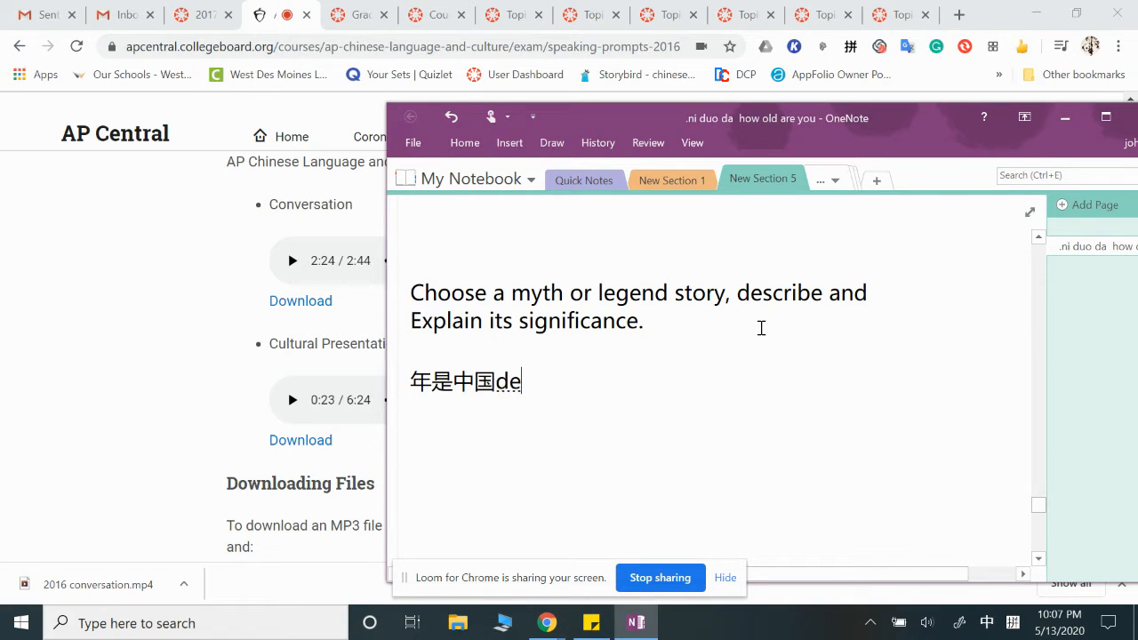
type("的")
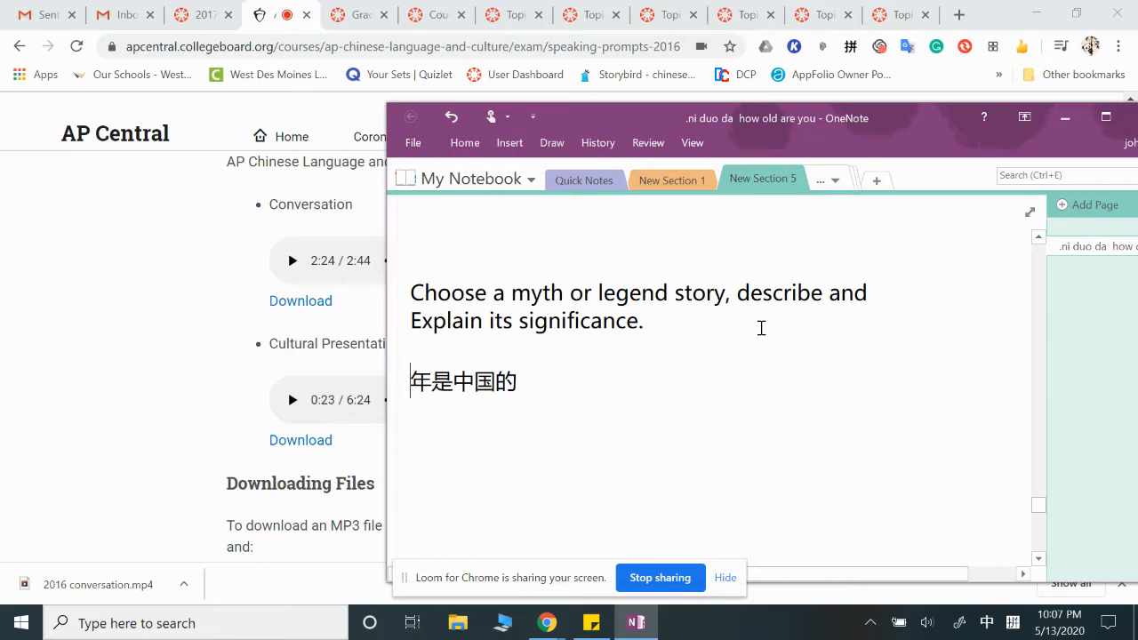
type("\"")
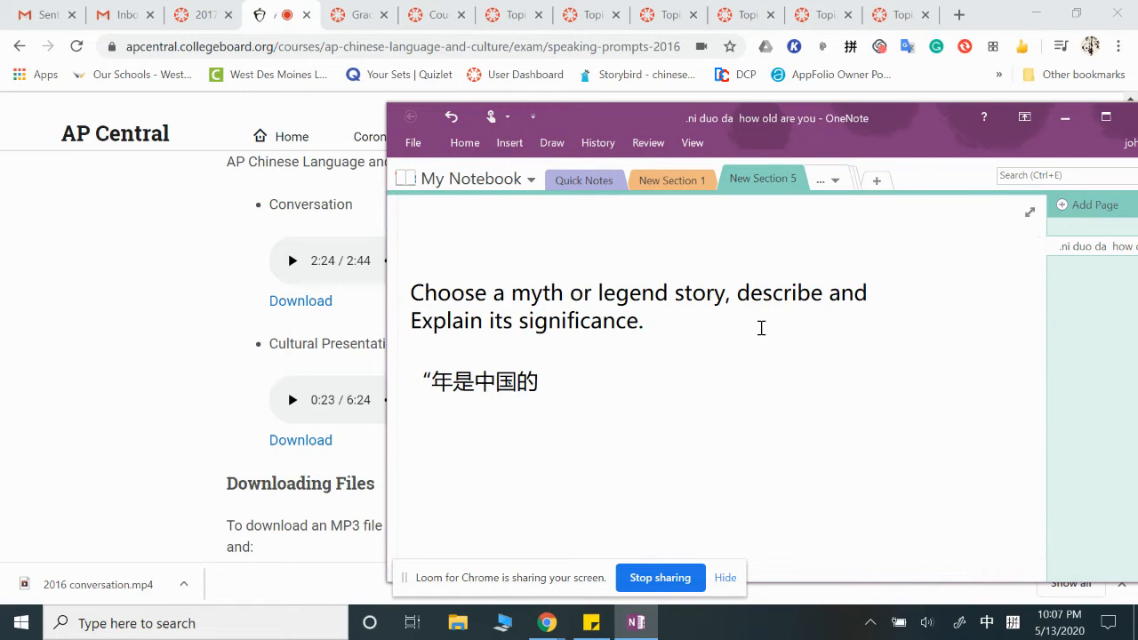
type("gu'sh")
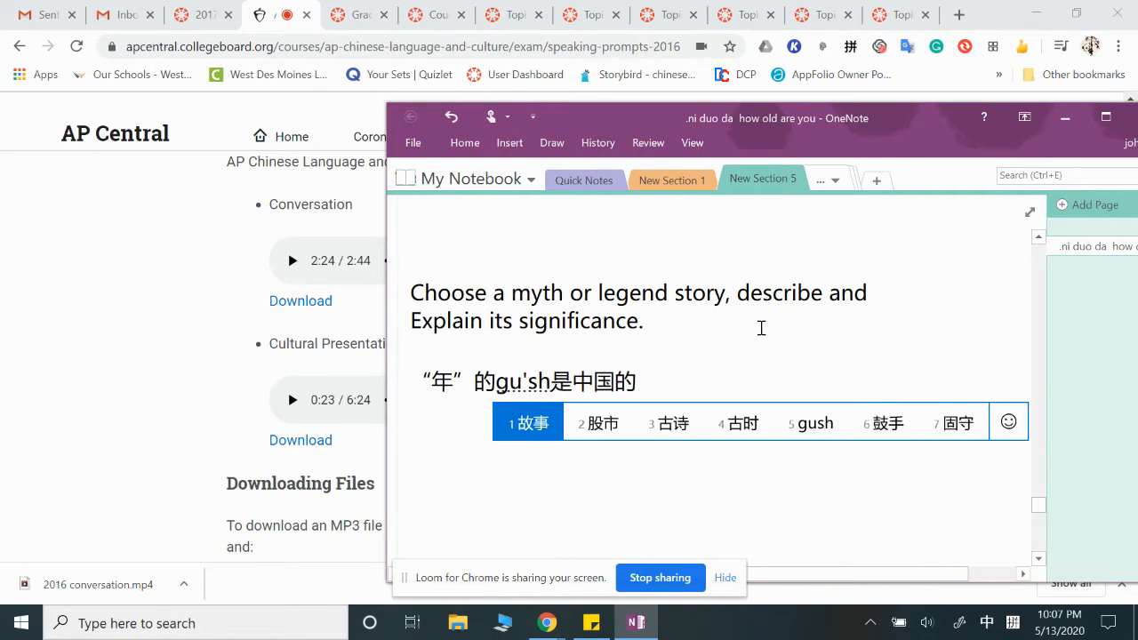
left_click(528, 423)
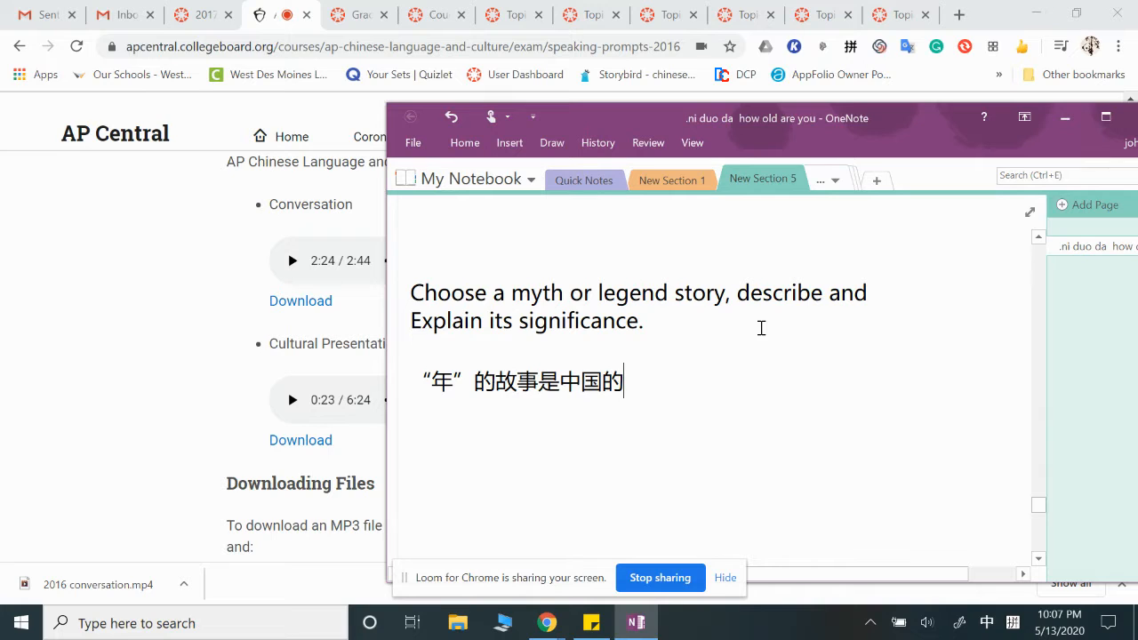
type("一个")
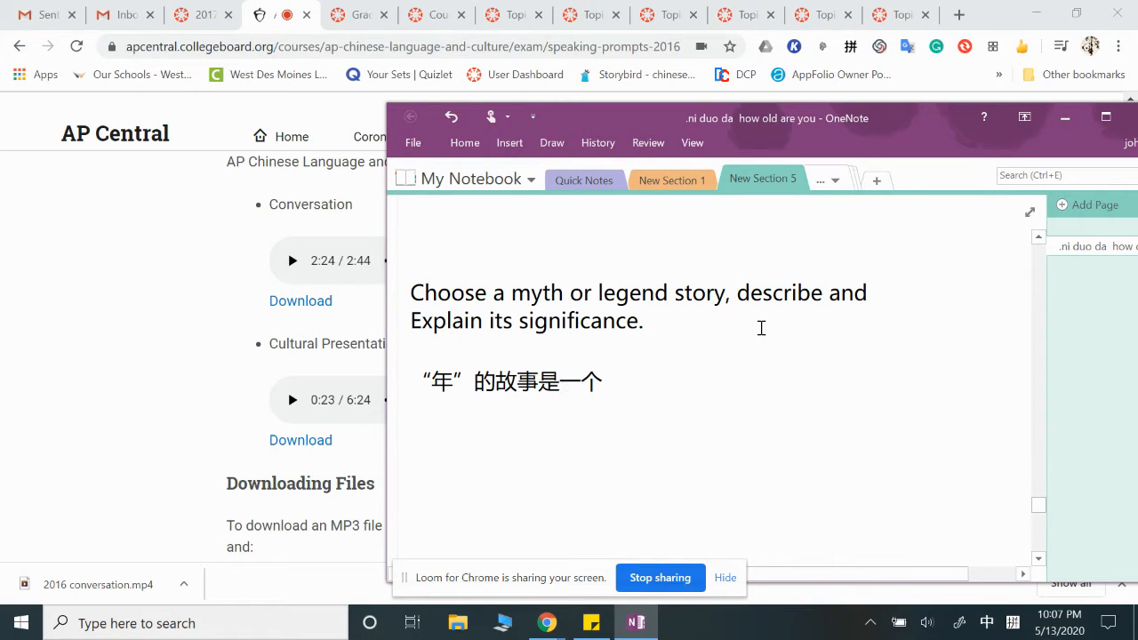
type("中国")
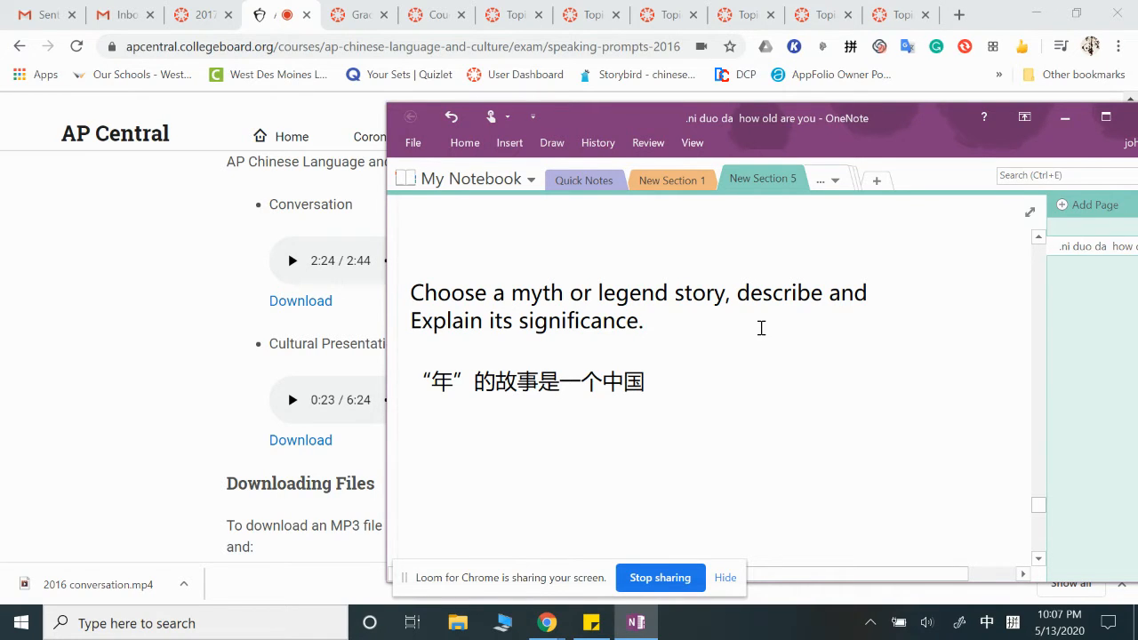
type("ch")
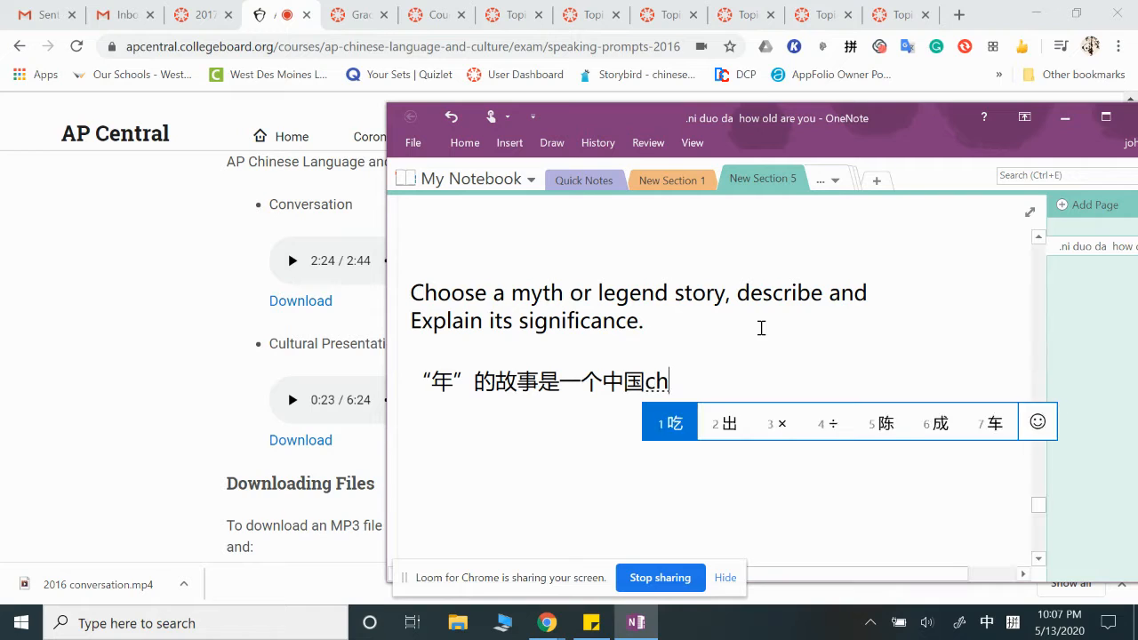
type("传统")
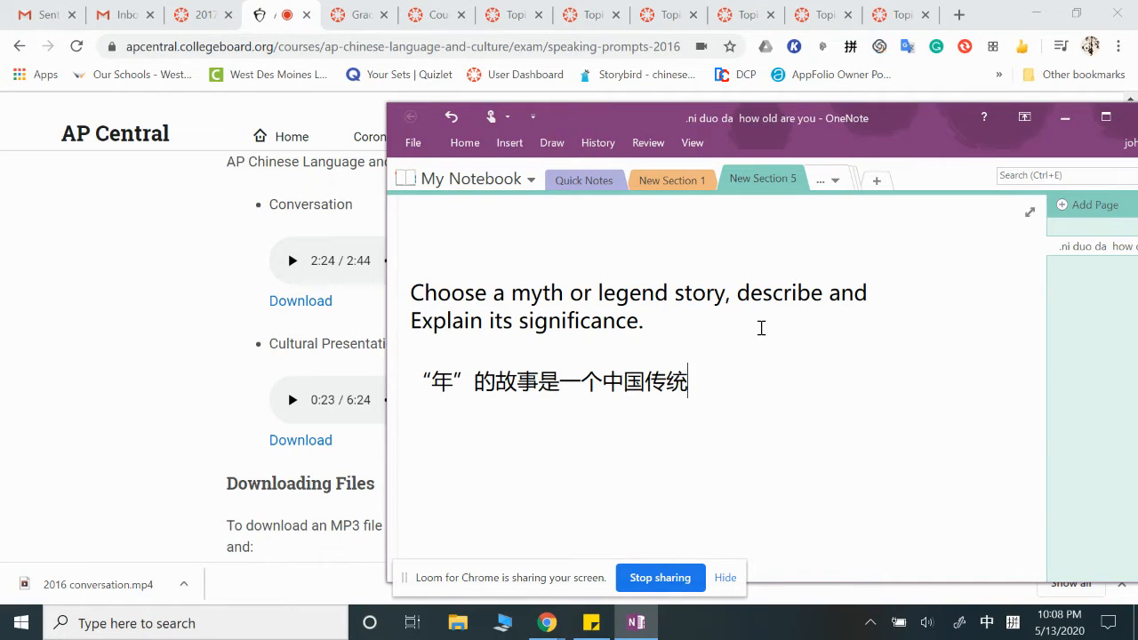
type("神话gu")
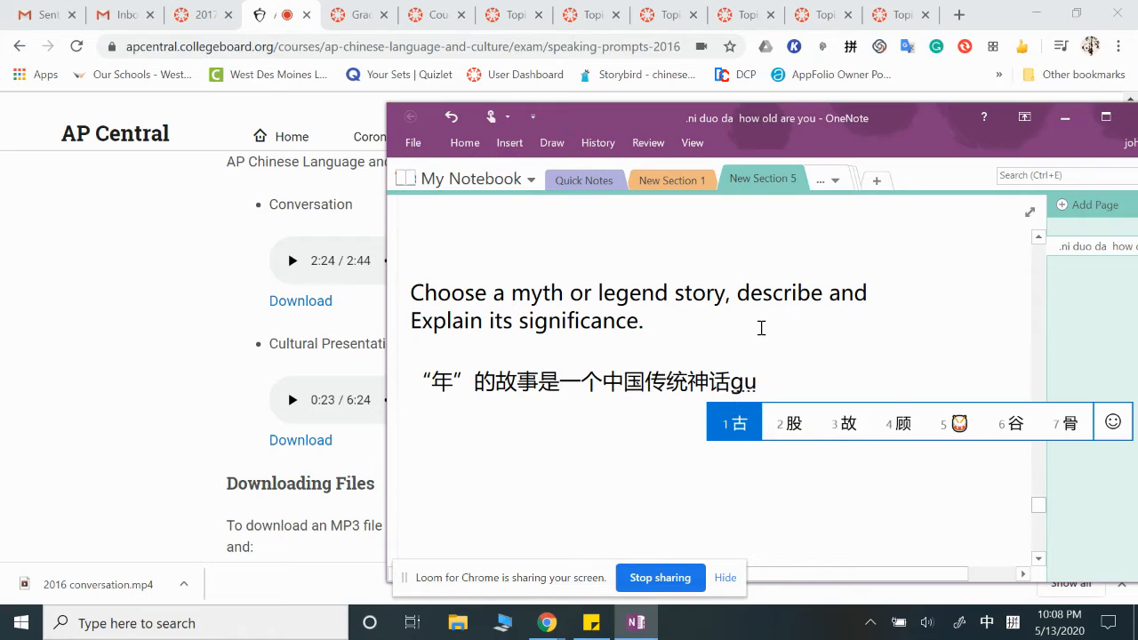
type("故事")
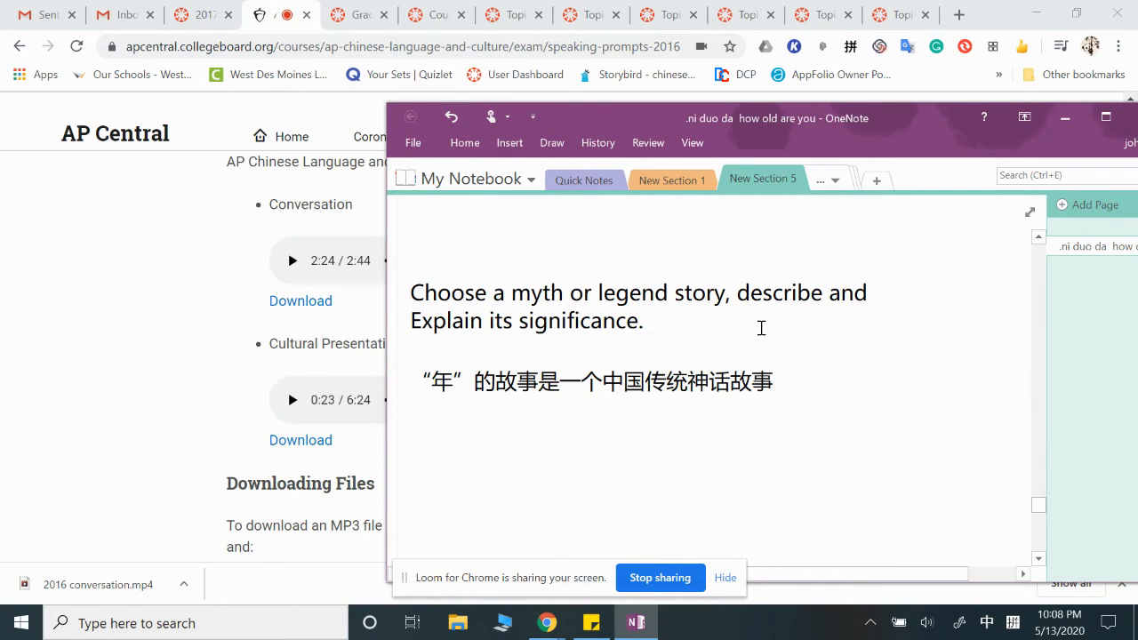
type("。")
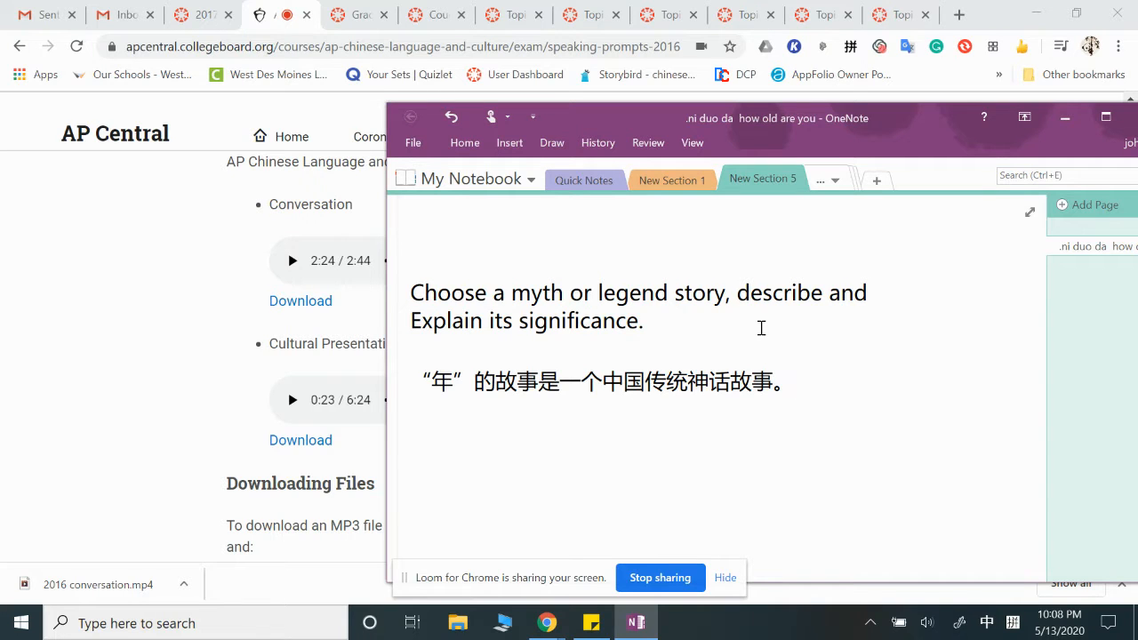
Type '在这个故事里，“年”是一个怪兽，' to begin the second sentence.
type("在这个gu")
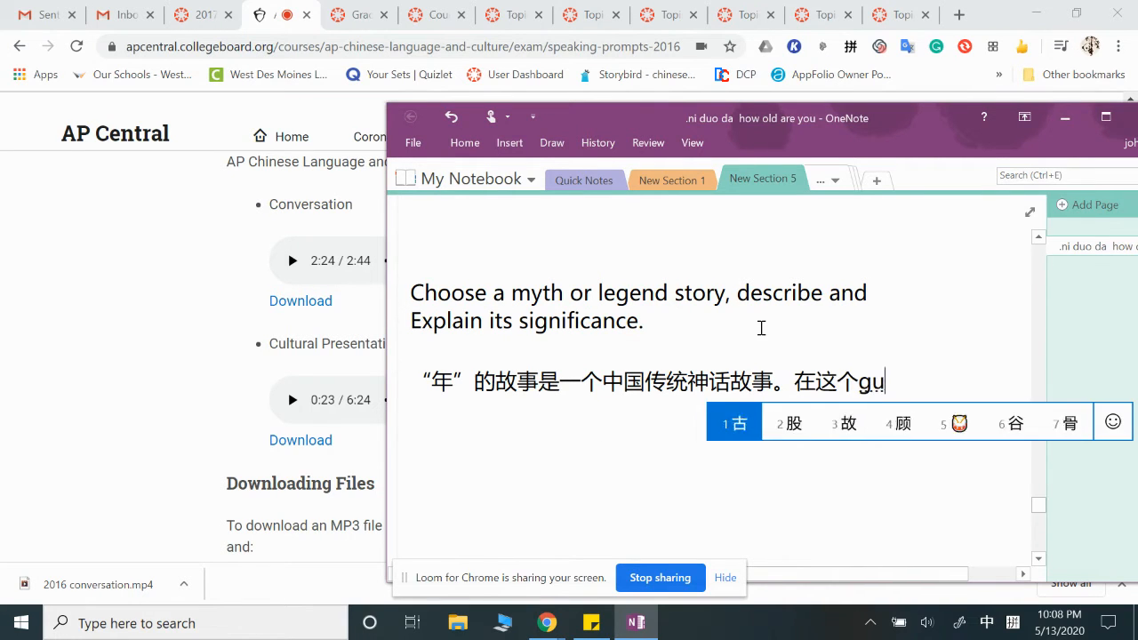
type("故事里，")
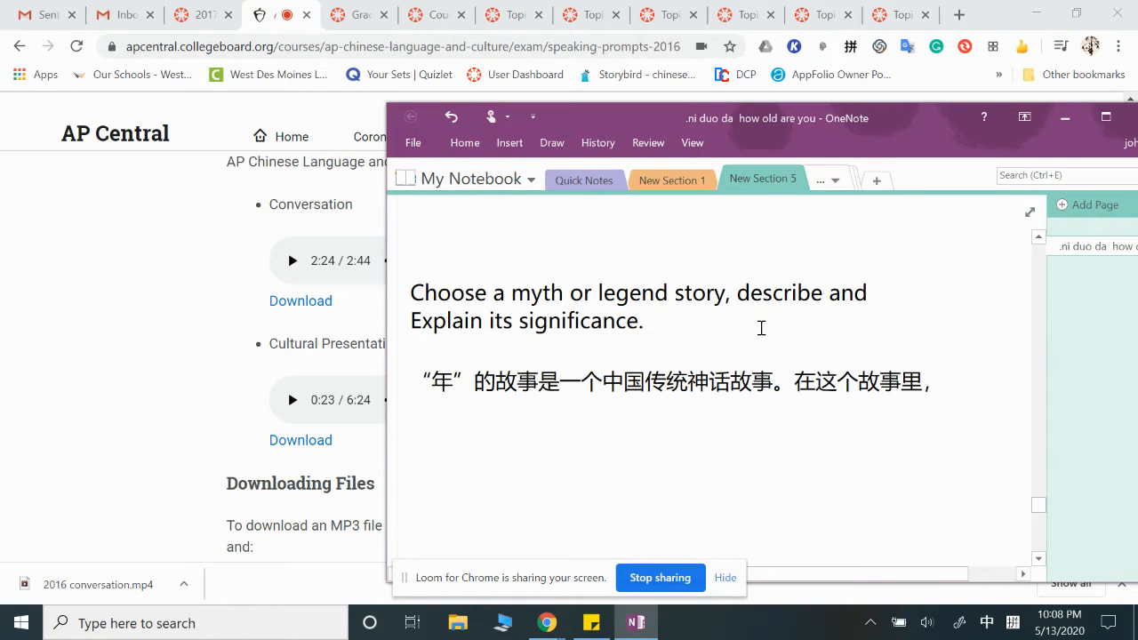
type("年")
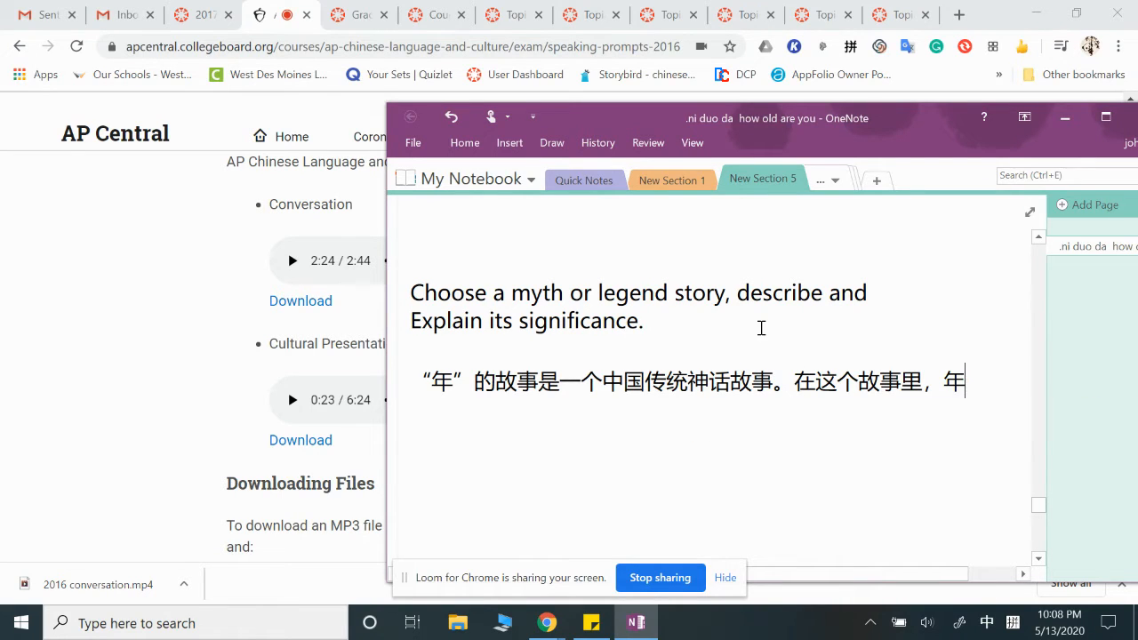
type("\"年")
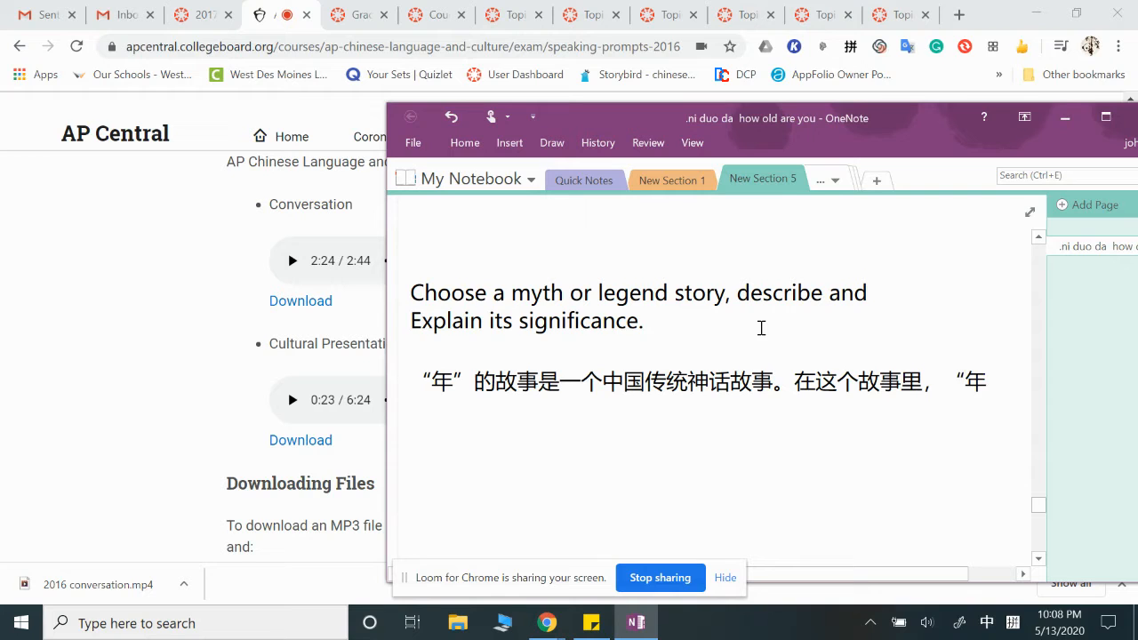
type("y")
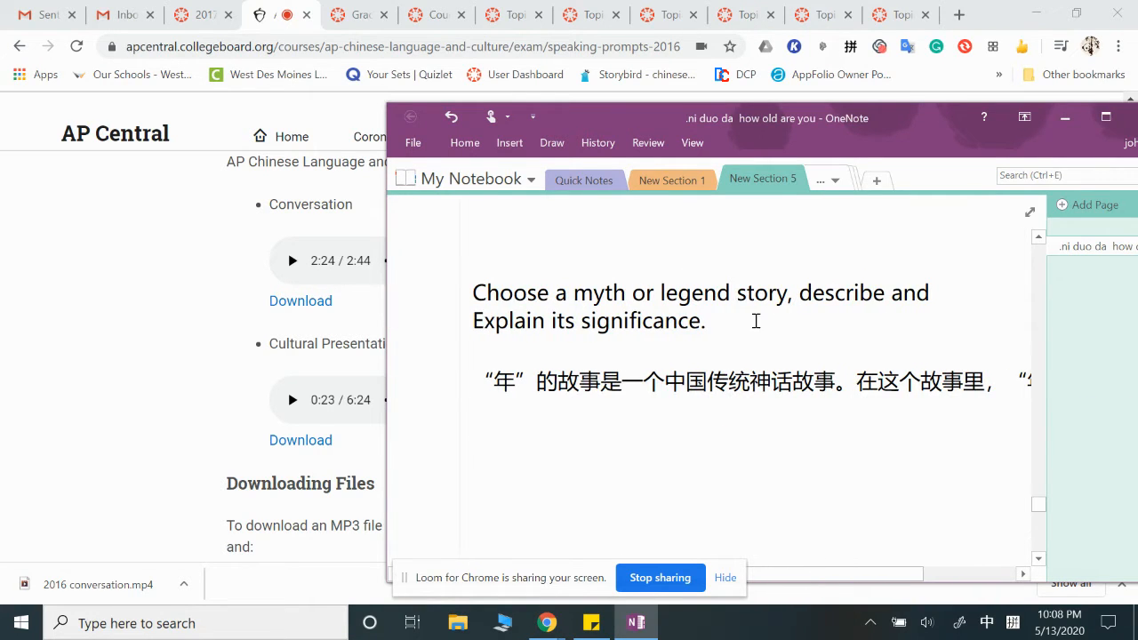
type("s")
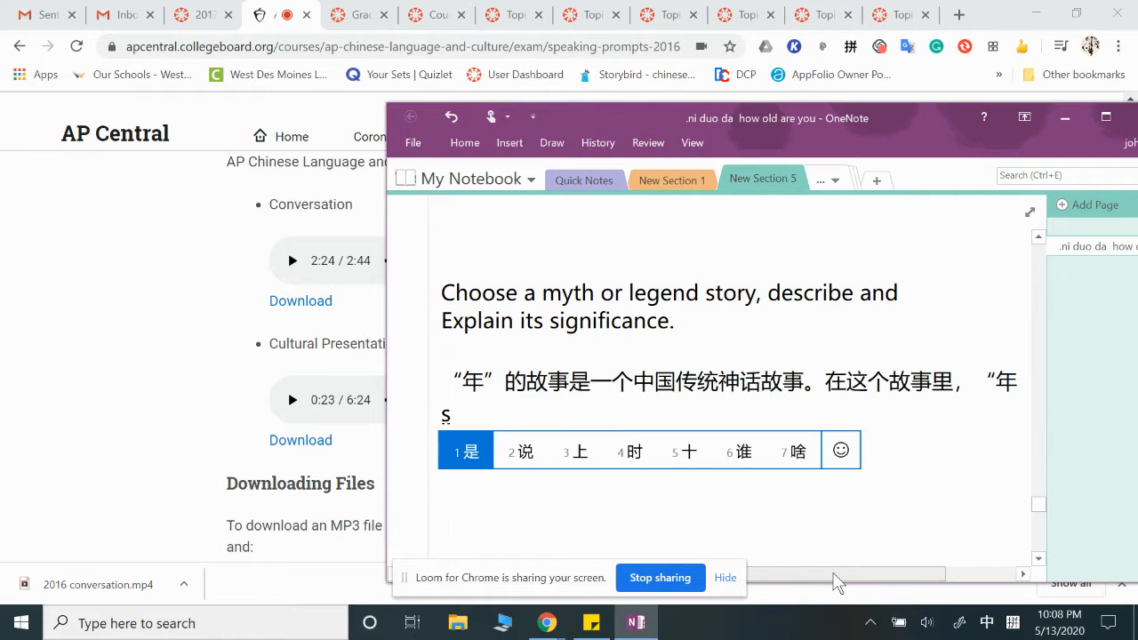
type("是一个gu")
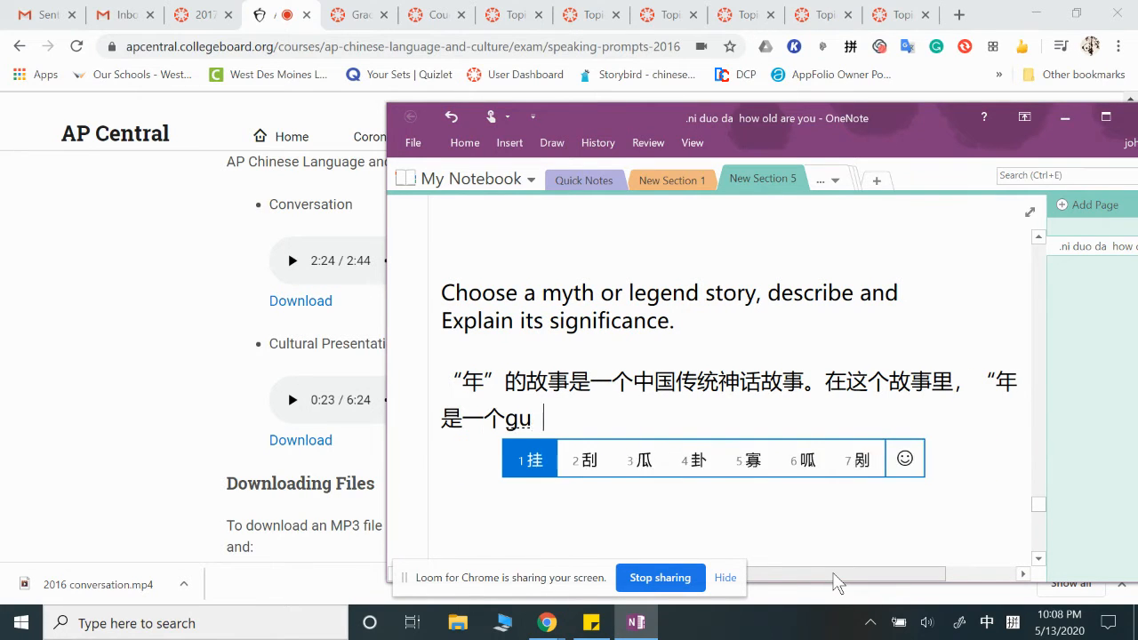
type("怪兽，")
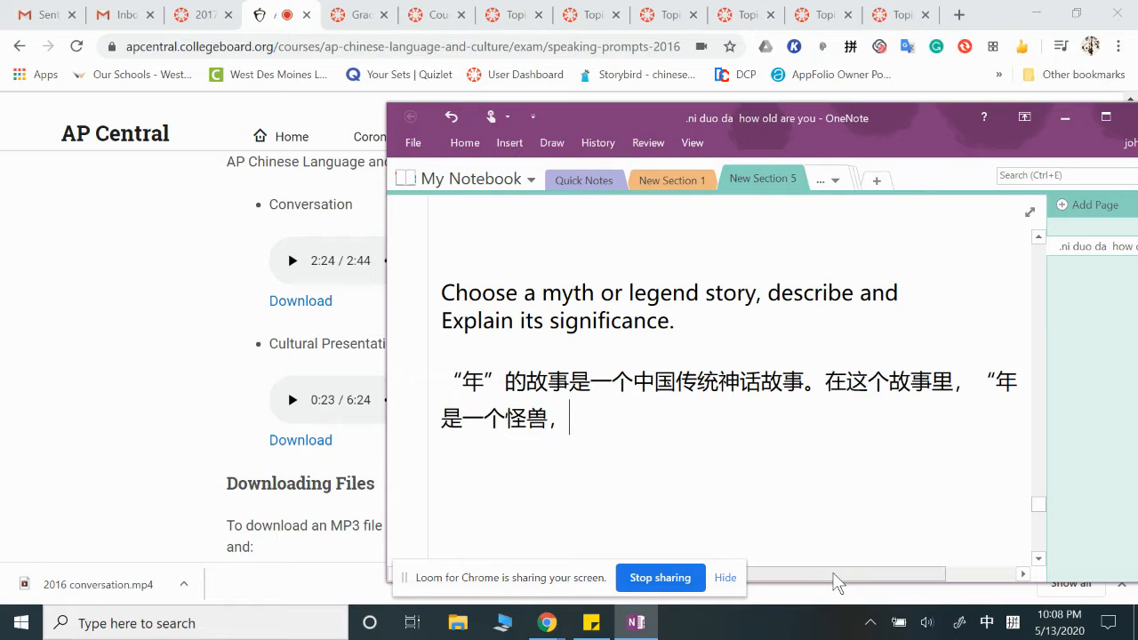
Add that Nian comes out every year to harm nearby villagers, ending with a full stop.
type("他")
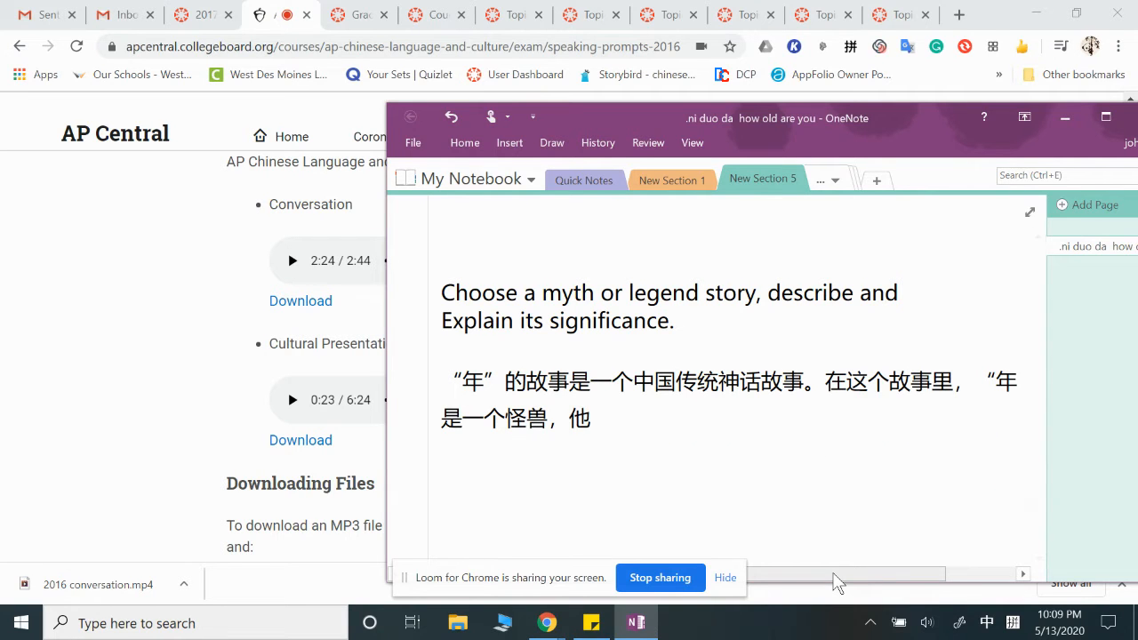
type("每一年d")
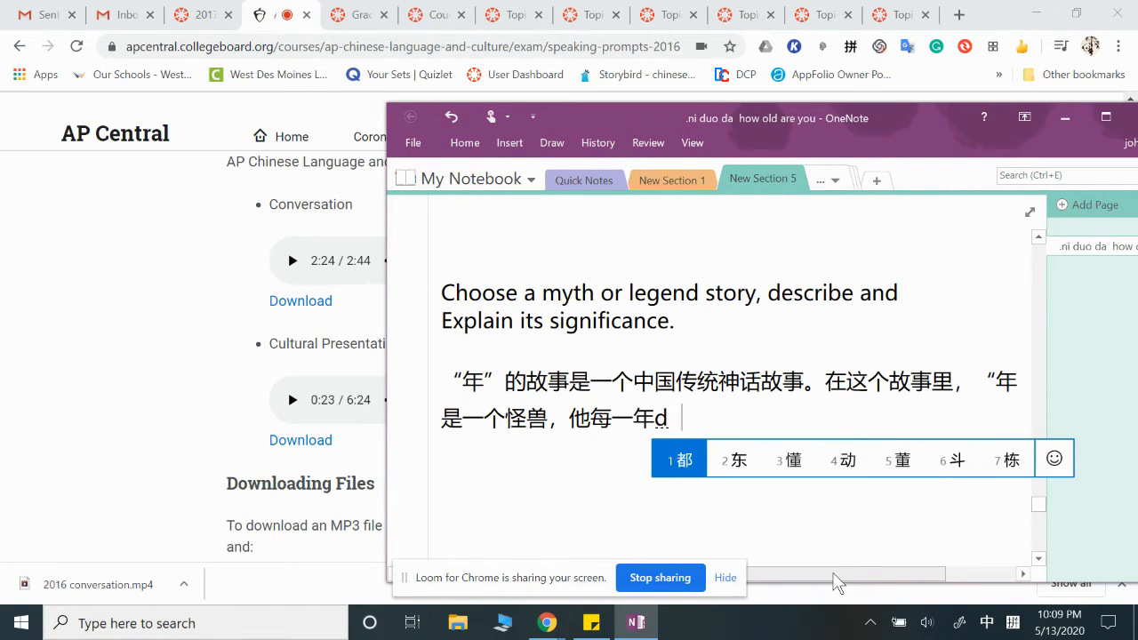
type("都会lai")
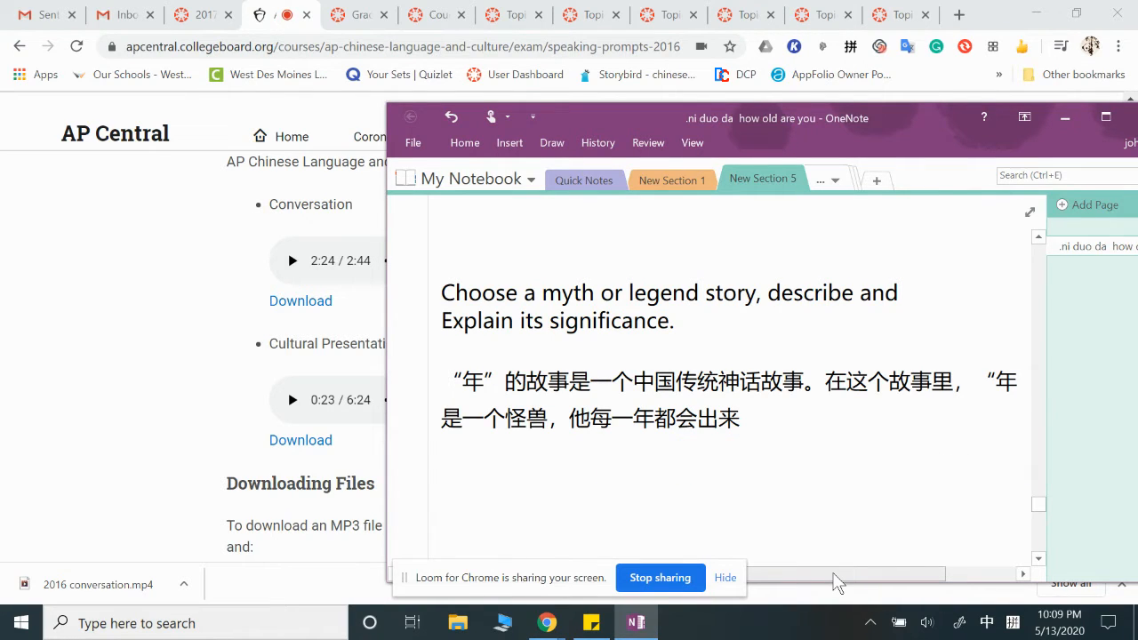
type("shang'hai")
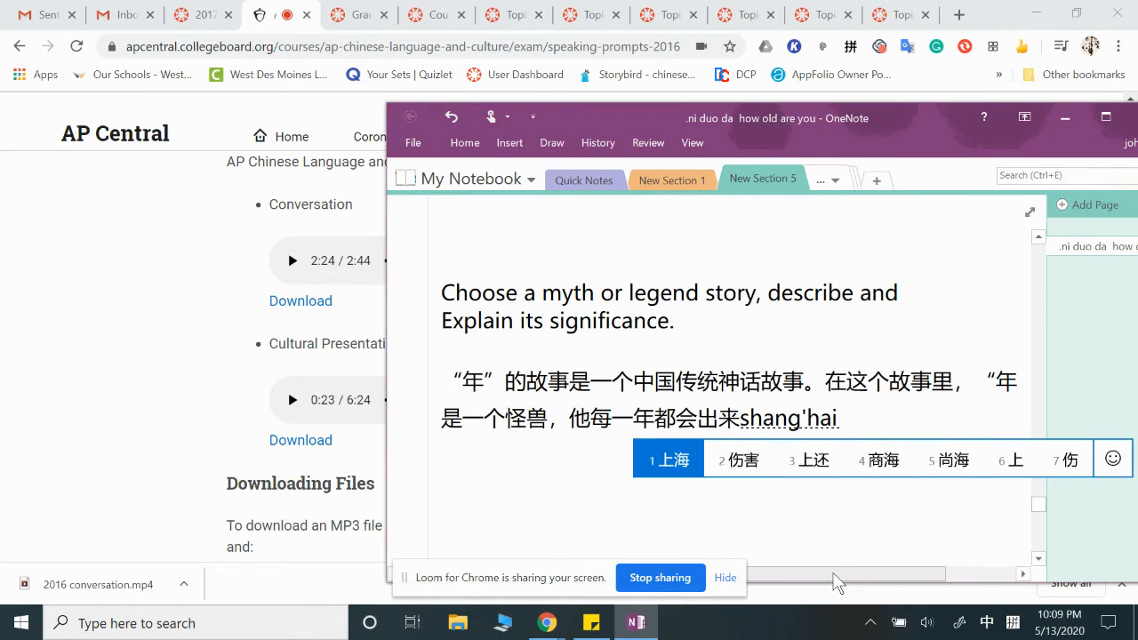
left_click(744, 459)
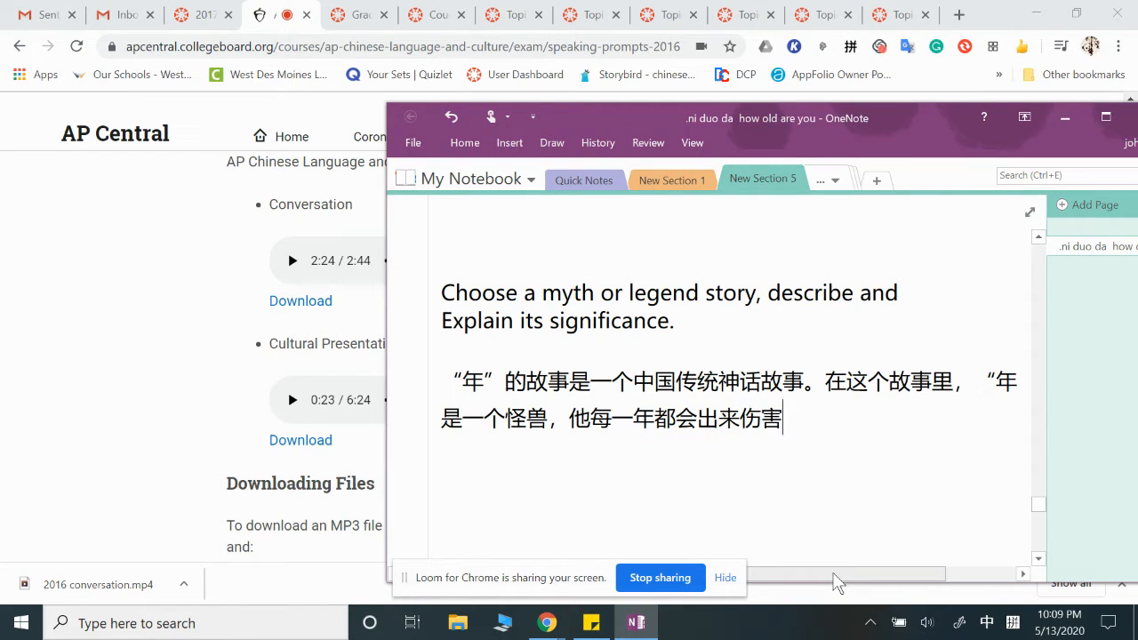
type("zhu")
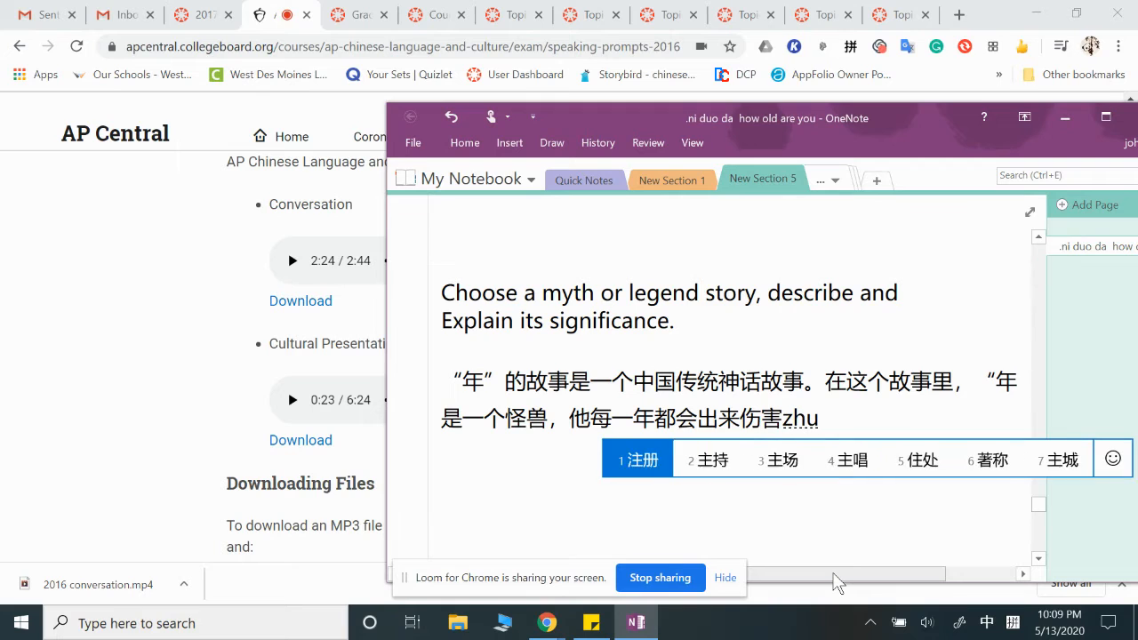
type("zai")
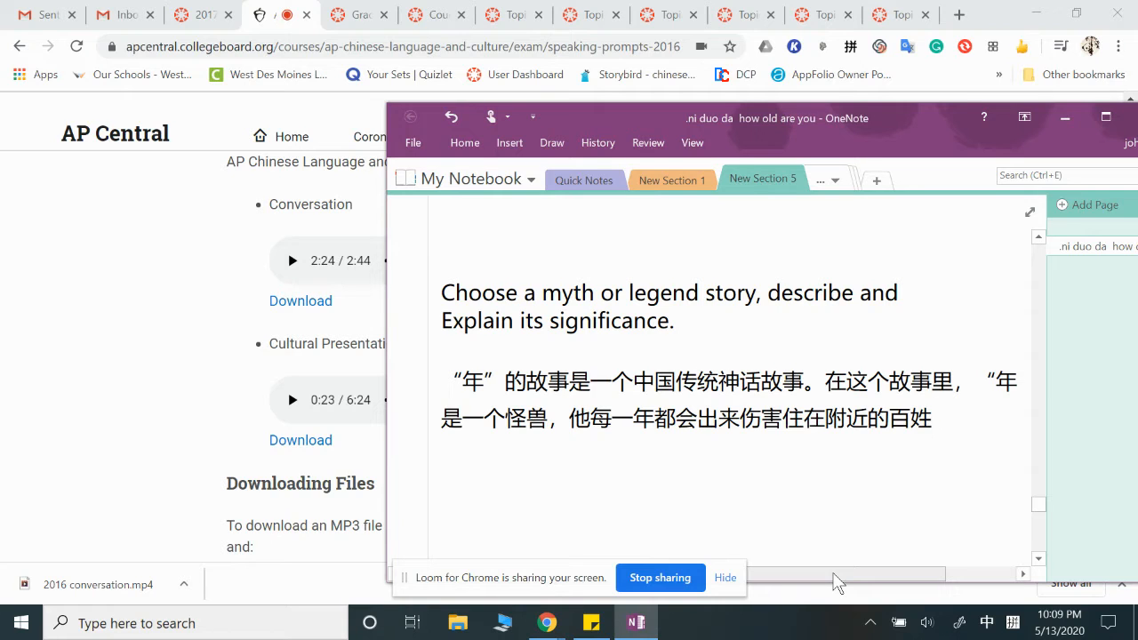
type("。")
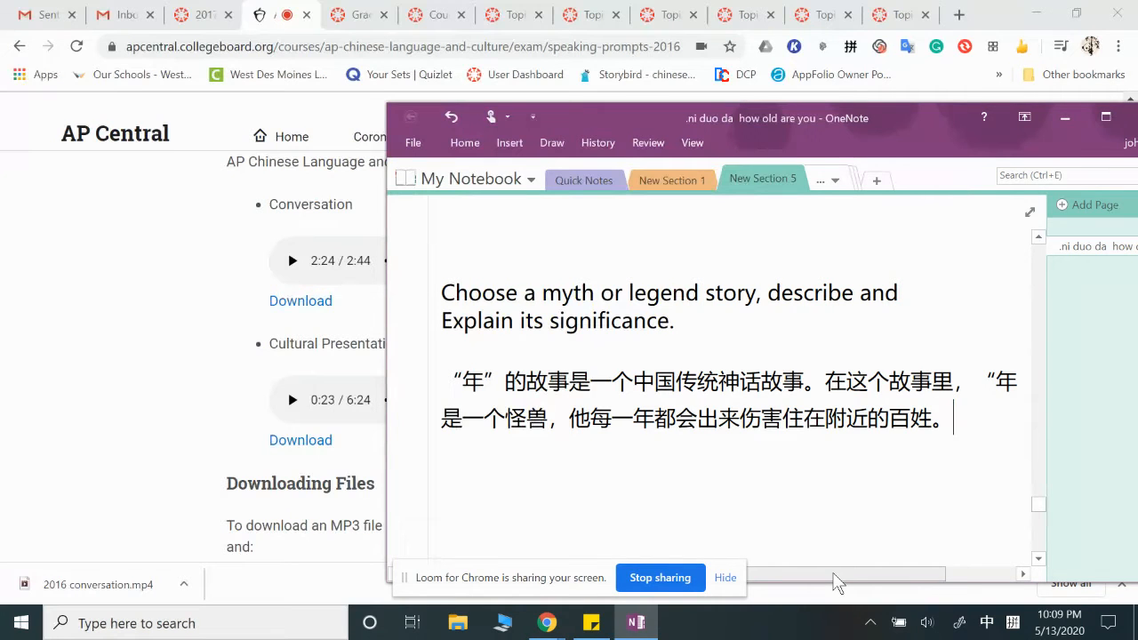
Type '后来人们发现“年”害怕红色，也害怕放鞭炮的声音，所以'.
type("后来")
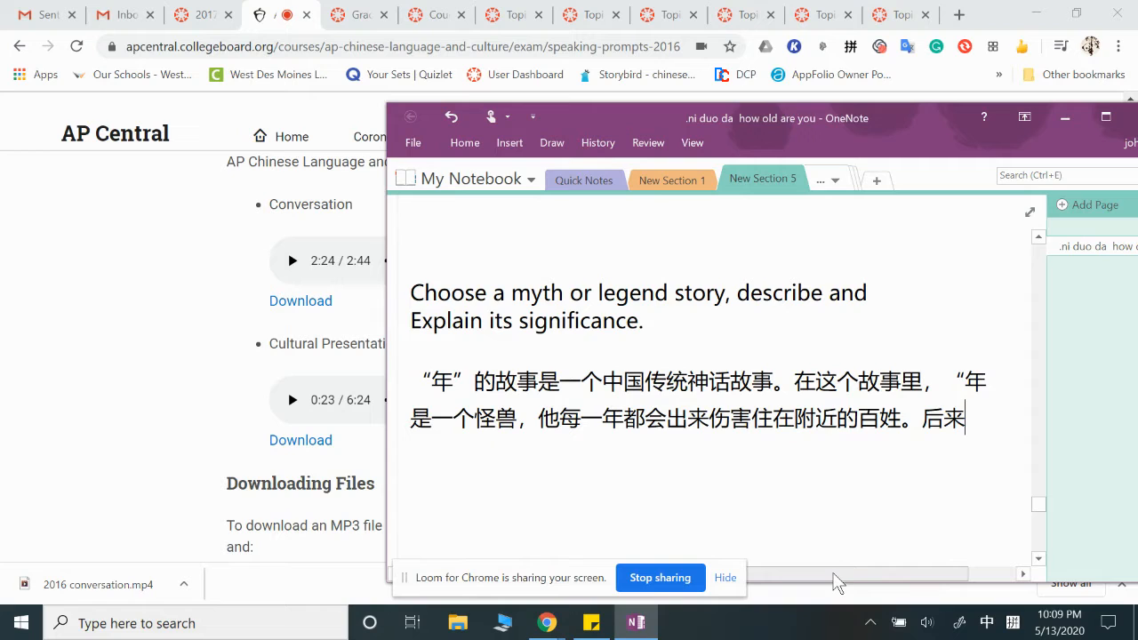
type("人们")
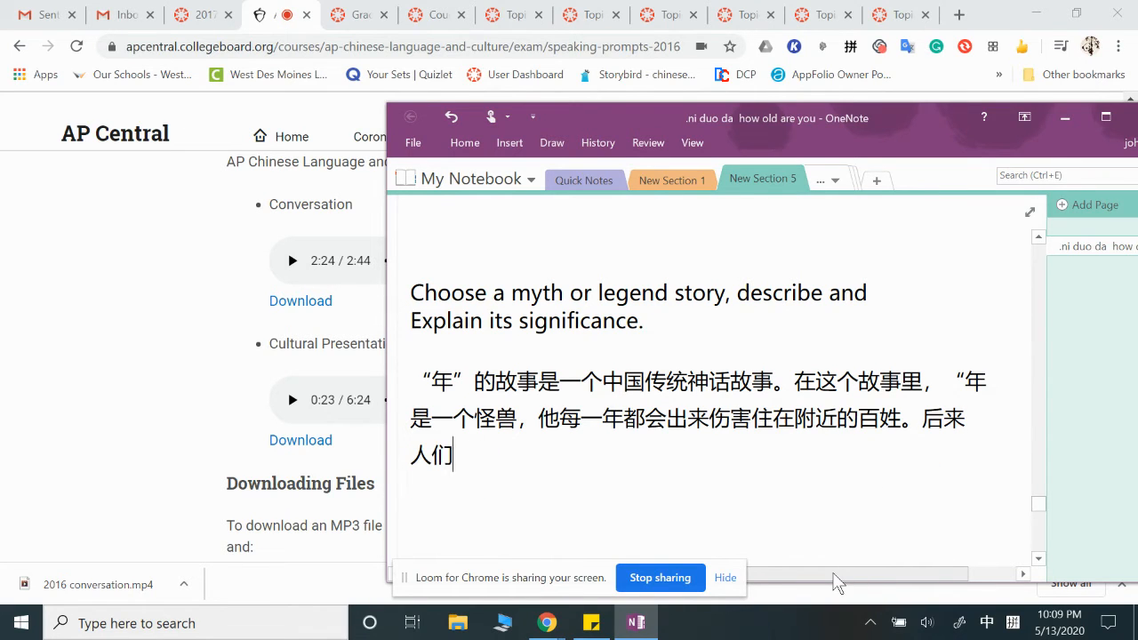
type("发现ni'a")
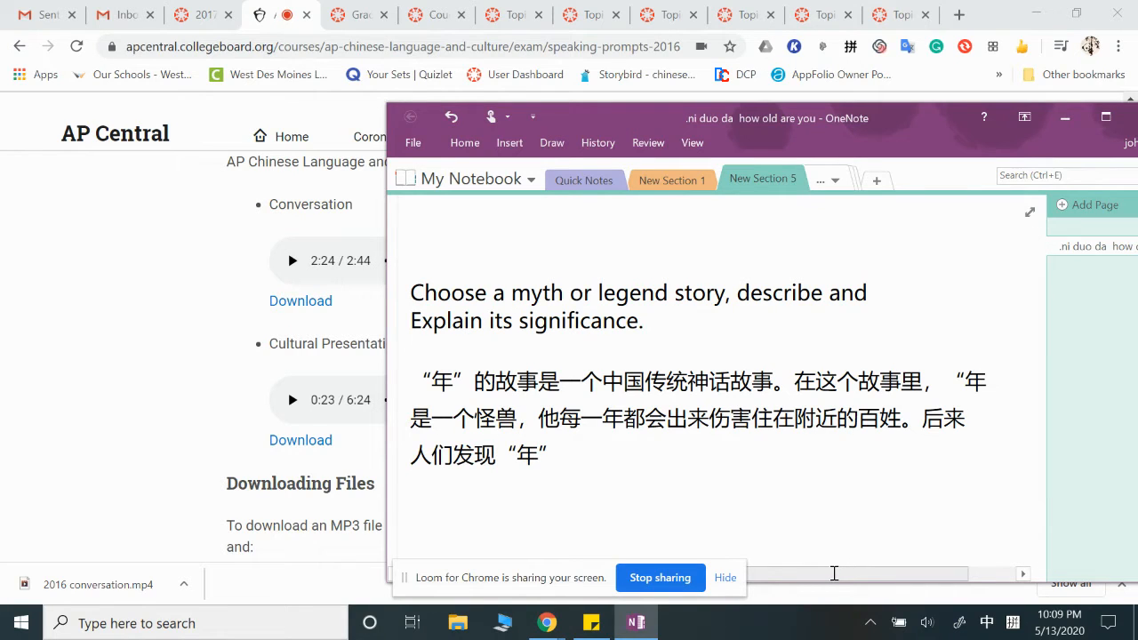
type("害怕")
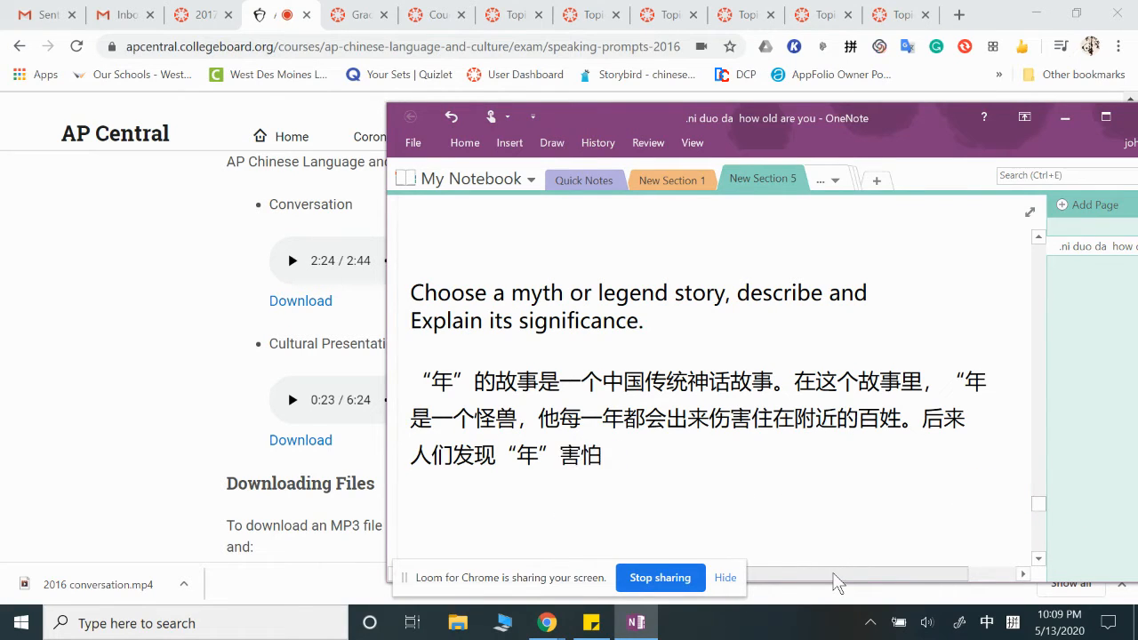
type("红色，也hai")
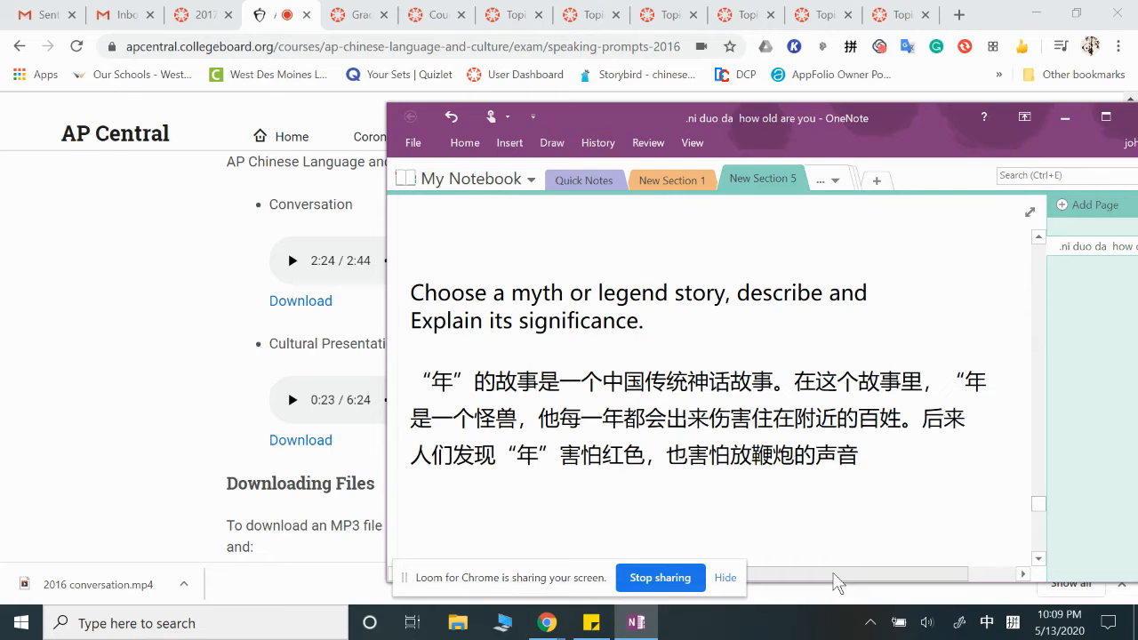
type("su")
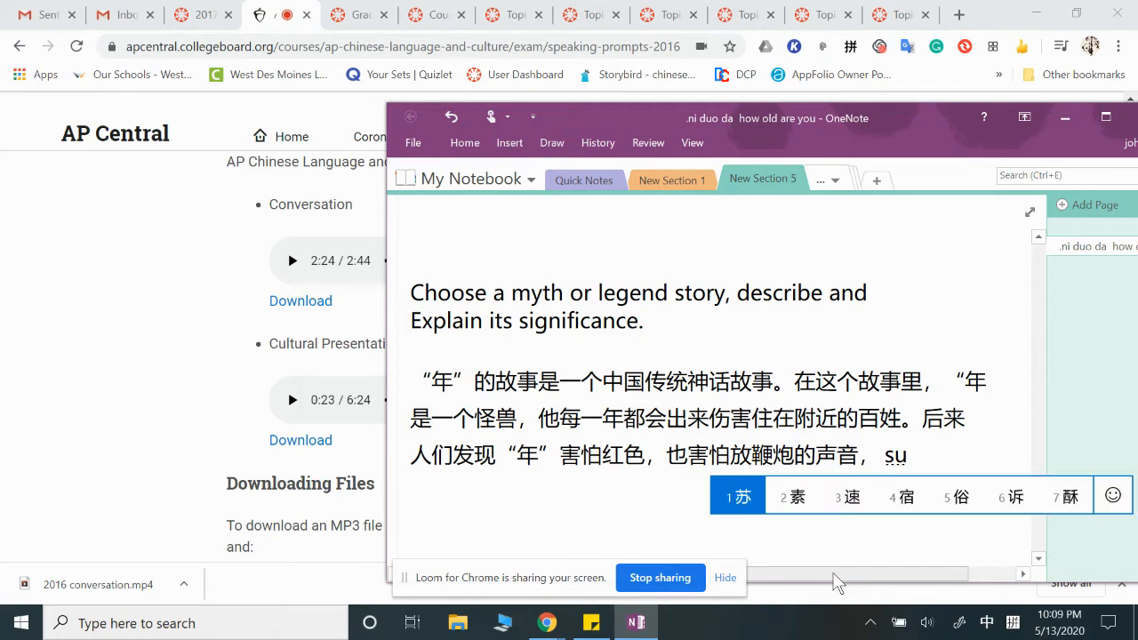
type("所以")
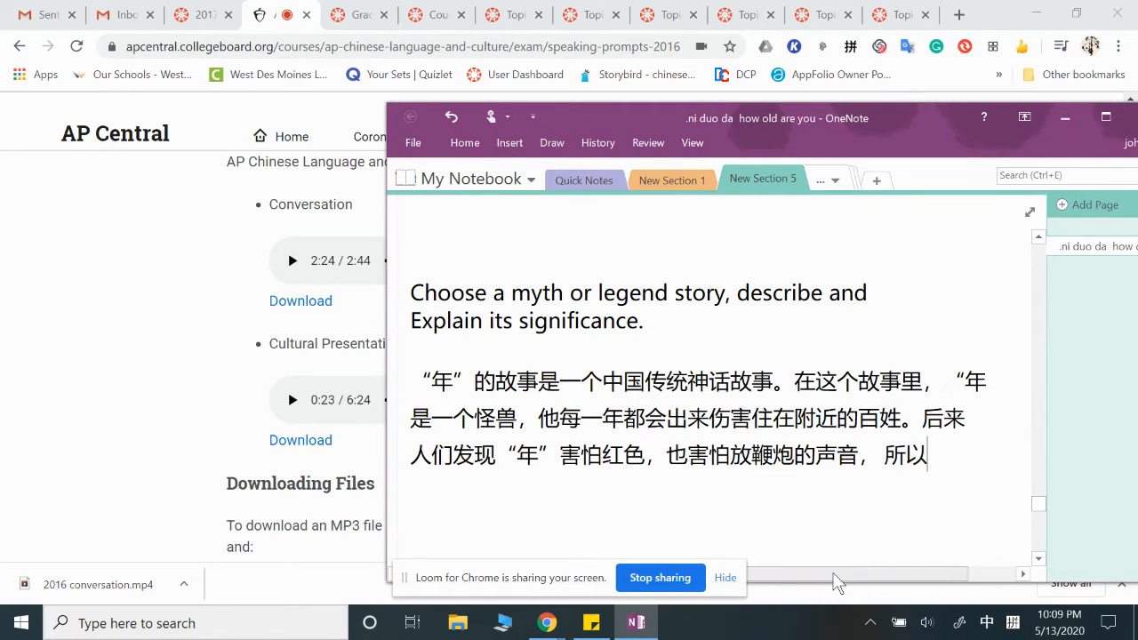
Add that each year when Nian appears, people wear red clothes, then start a new line.
type("gu'shi'l")
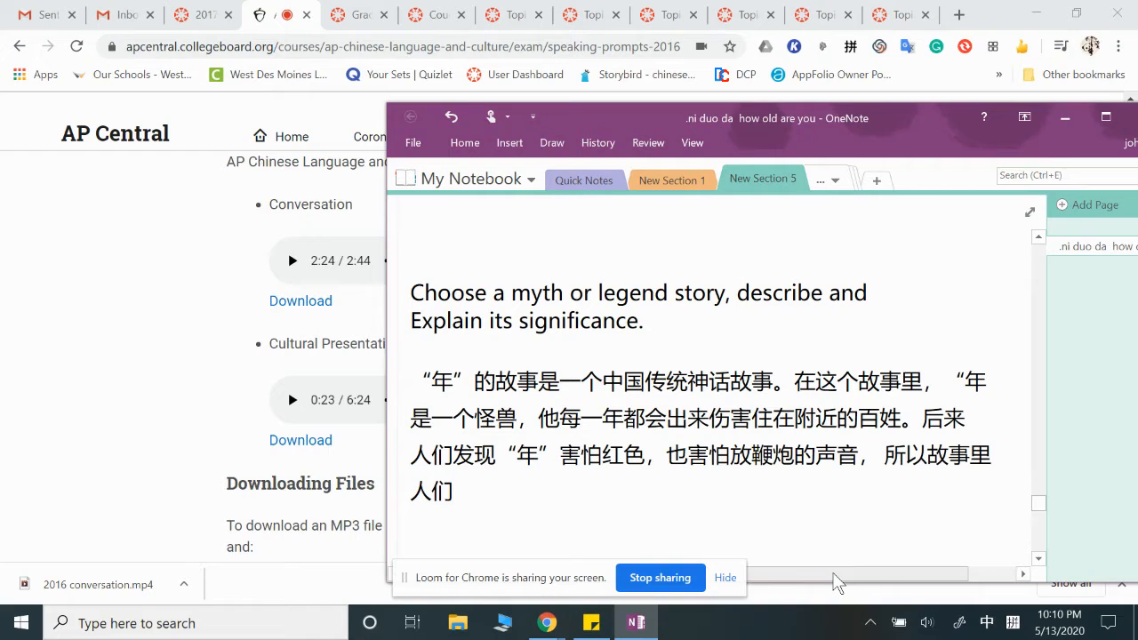
type("mei'y")
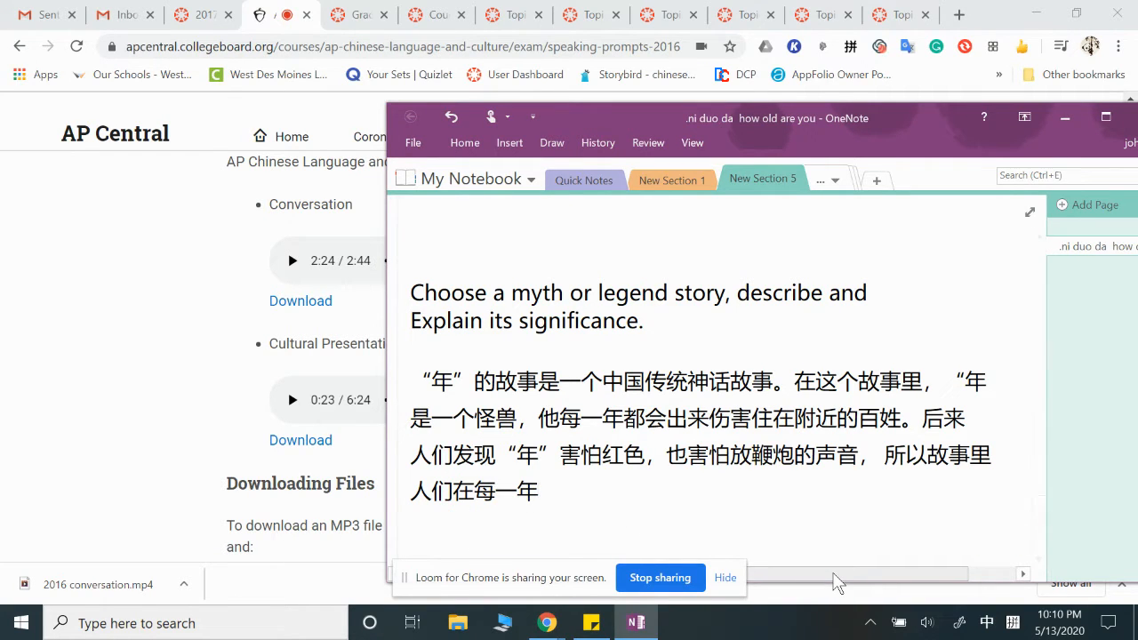
type("\"年")
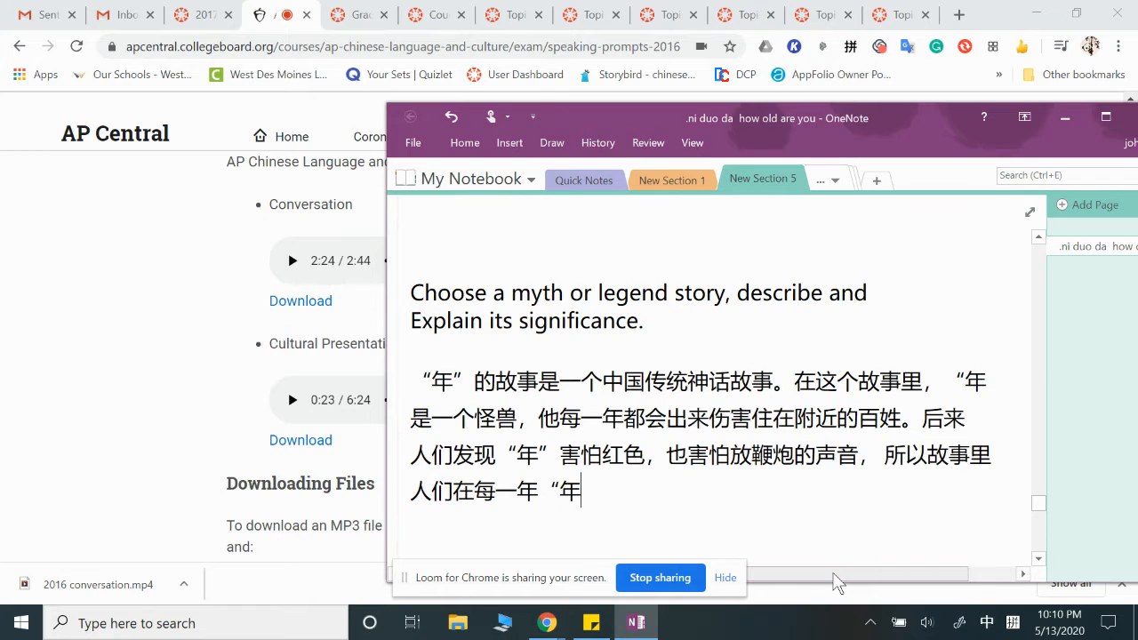
type("出现d")
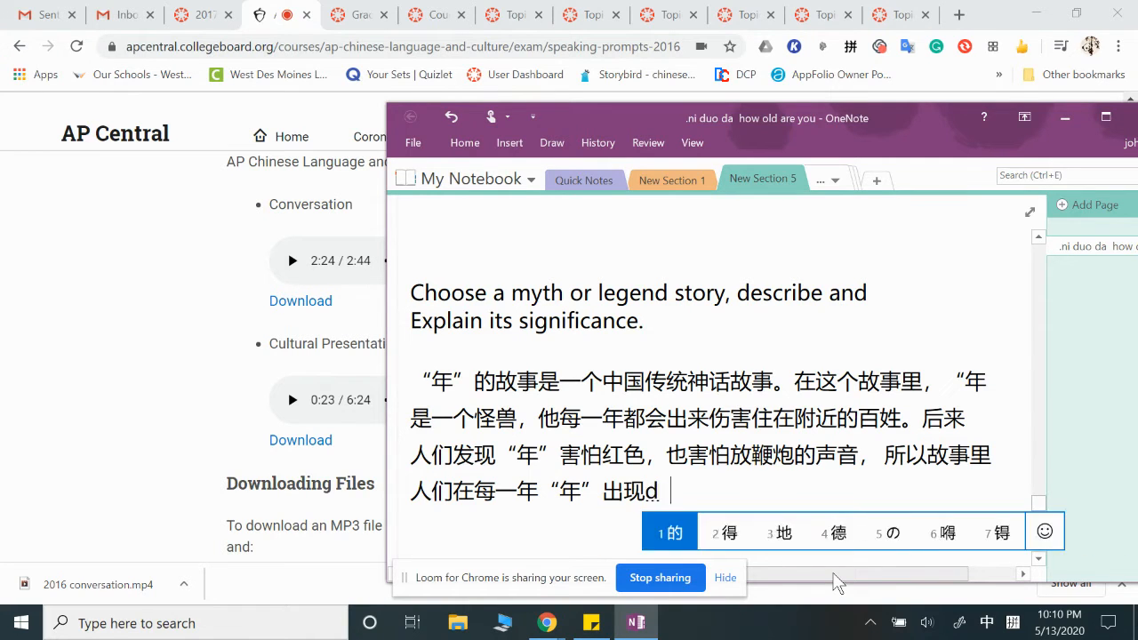
type("的时候")
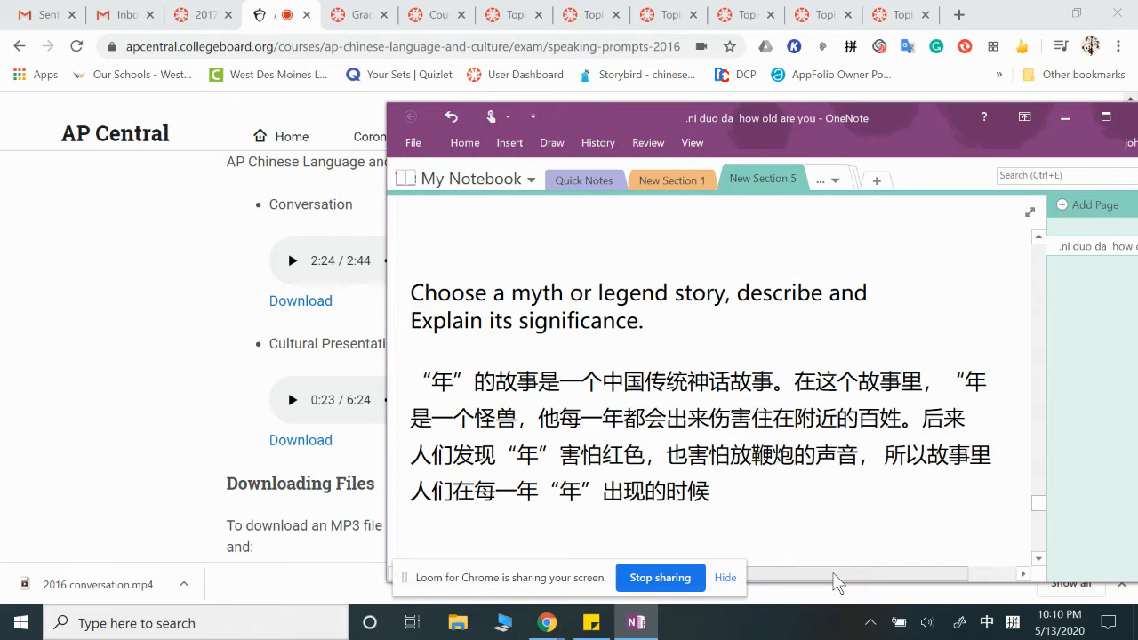
type("do")
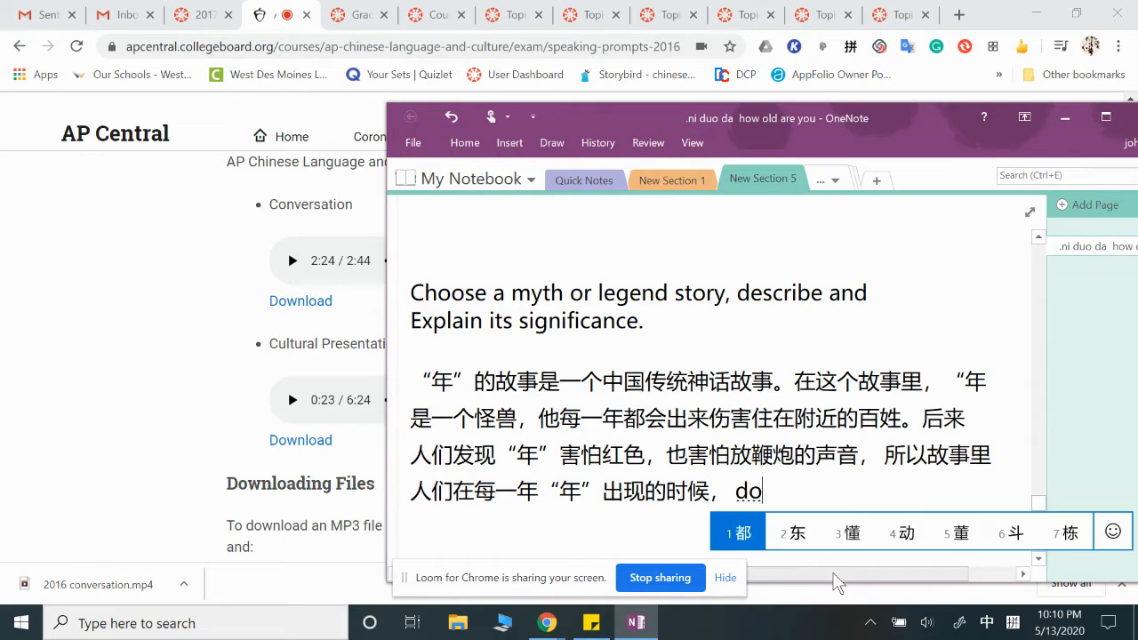
type("都chuan")
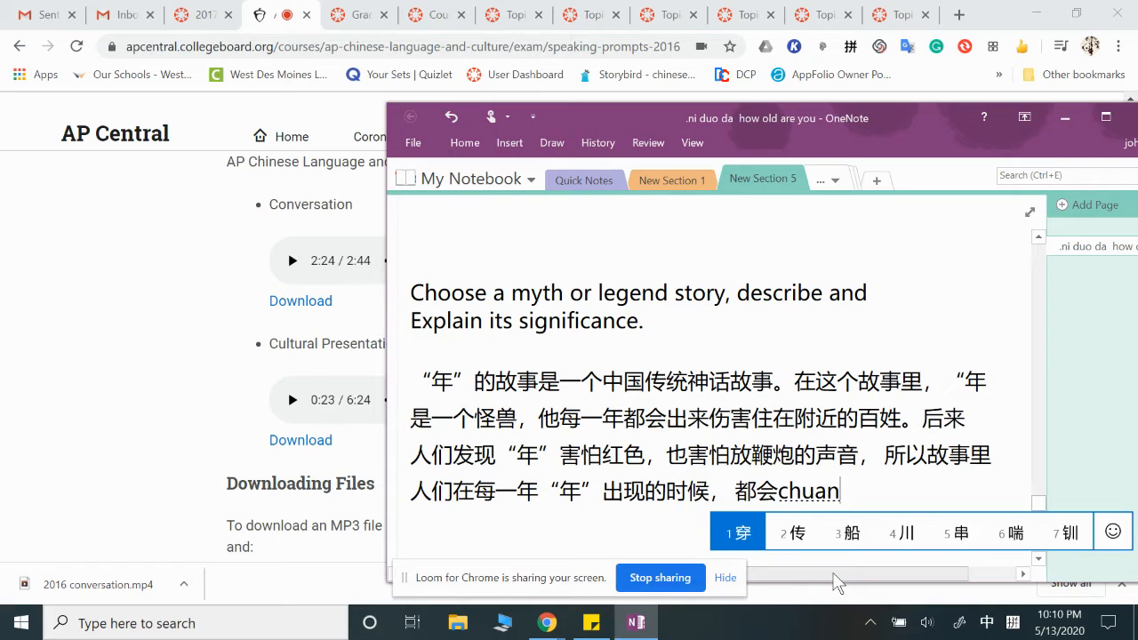
type("穿上hong's")
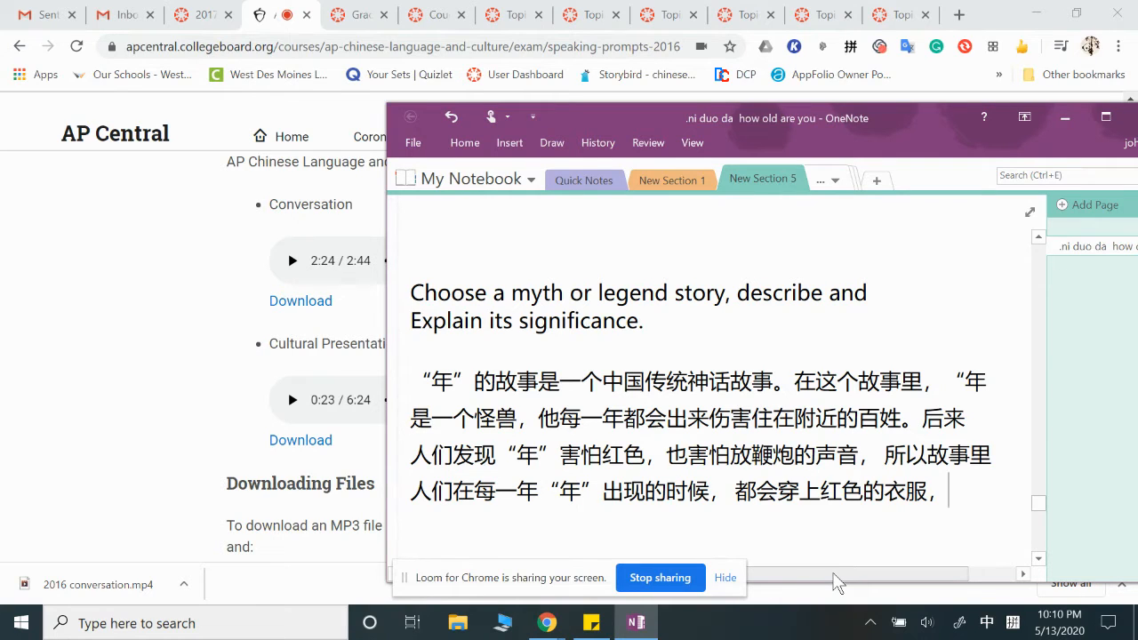
type("h")
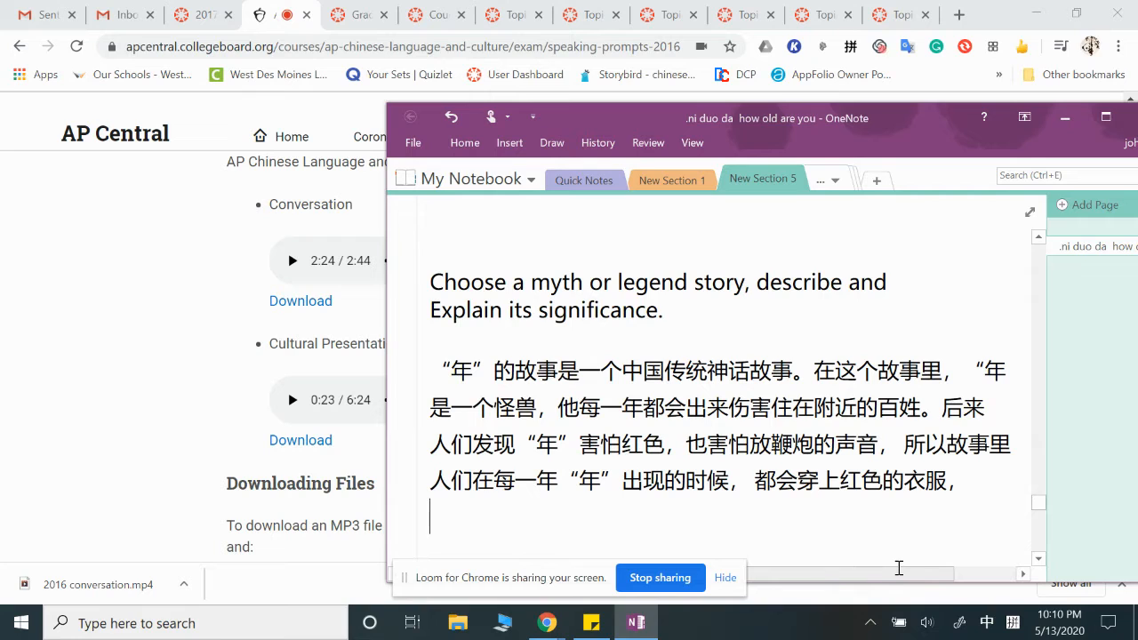
Type '给家里装饰各种红色的东西' about decorating homes with red things.
type("g")
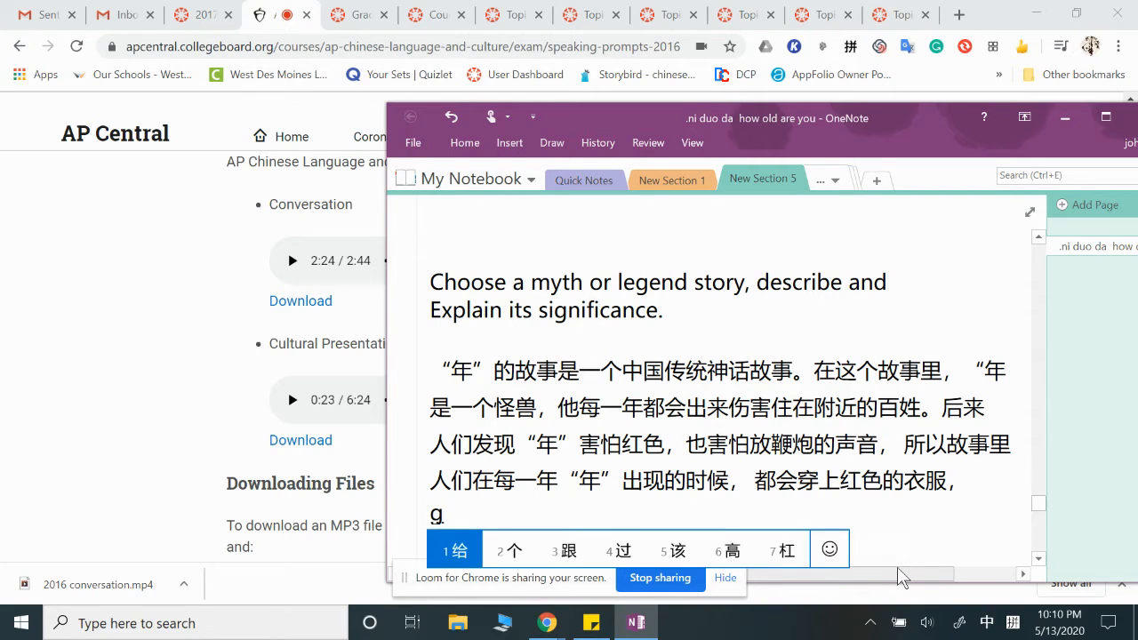
type("给家")
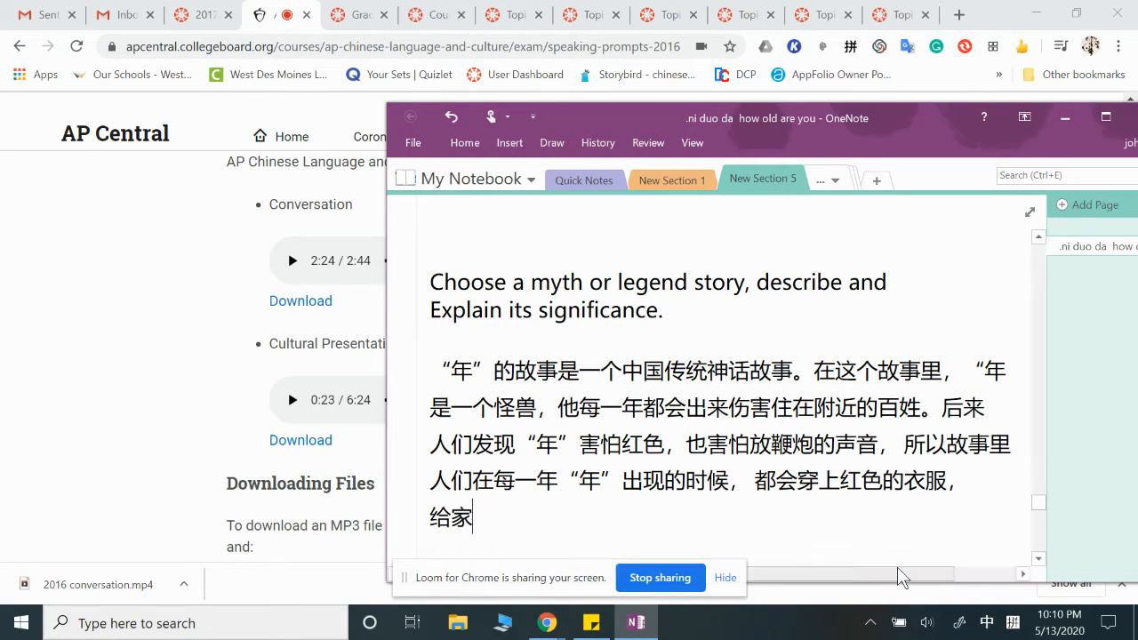
type("里")
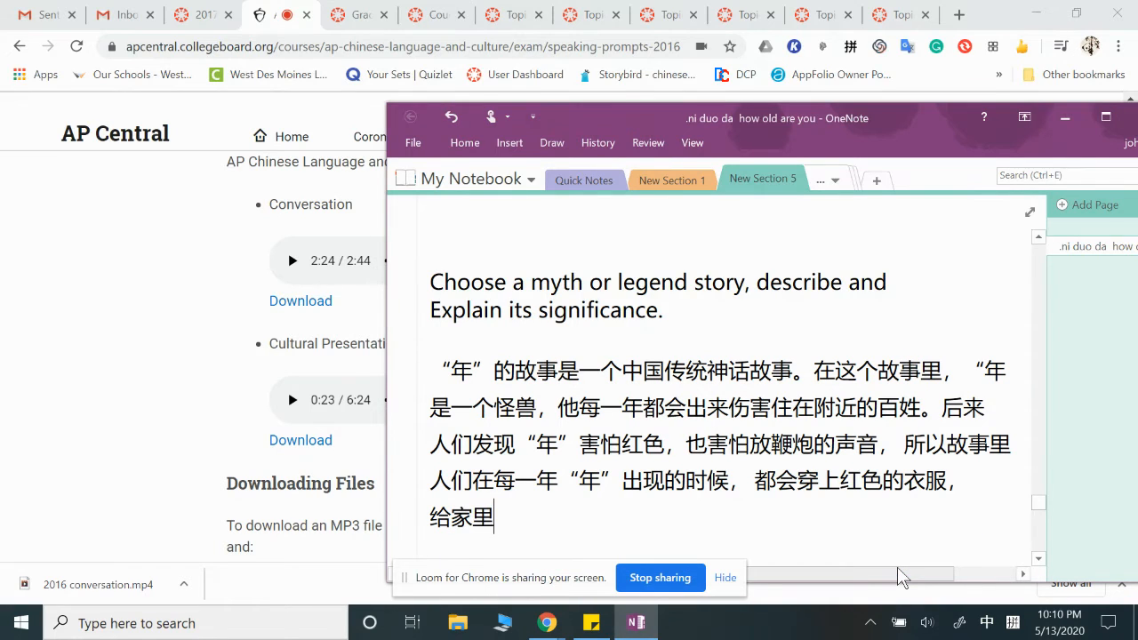
type("zhuangshi")
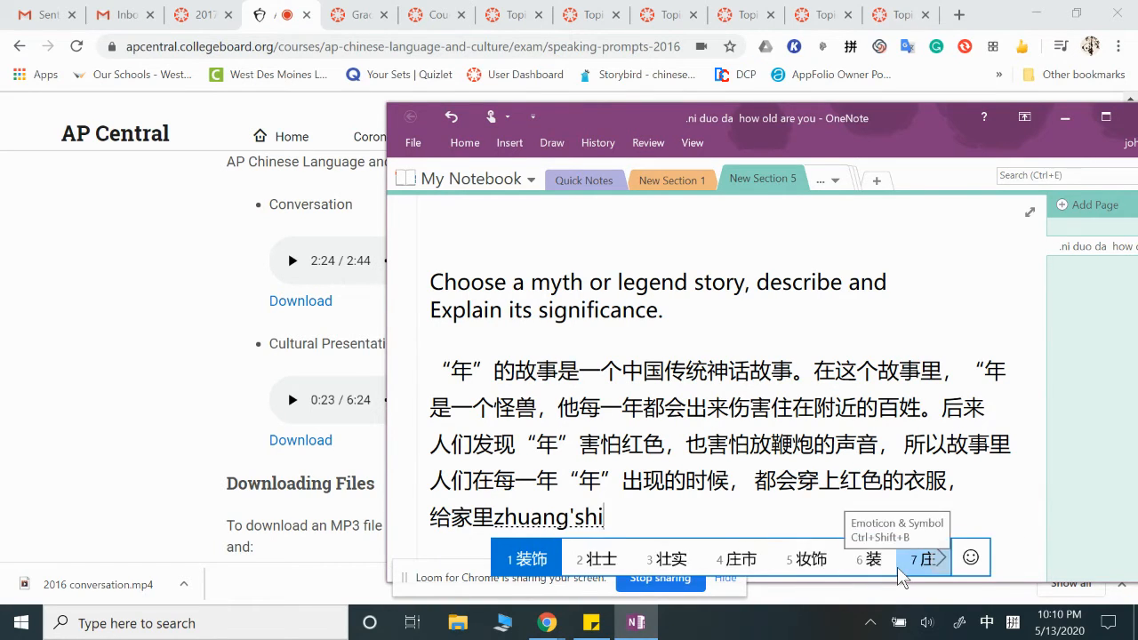
left_click(526, 558)
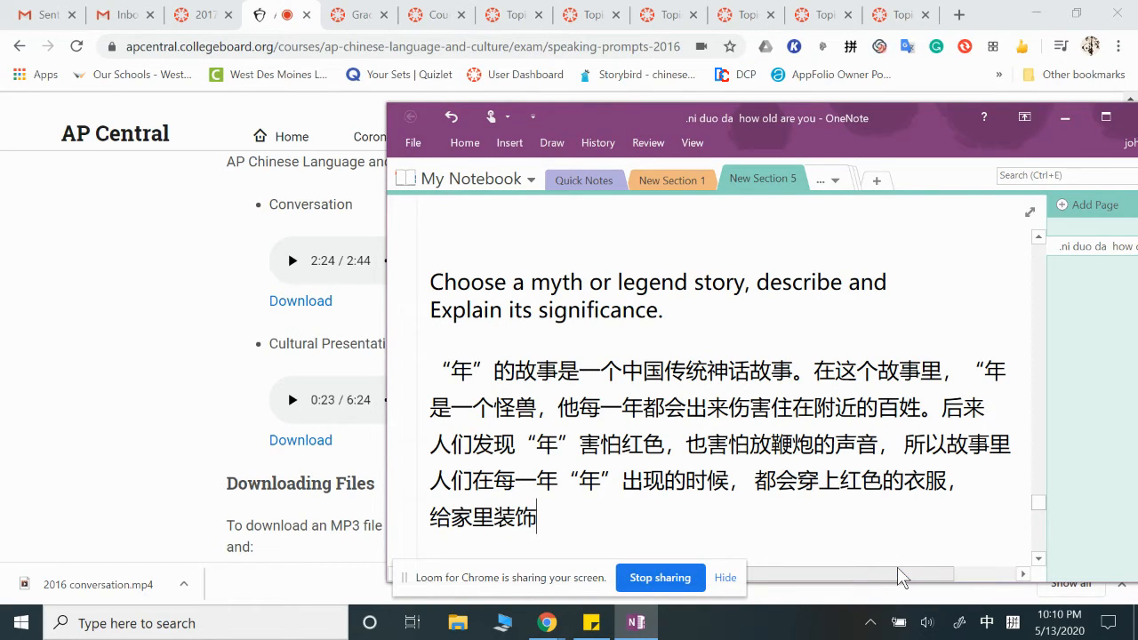
type("ge'zhon")
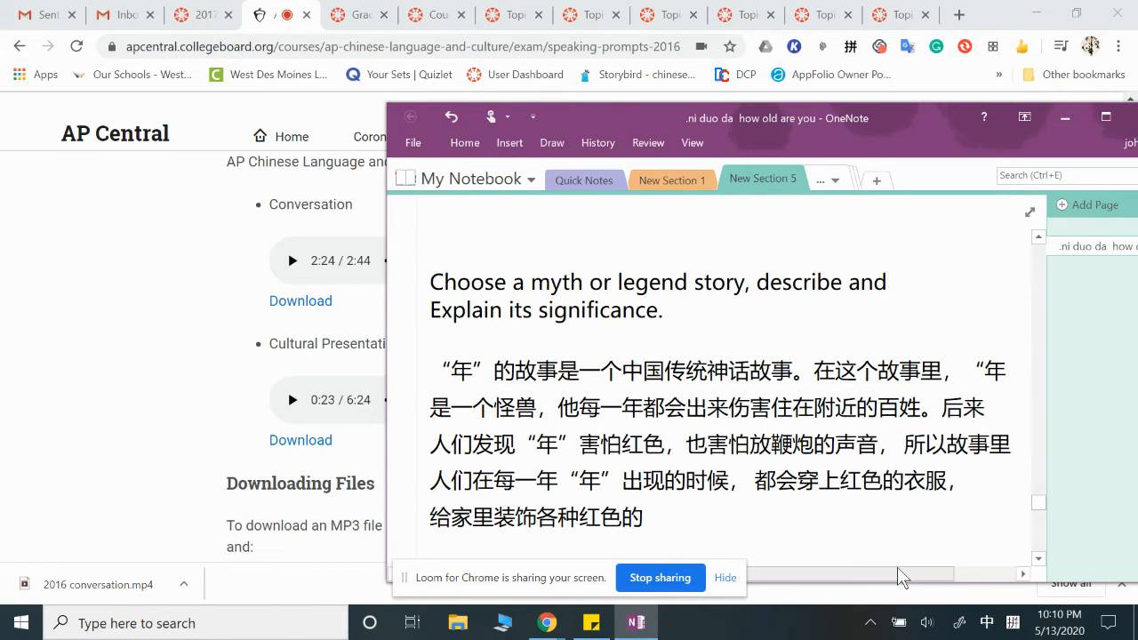
type("东西")
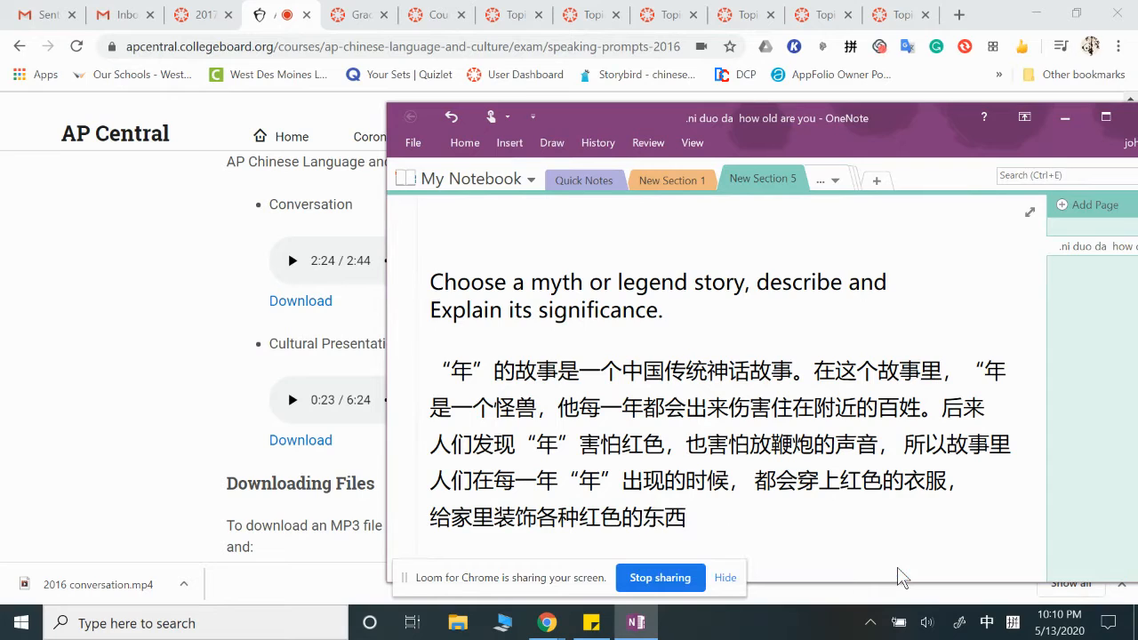
Add '，然后也会全家一起放鞭炮，来把“年”吓走。'.
type("，ra")
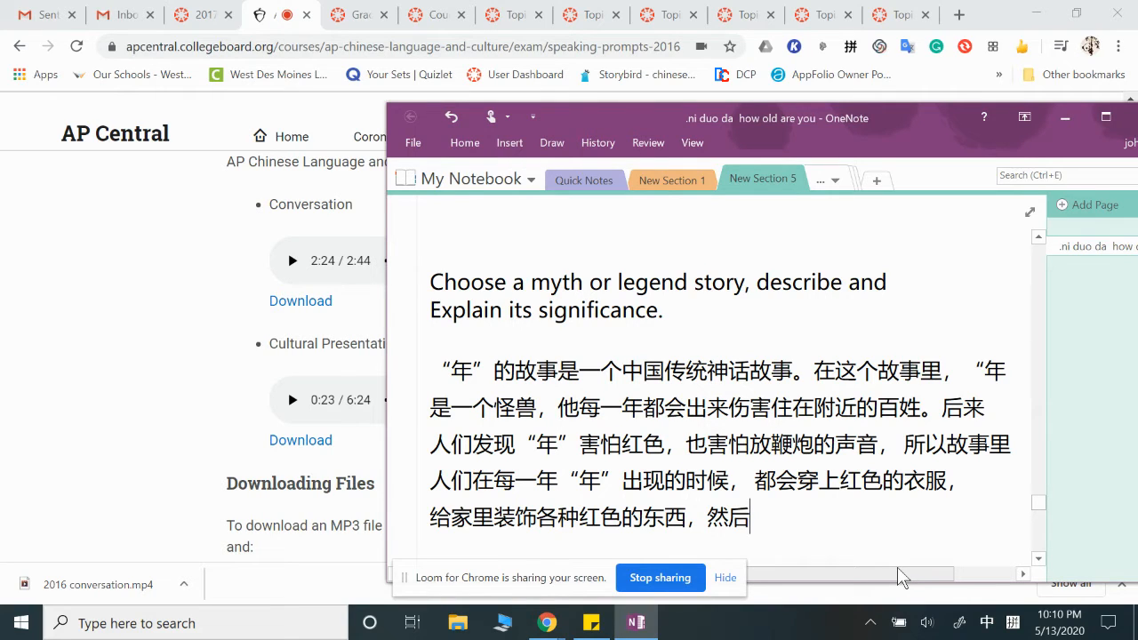
type("ye'hui")
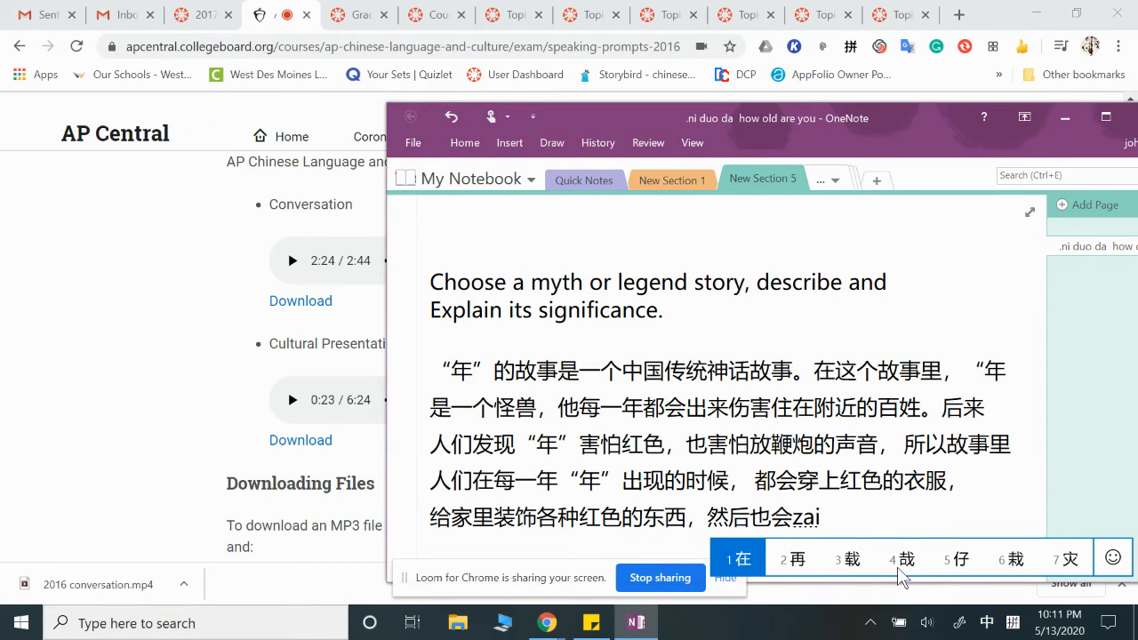
type("zh")
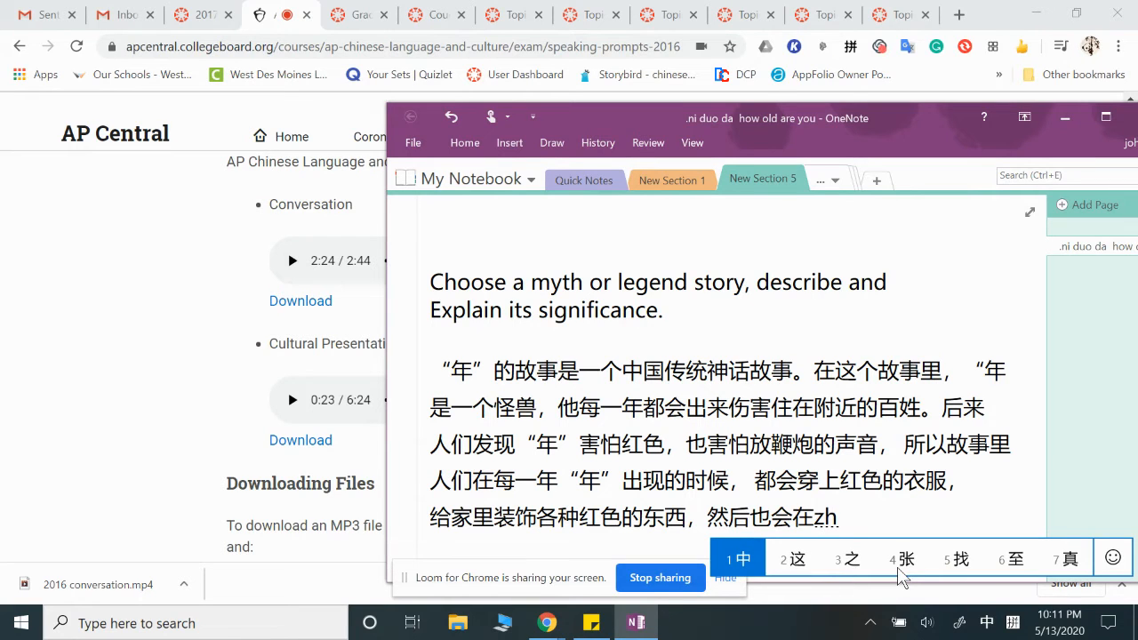
type("quanj")
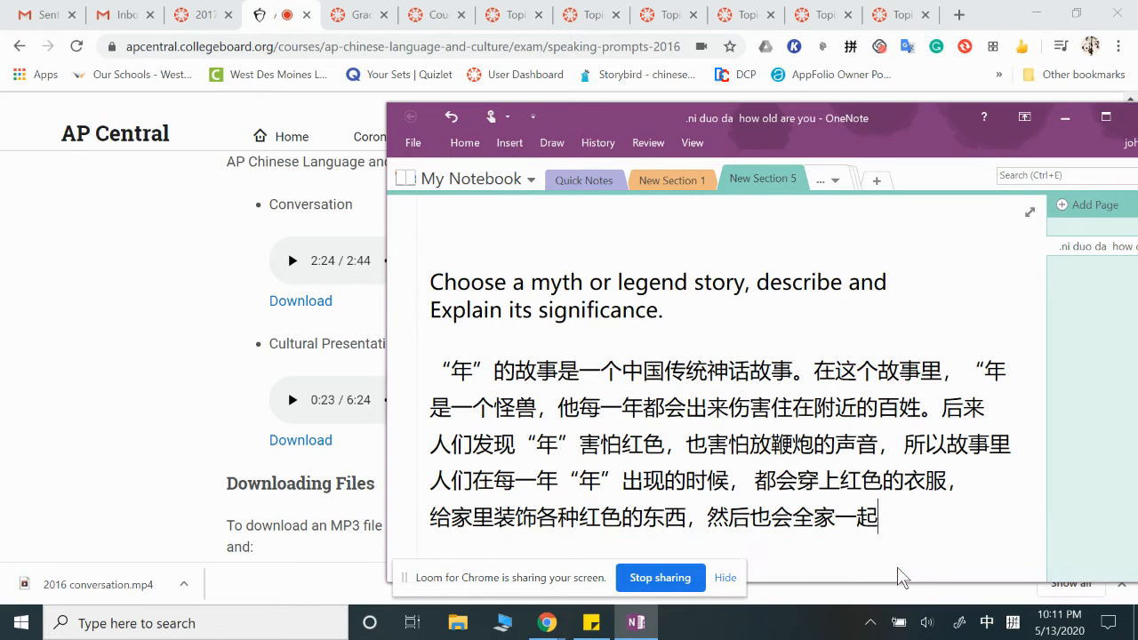
type("fang")
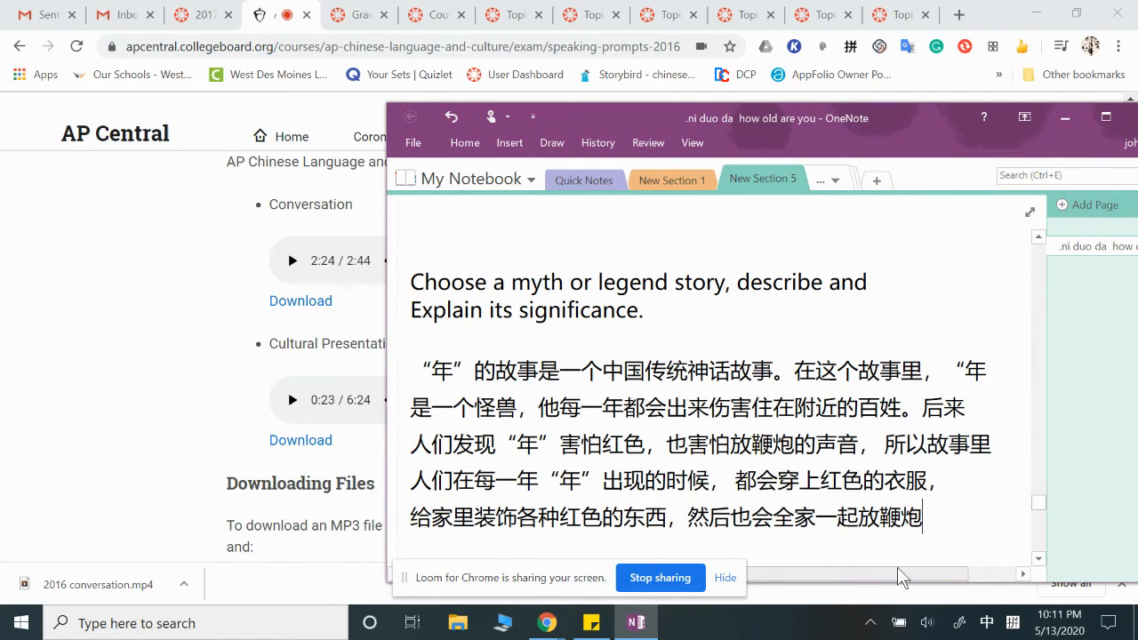
type("，来")
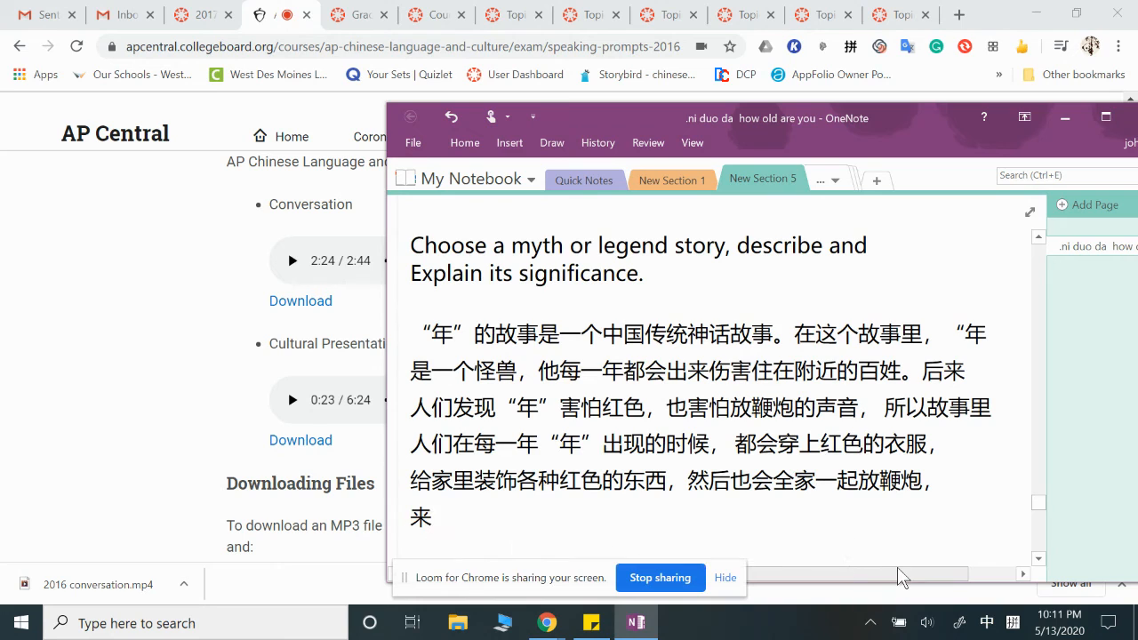
type("把")
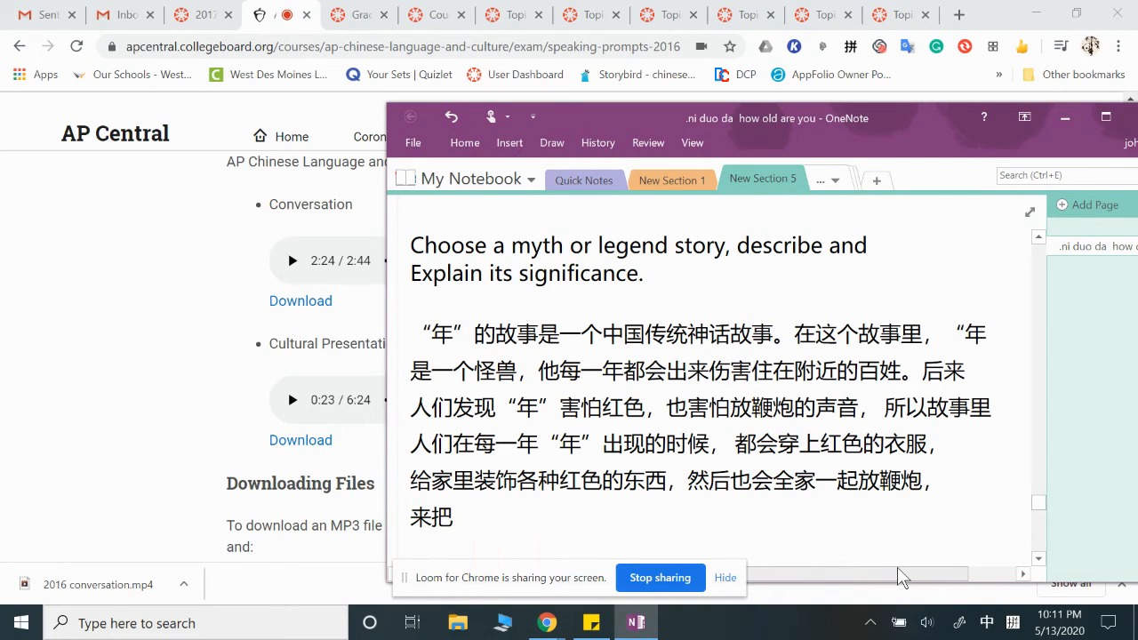
type("n")
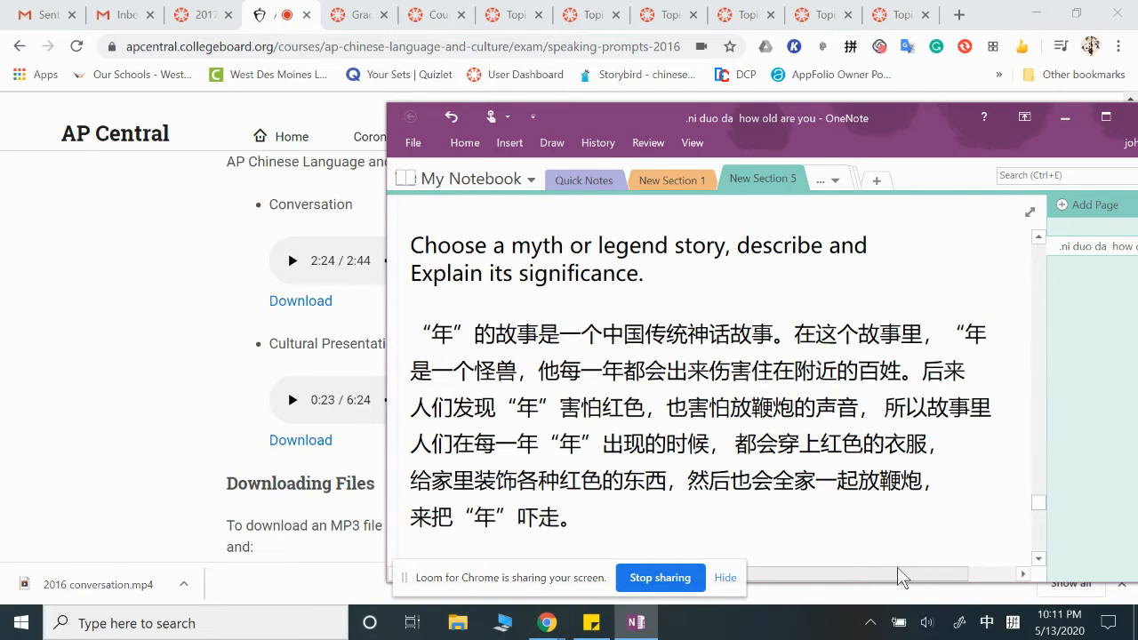
Add '后来，这就变成了过年的传统。'.
type("houlai")
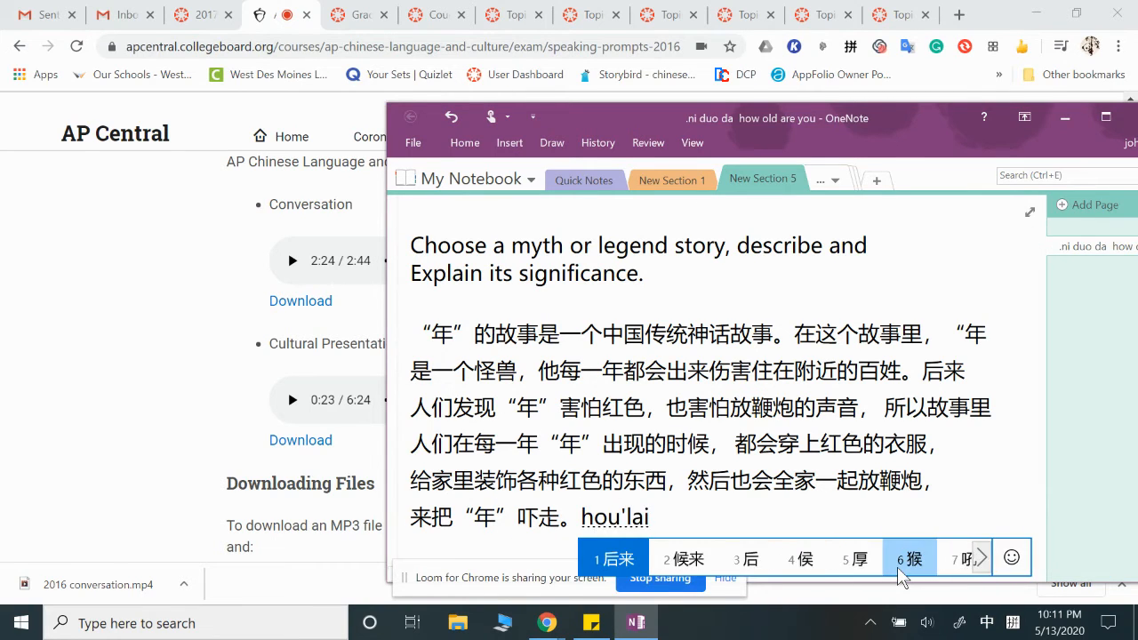
type("后来，这就b")
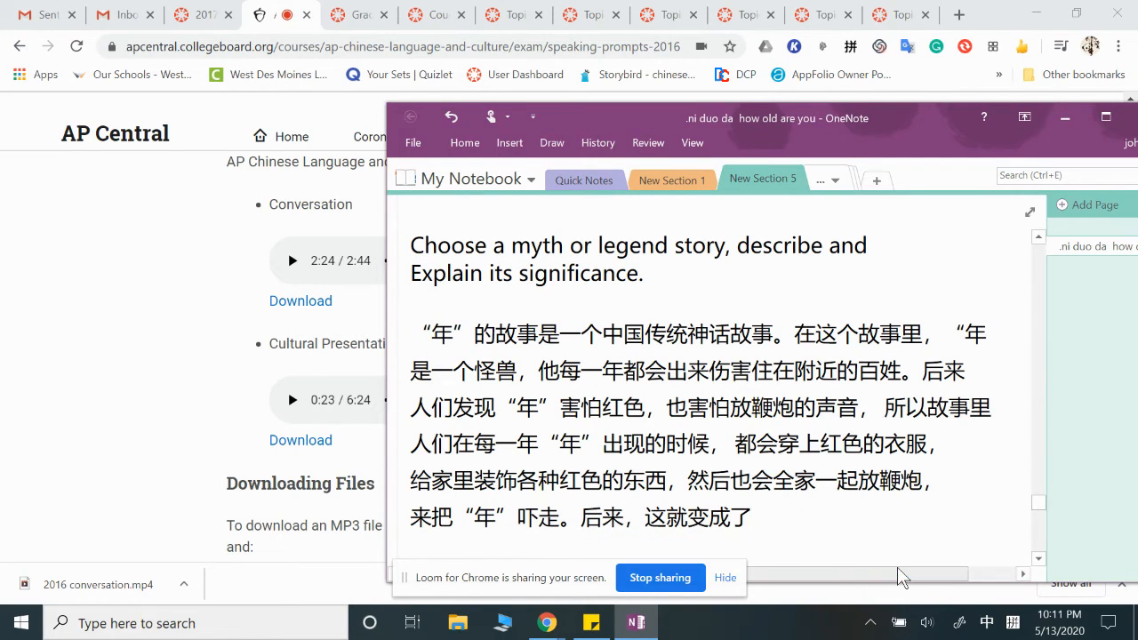
type("过年de")
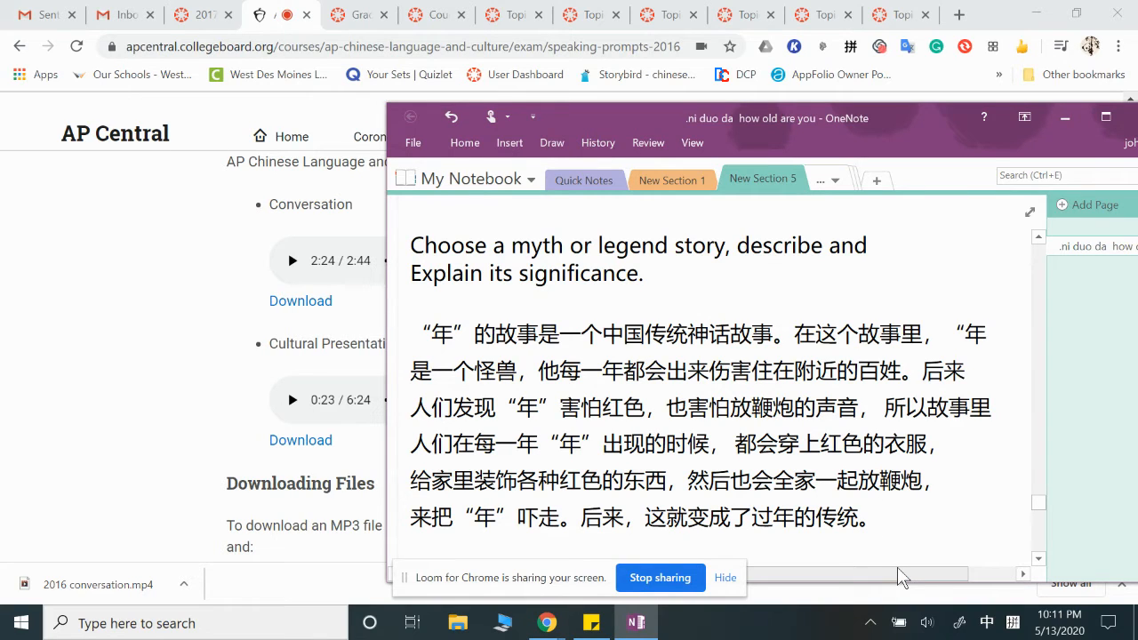
type("美")
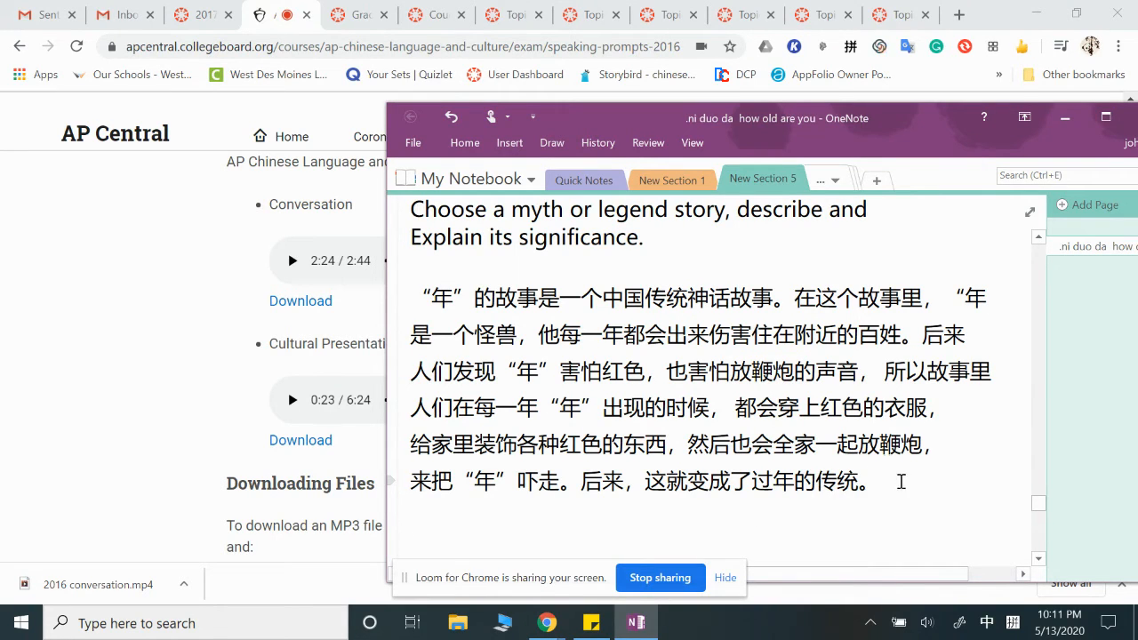
Type '新年的时候大家每年都会这么做来' to begin the closing sentence.
type("新年")
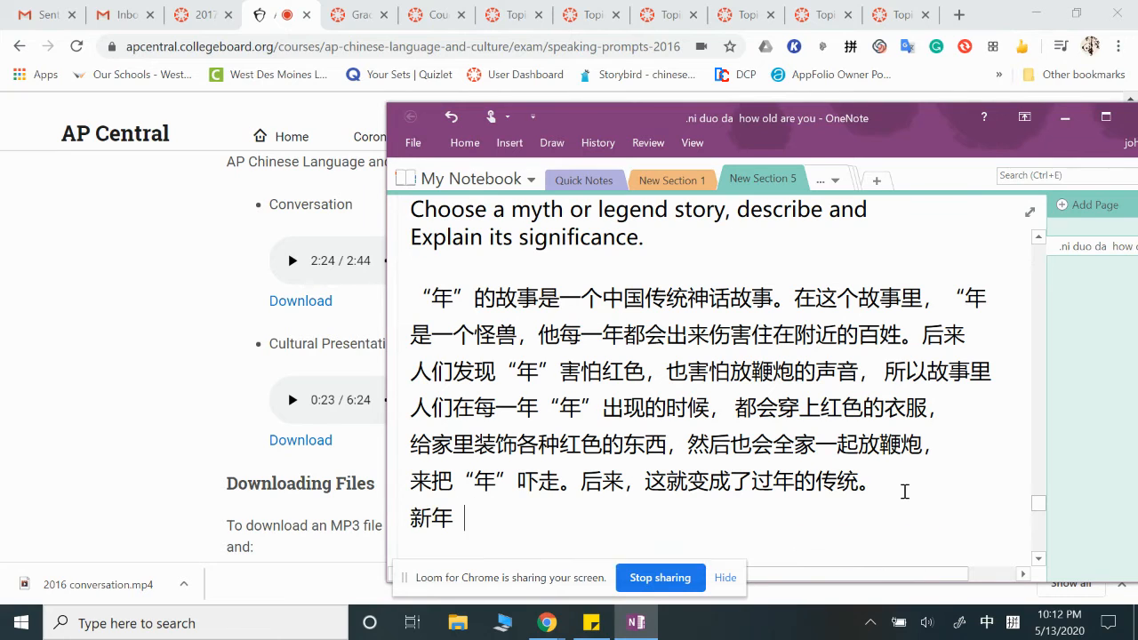
type("的时候da'j")
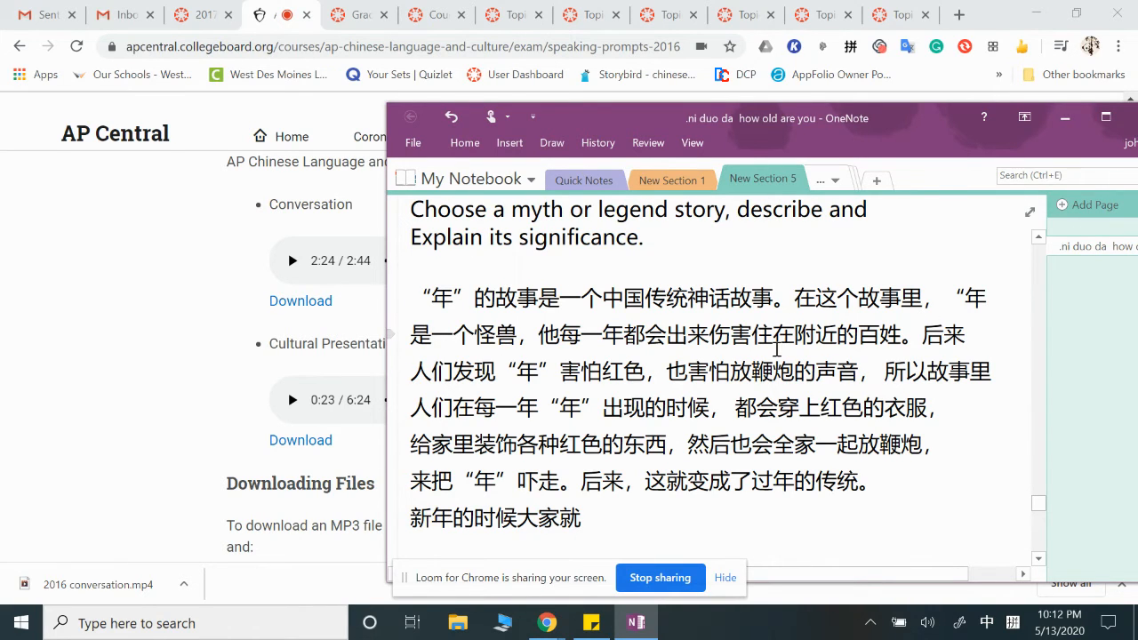
mouse_move(620, 483)
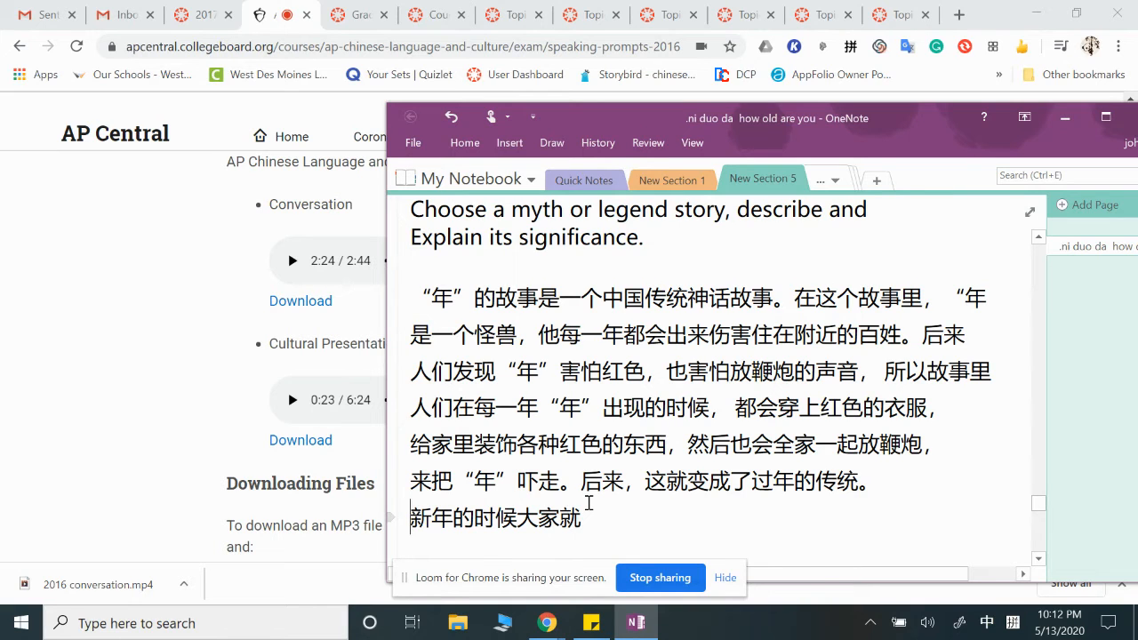
type("每年")
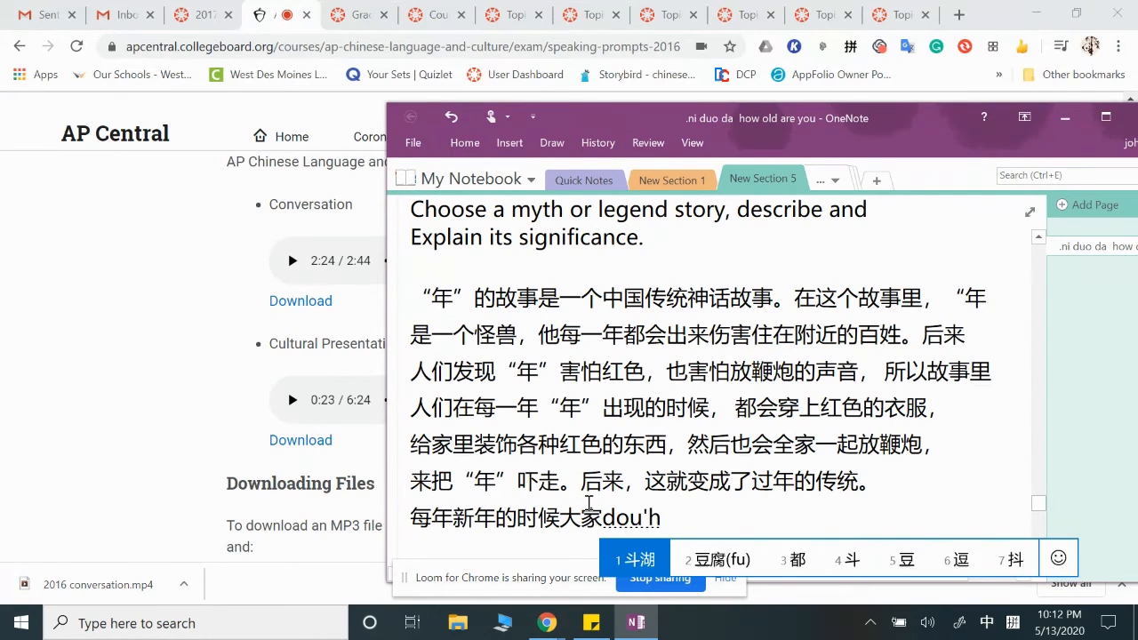
type("都会这么z")
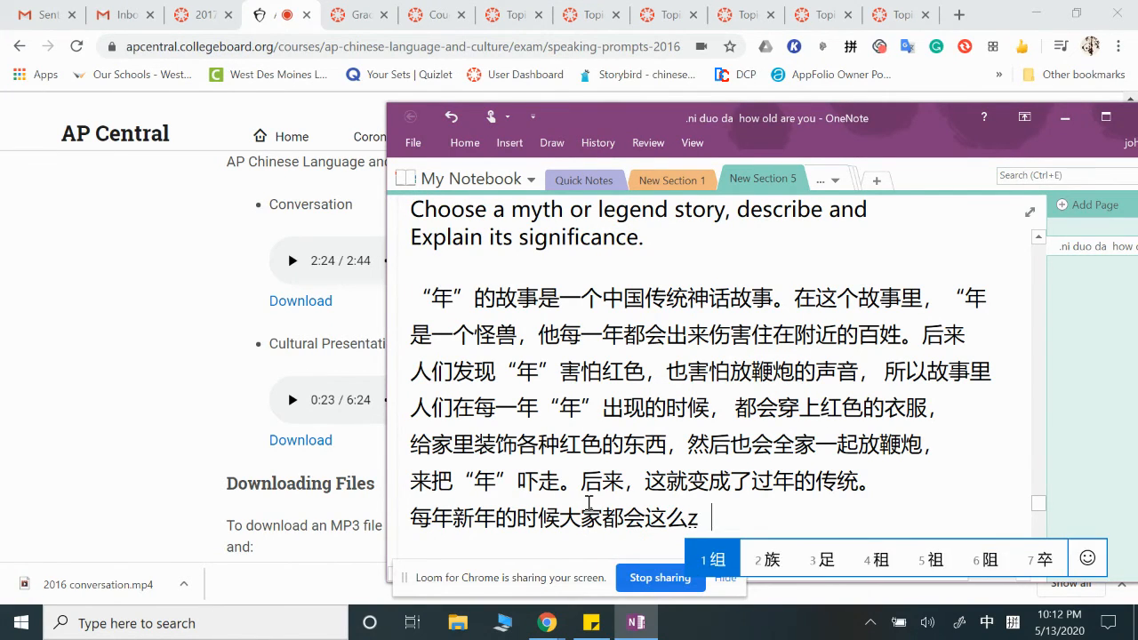
type("做来")
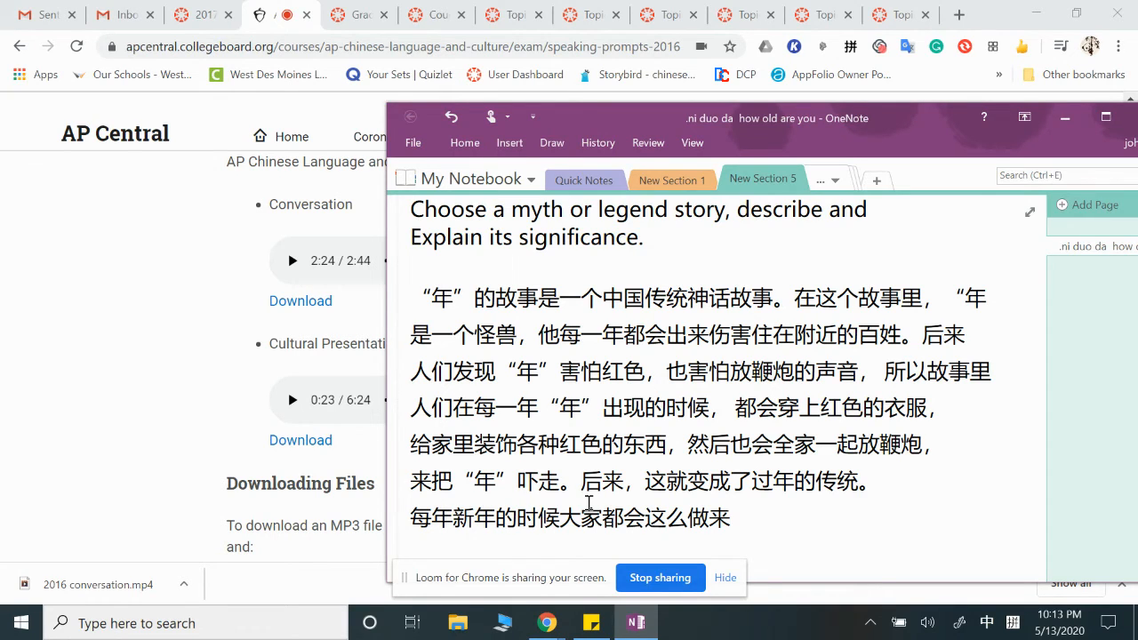
Finish with '庆祝这个节日。' and start a new line above reading '过年也'.
type("qin'zh")
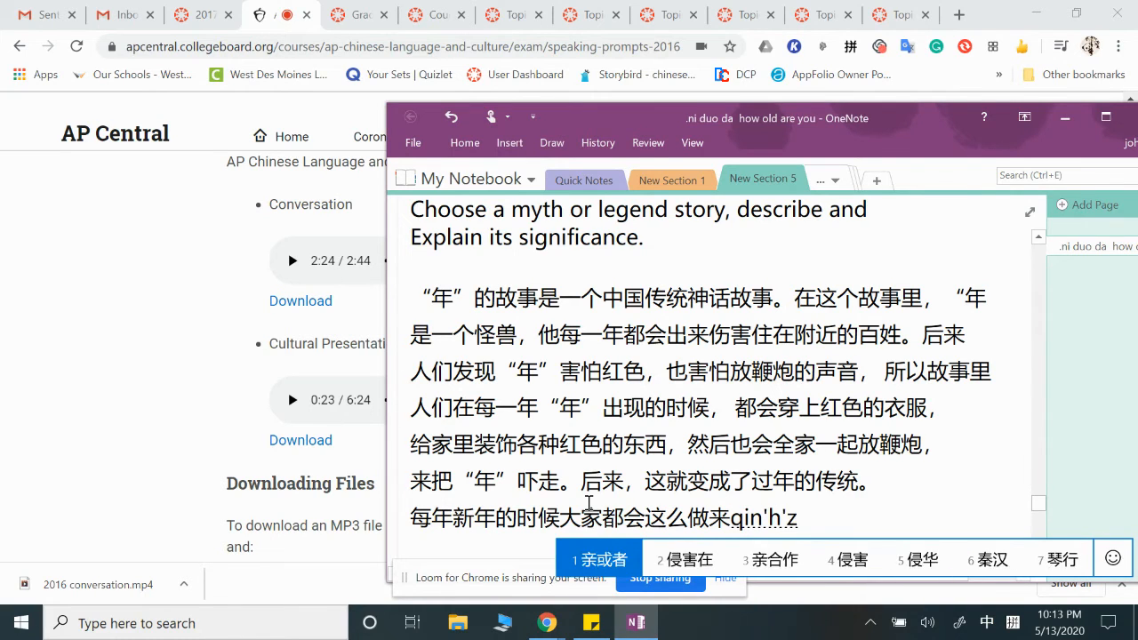
type("庆祝z")
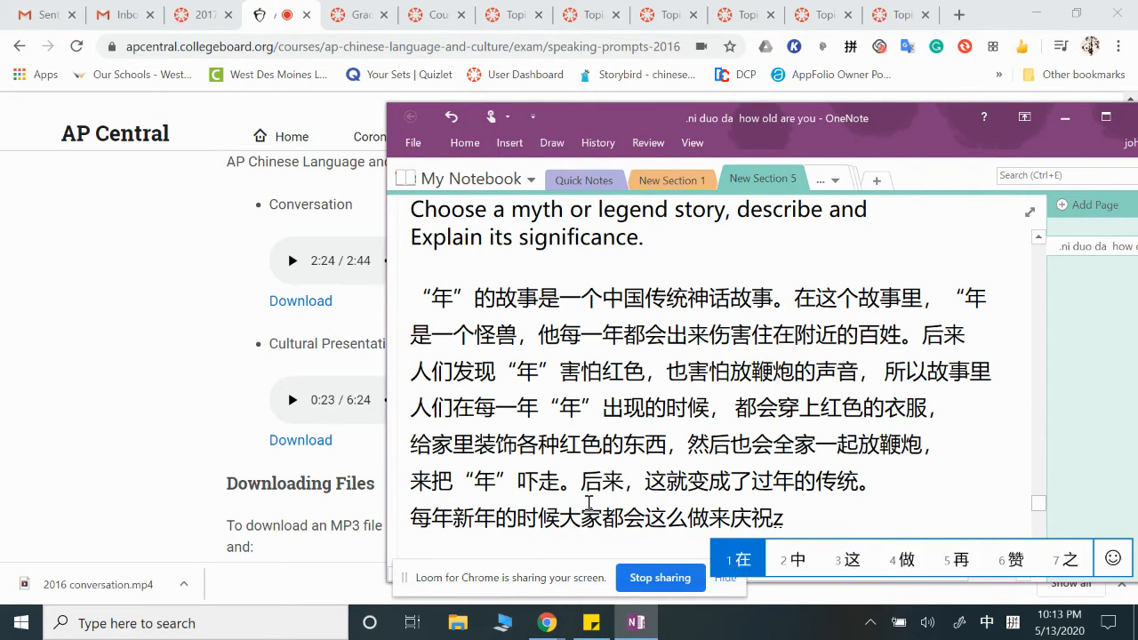
type("这个")
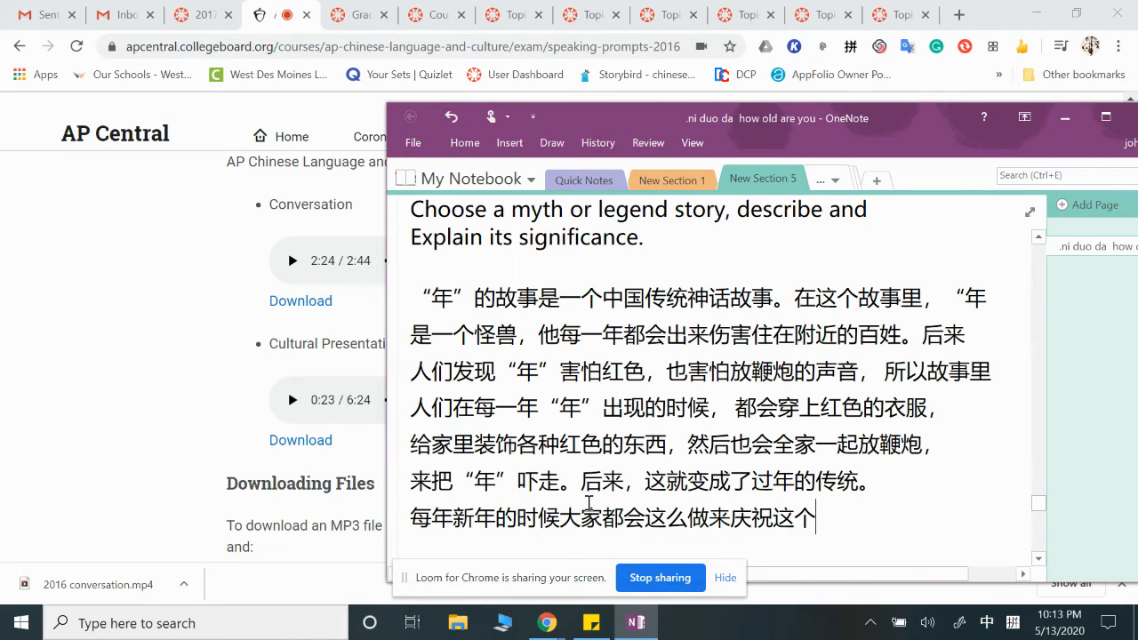
type("chuan't")
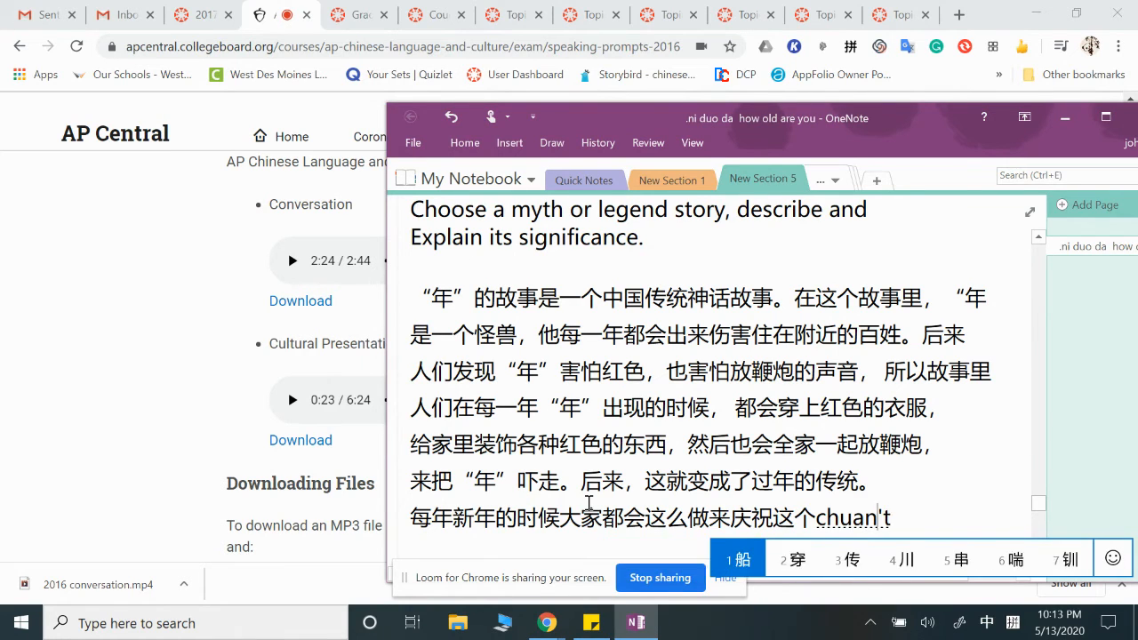
type("jie")
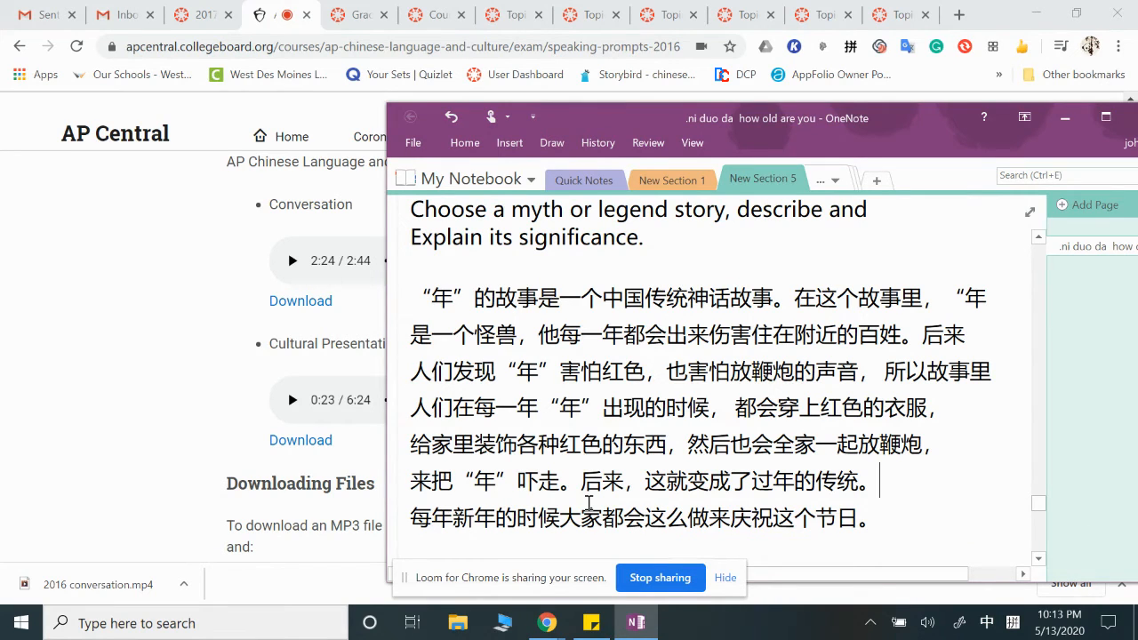
type("过年也")
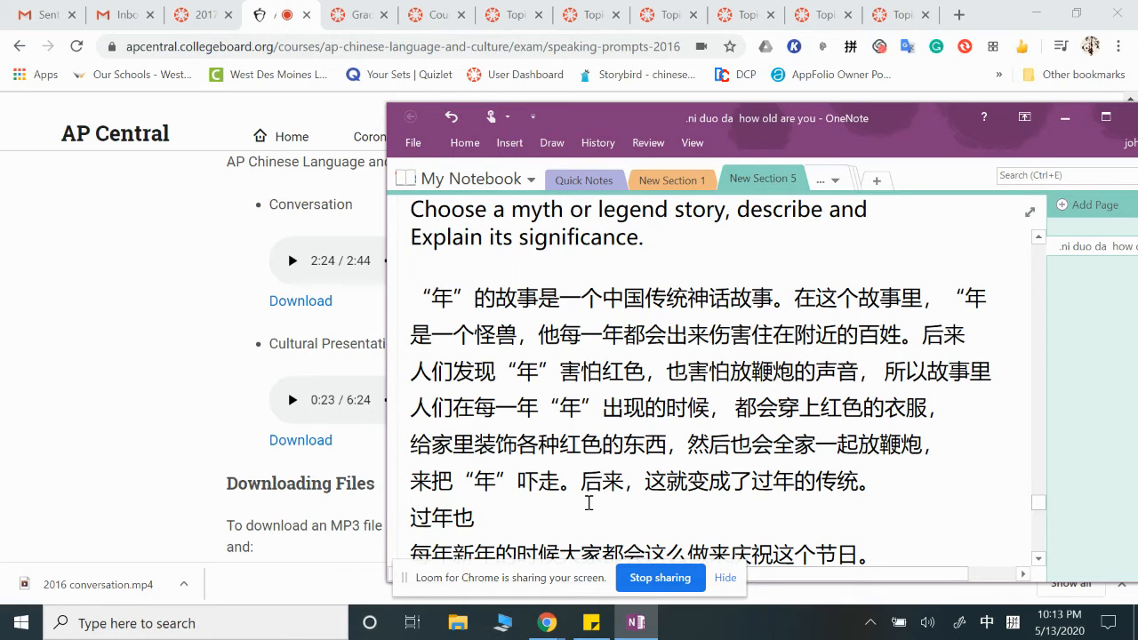
On the 过年也 line, type '变成了中国最重要的一个节日。这就是中国的新年'.
type("bian")
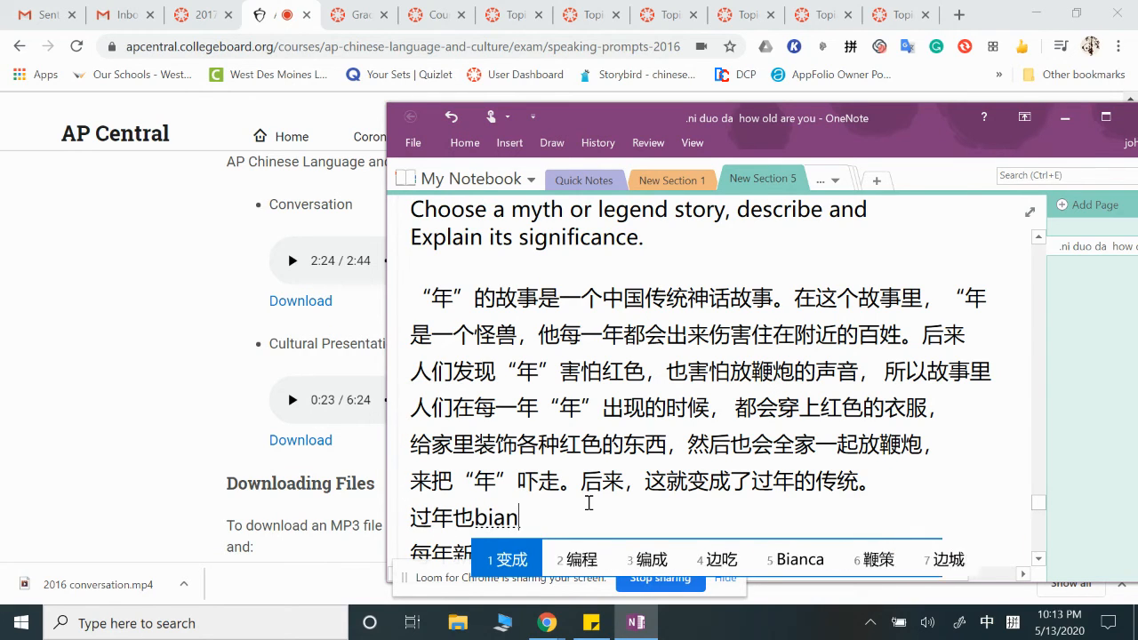
type("变成了zhon")
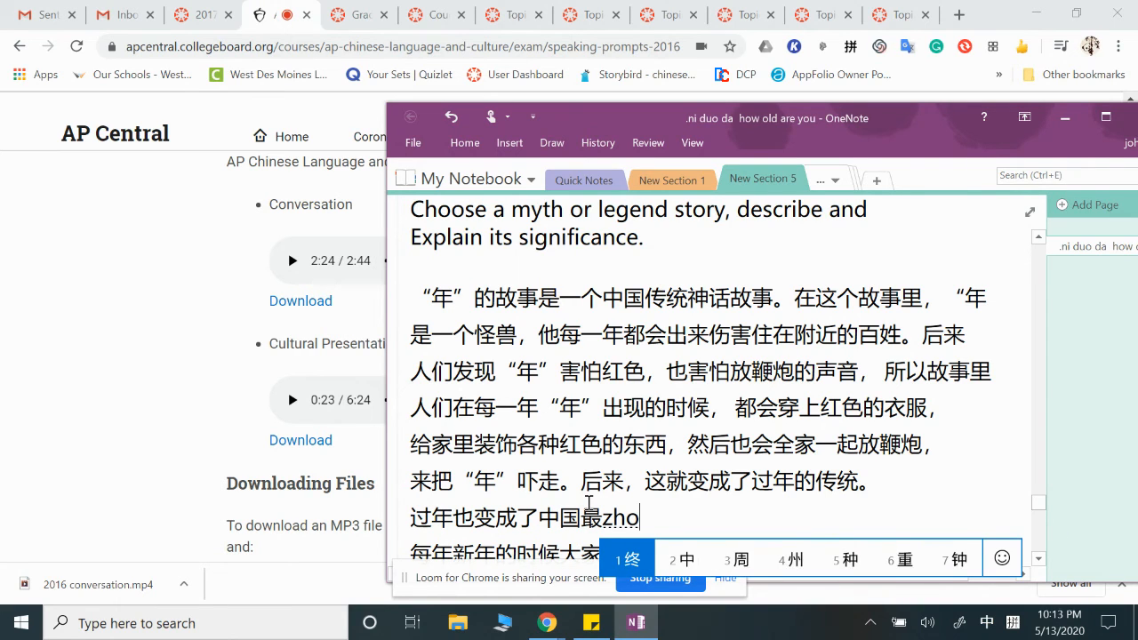
type("重要的y")
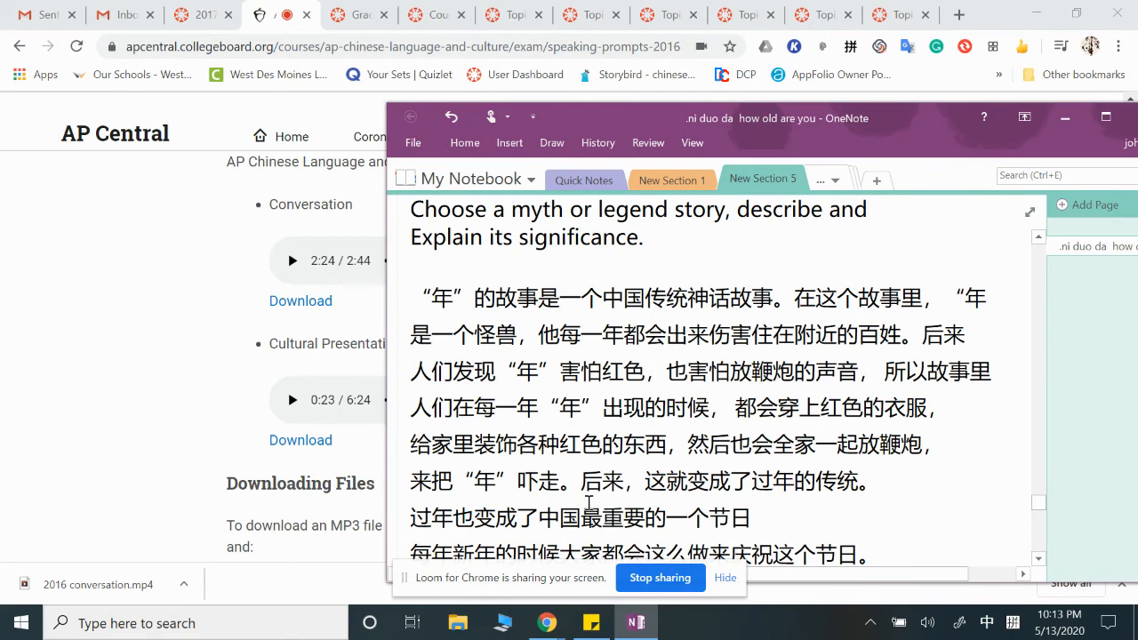
type("。这就是中国的新年")
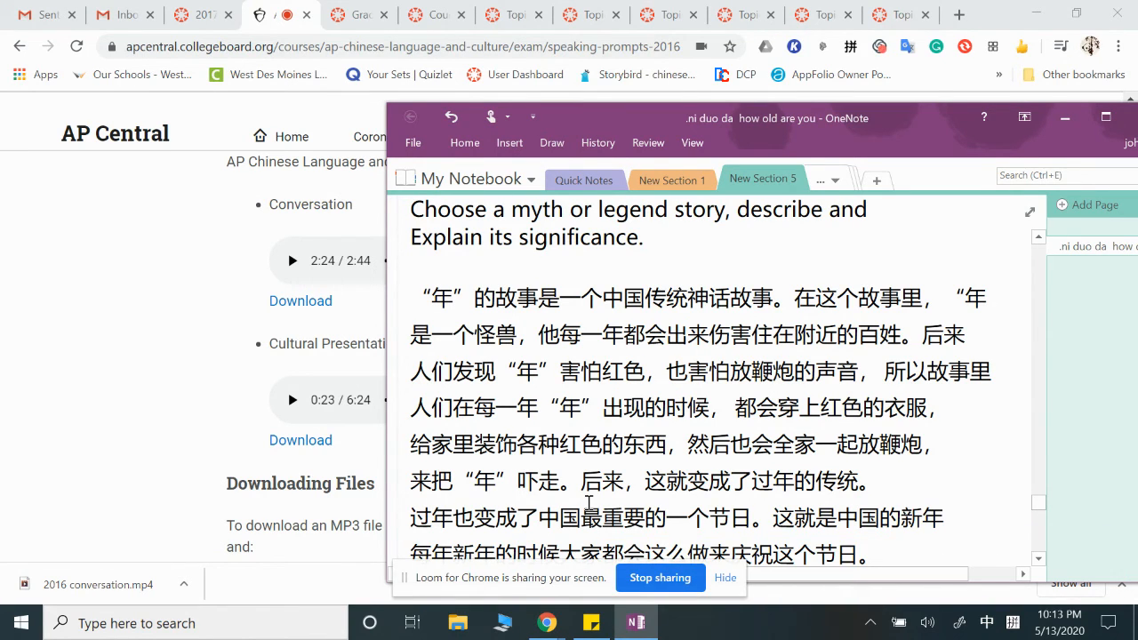
scroll("down", 3)
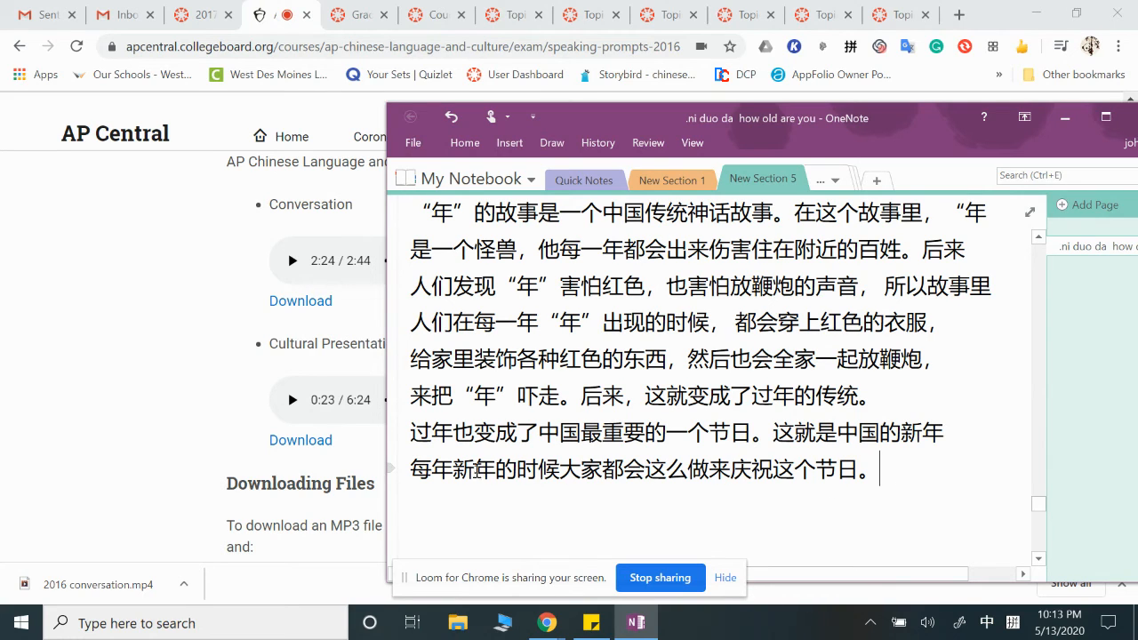
mouse_move(612, 462)
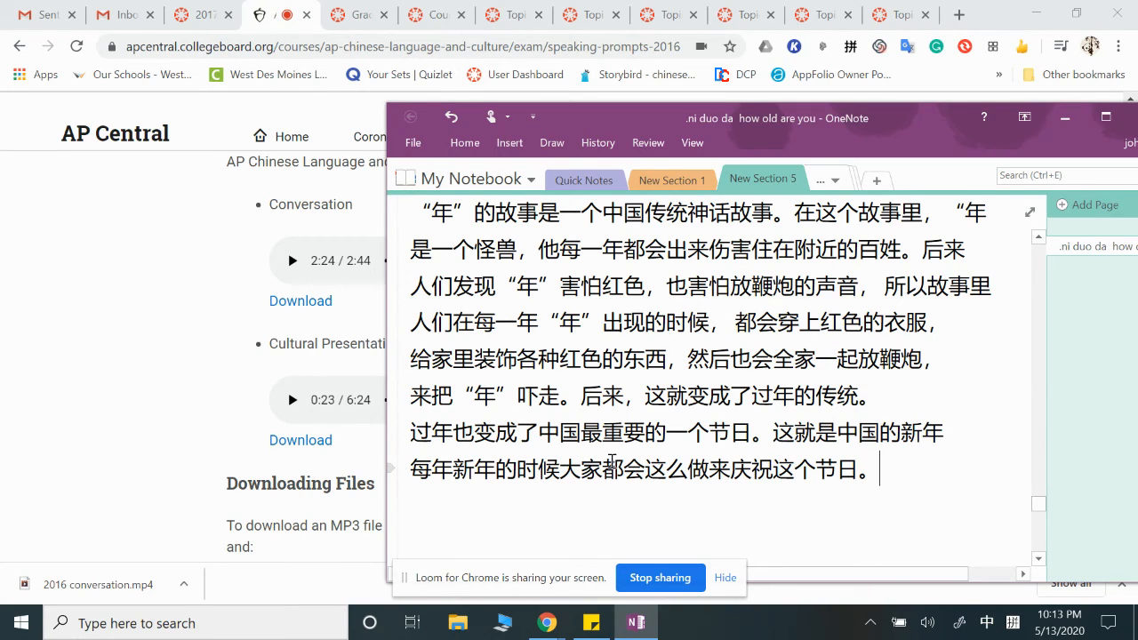
double_click(667, 470)
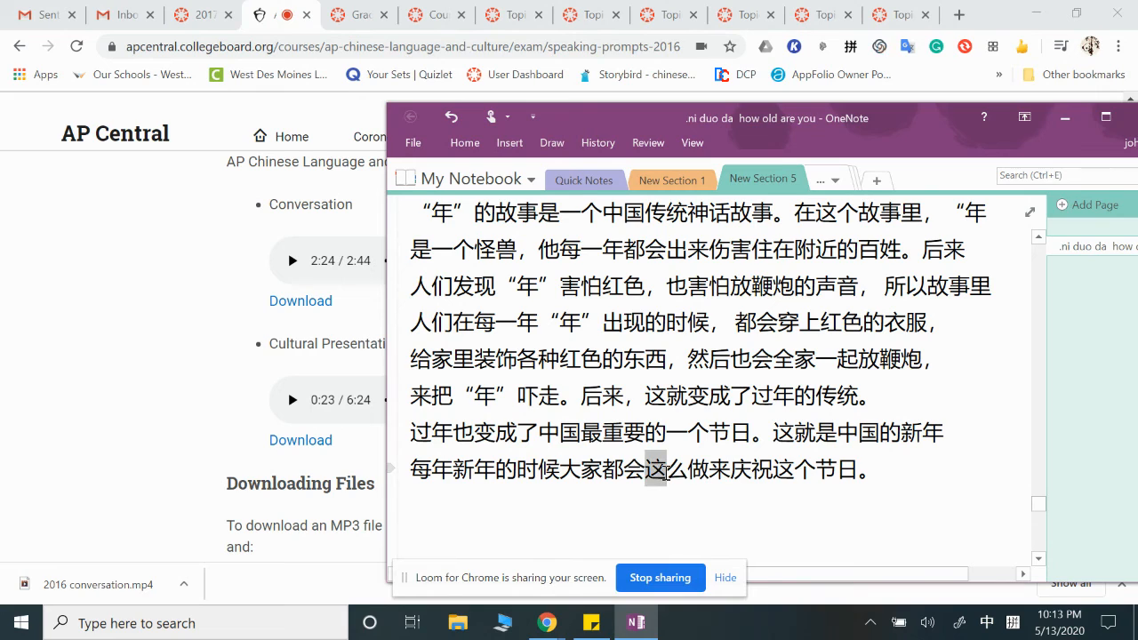
left_click_drag(665, 470, 712, 469)
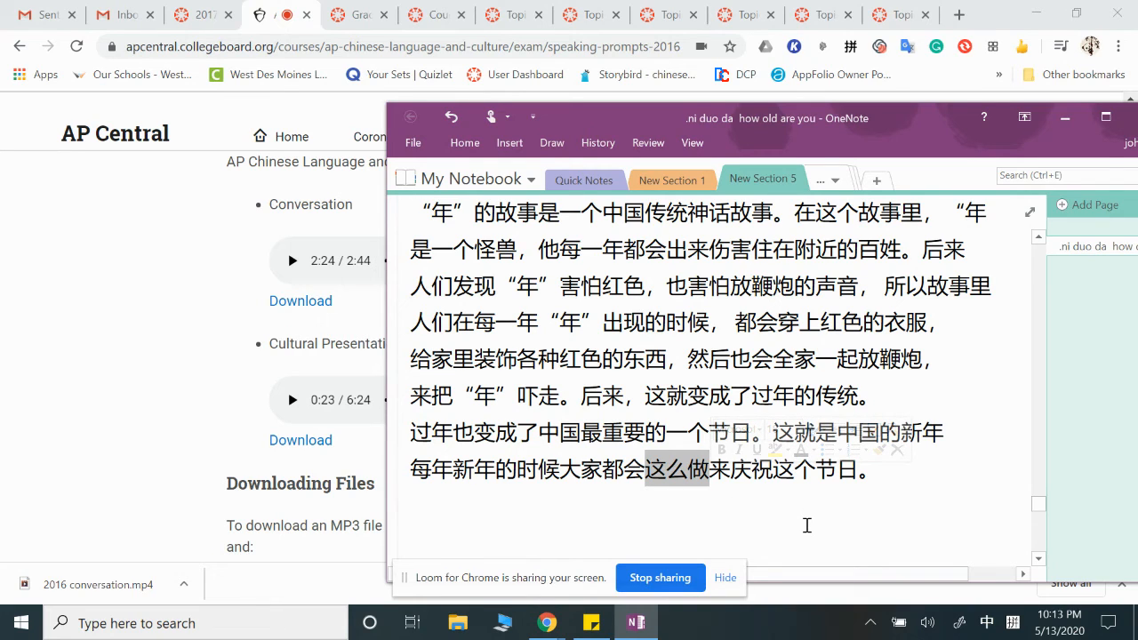
mouse_move(827, 529)
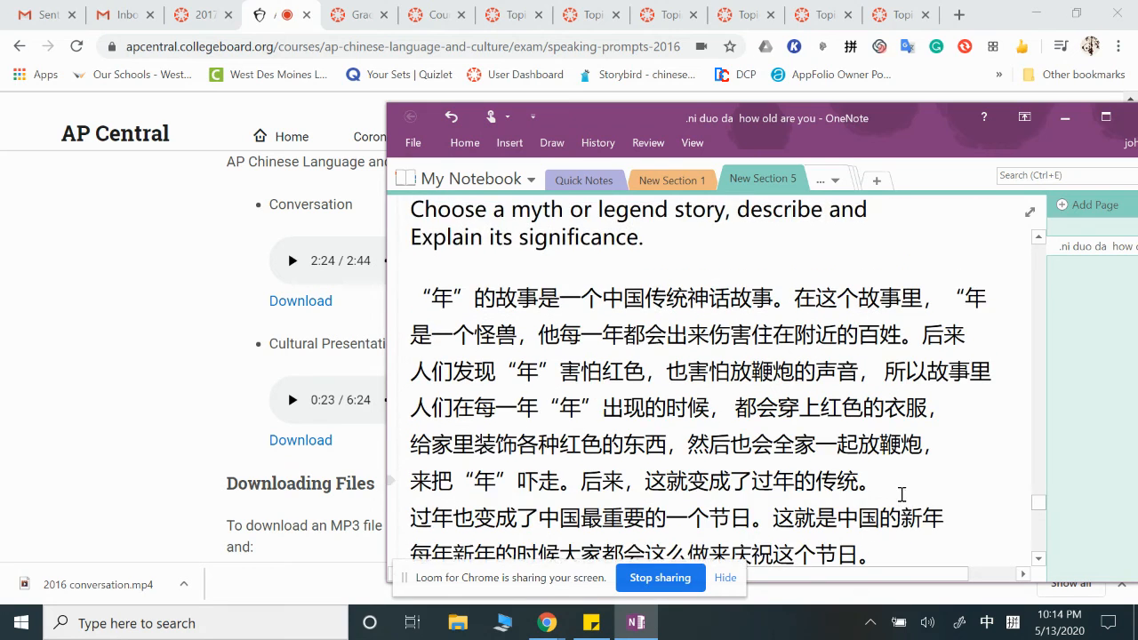
scroll("down", 3)
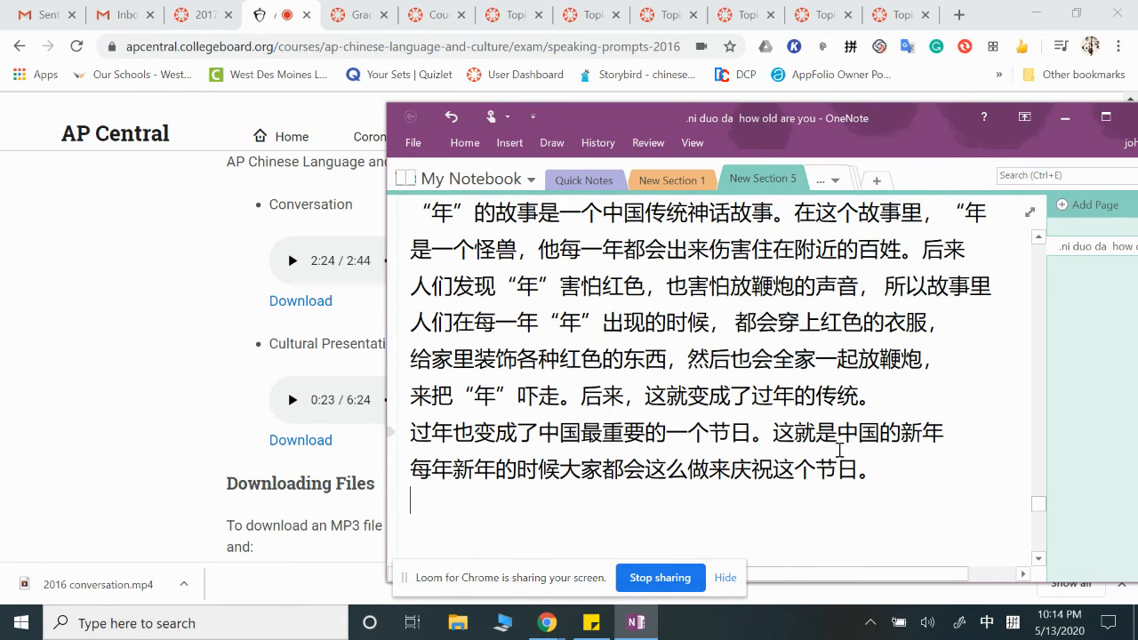
mouse_move(880, 473)
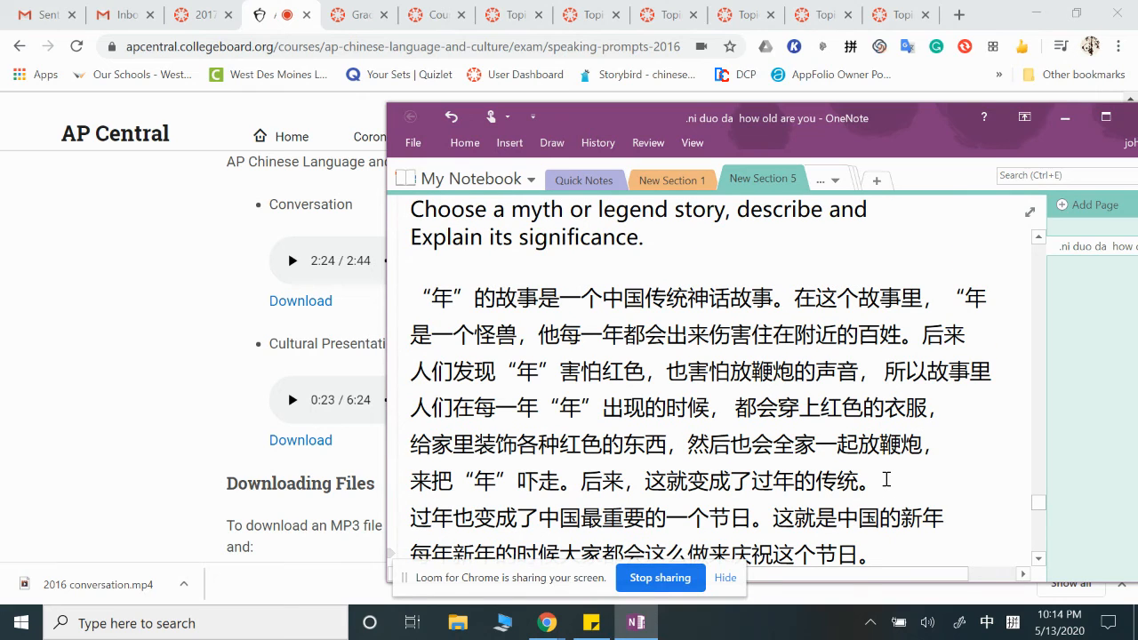
scroll("down", 3)
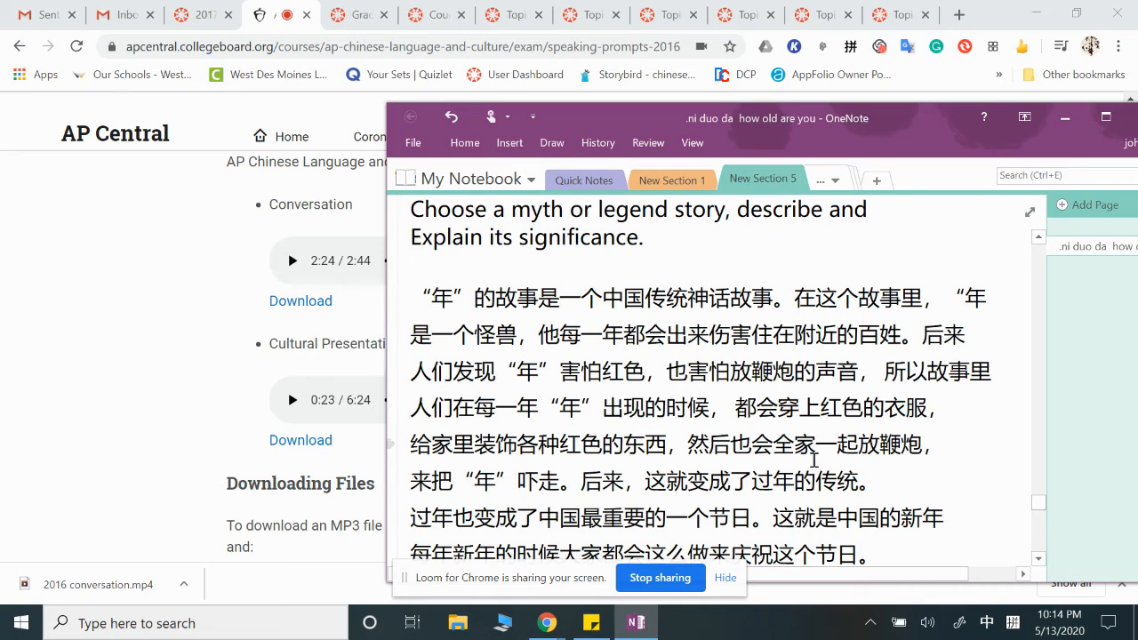
mouse_move(858, 466)
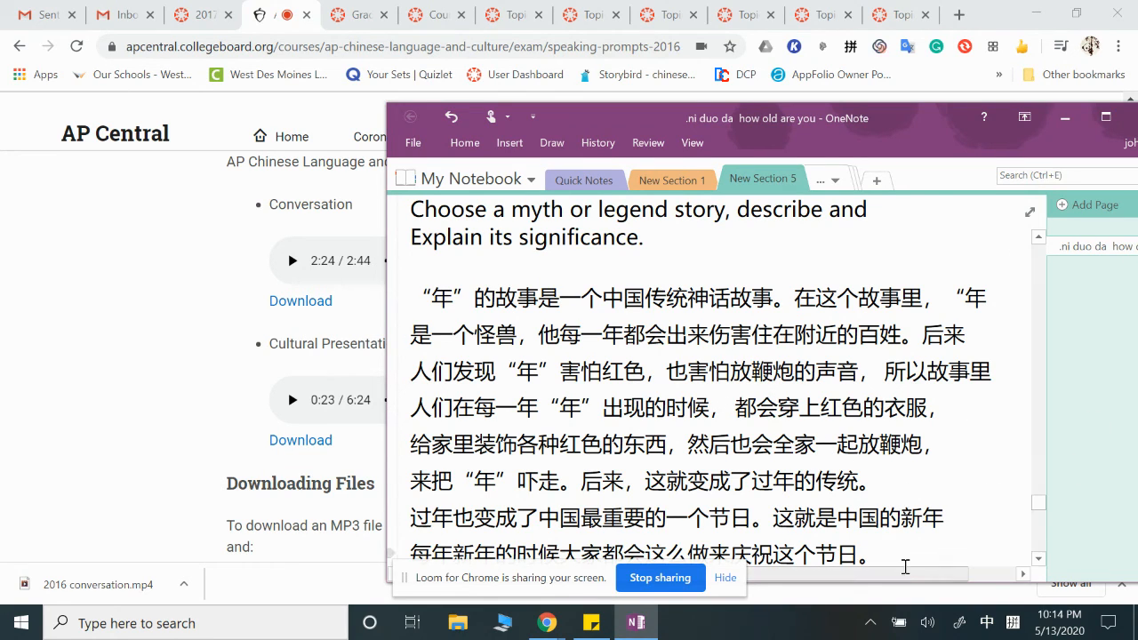
scroll("down", 3)
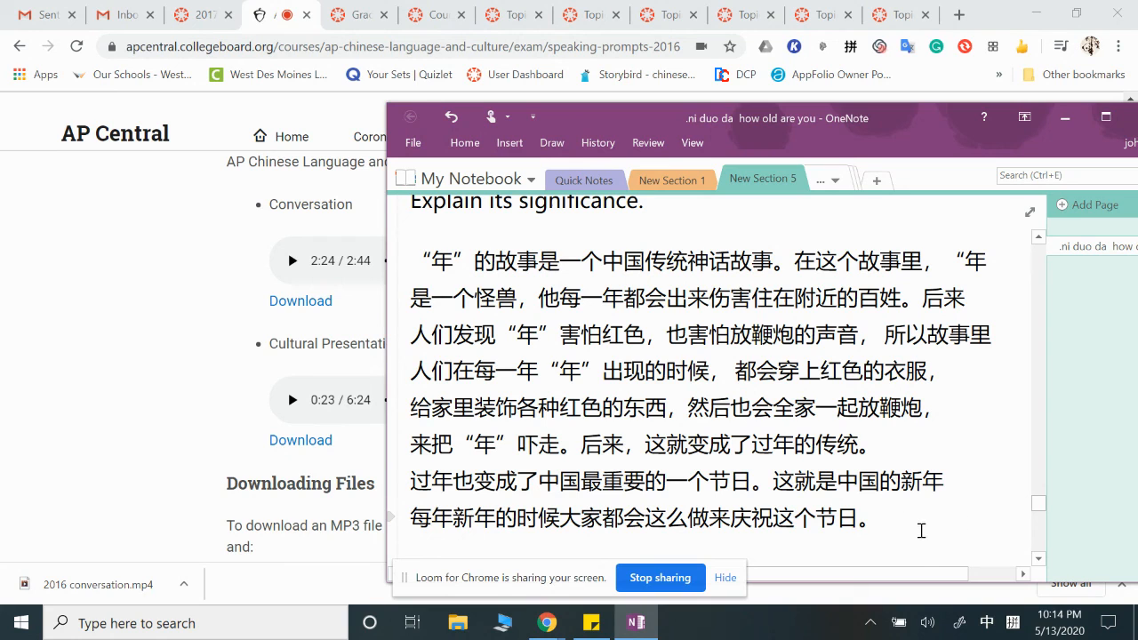
mouse_move(909, 522)
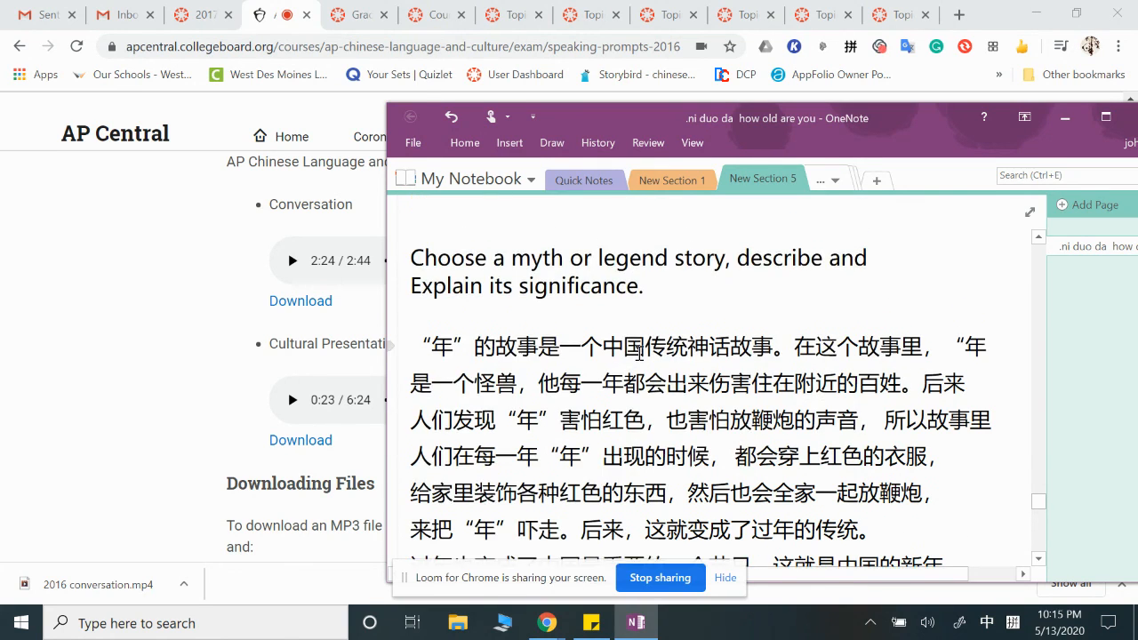
scroll("down", 3)
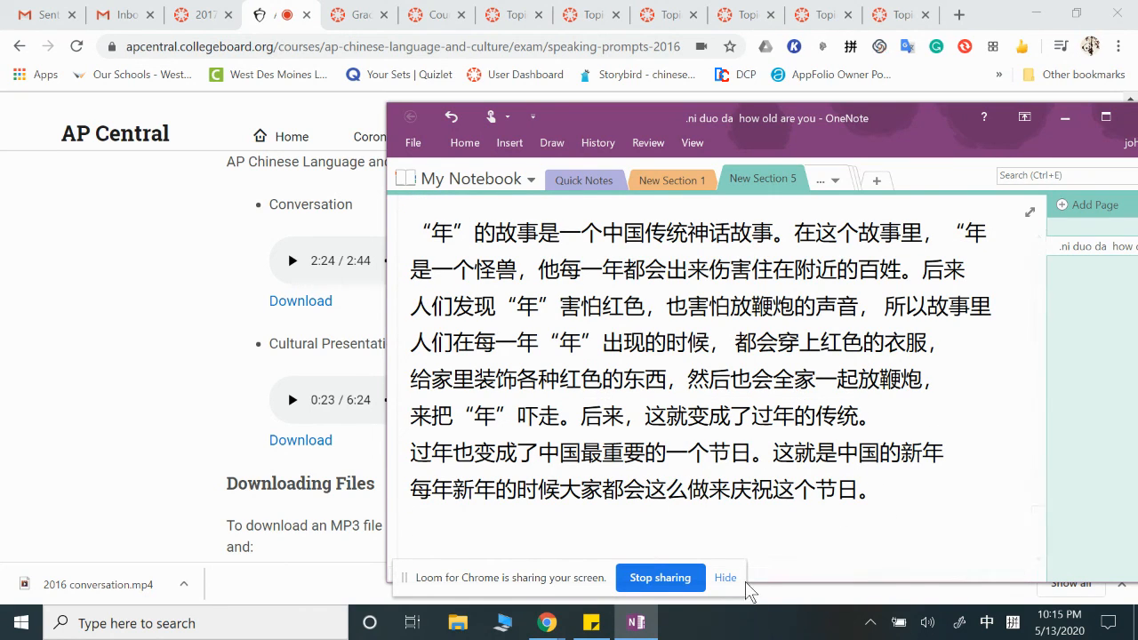
mouse_move(713, 620)
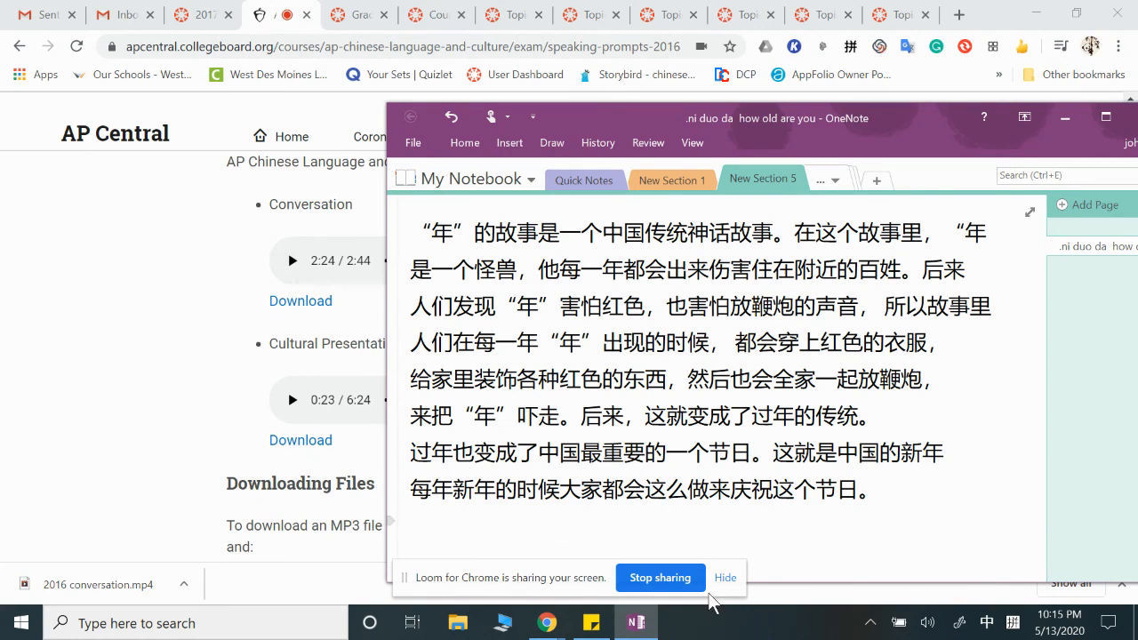